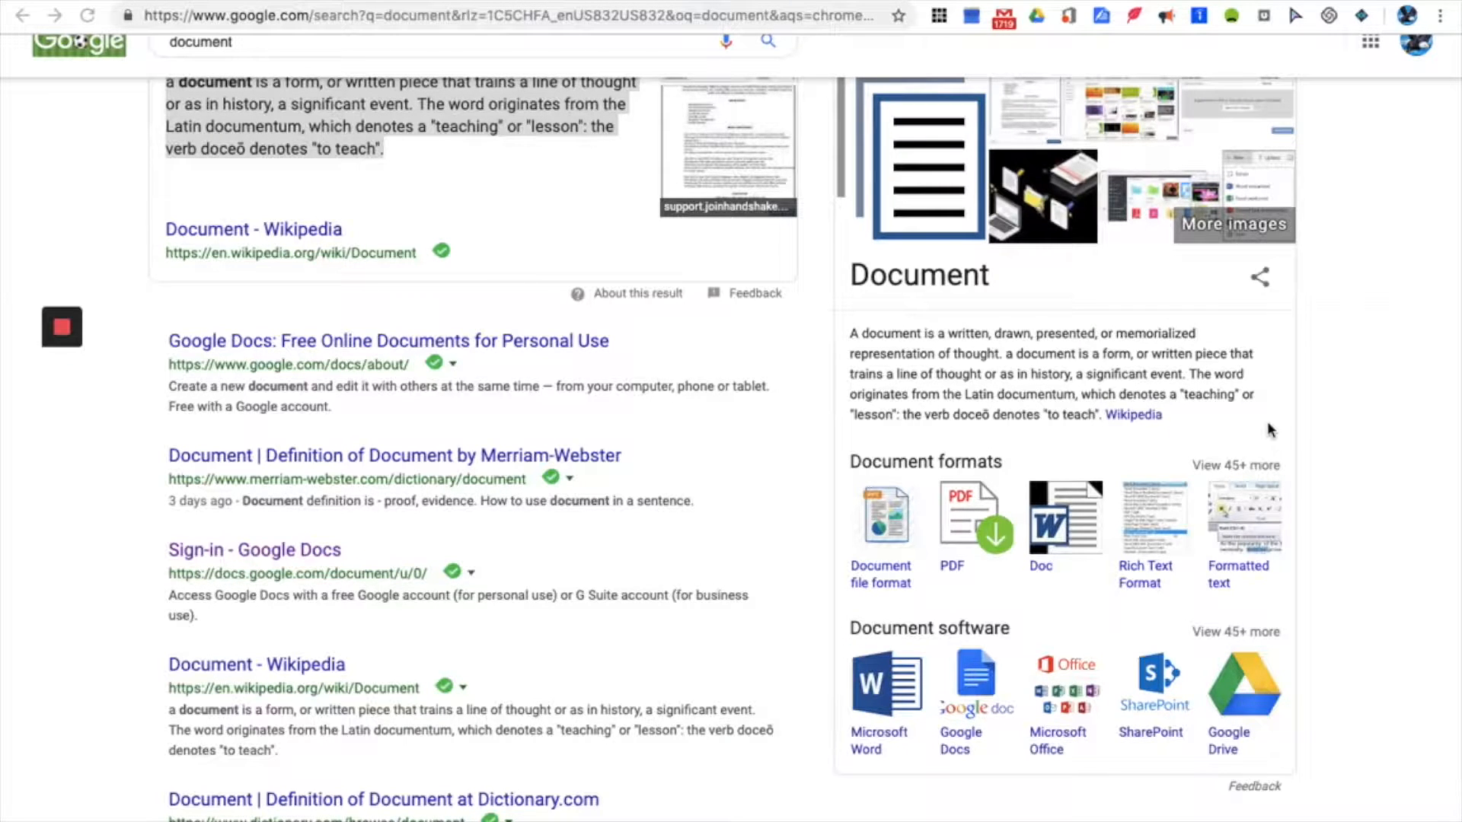
mouse_move(1229, 532)
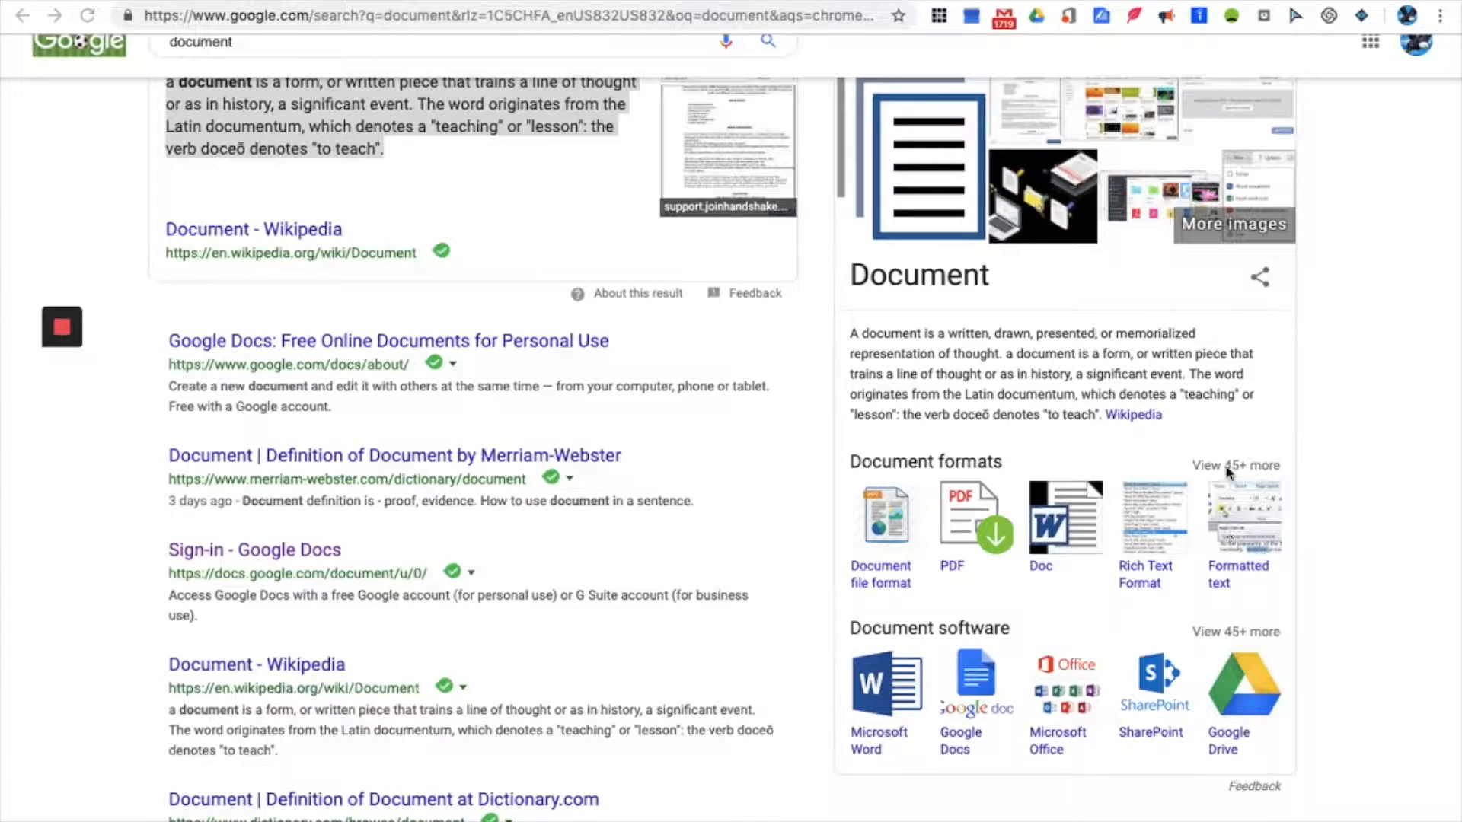
mouse_move(1108, 368)
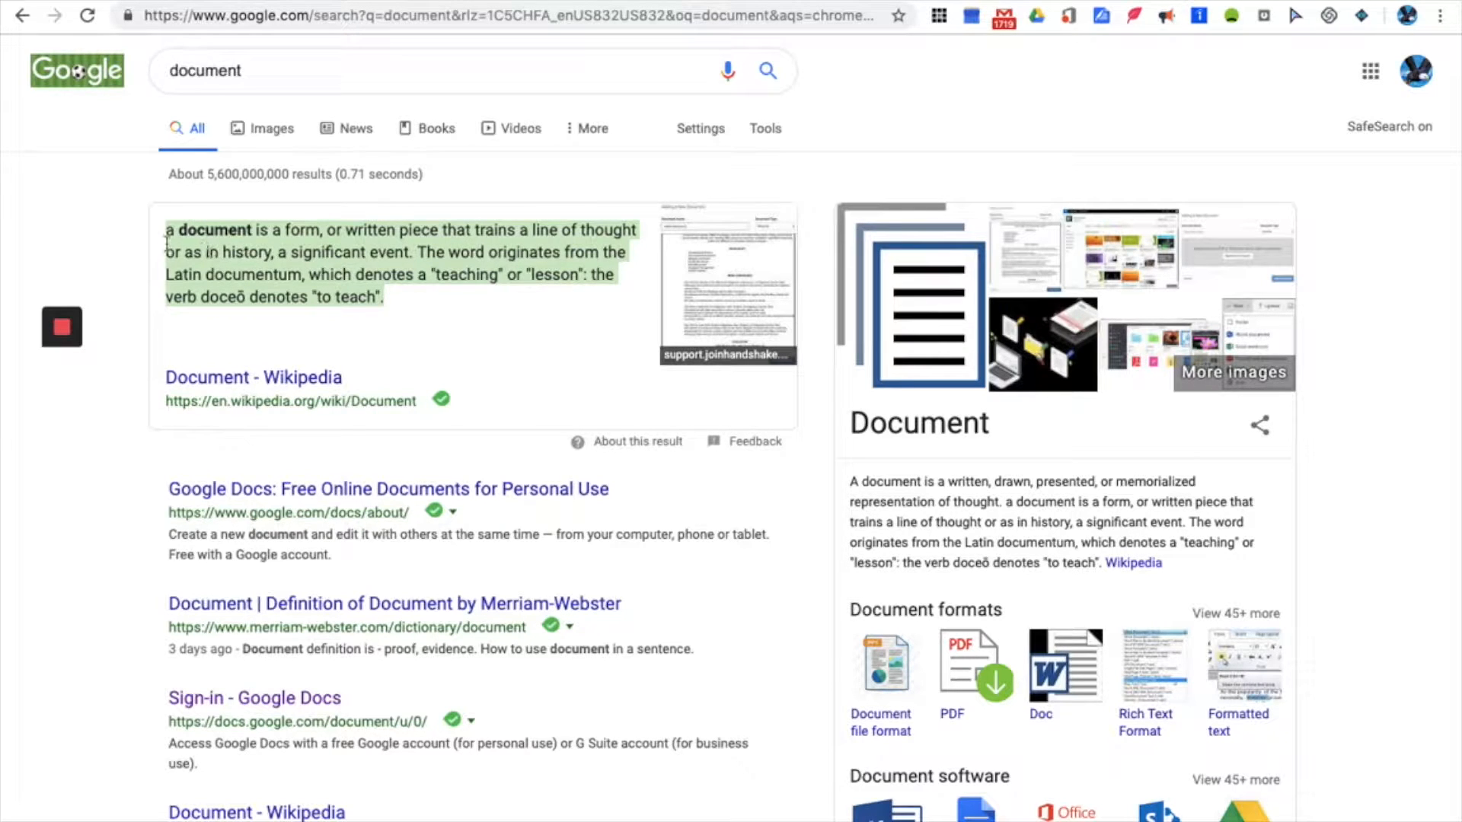
mouse_move(207, 215)
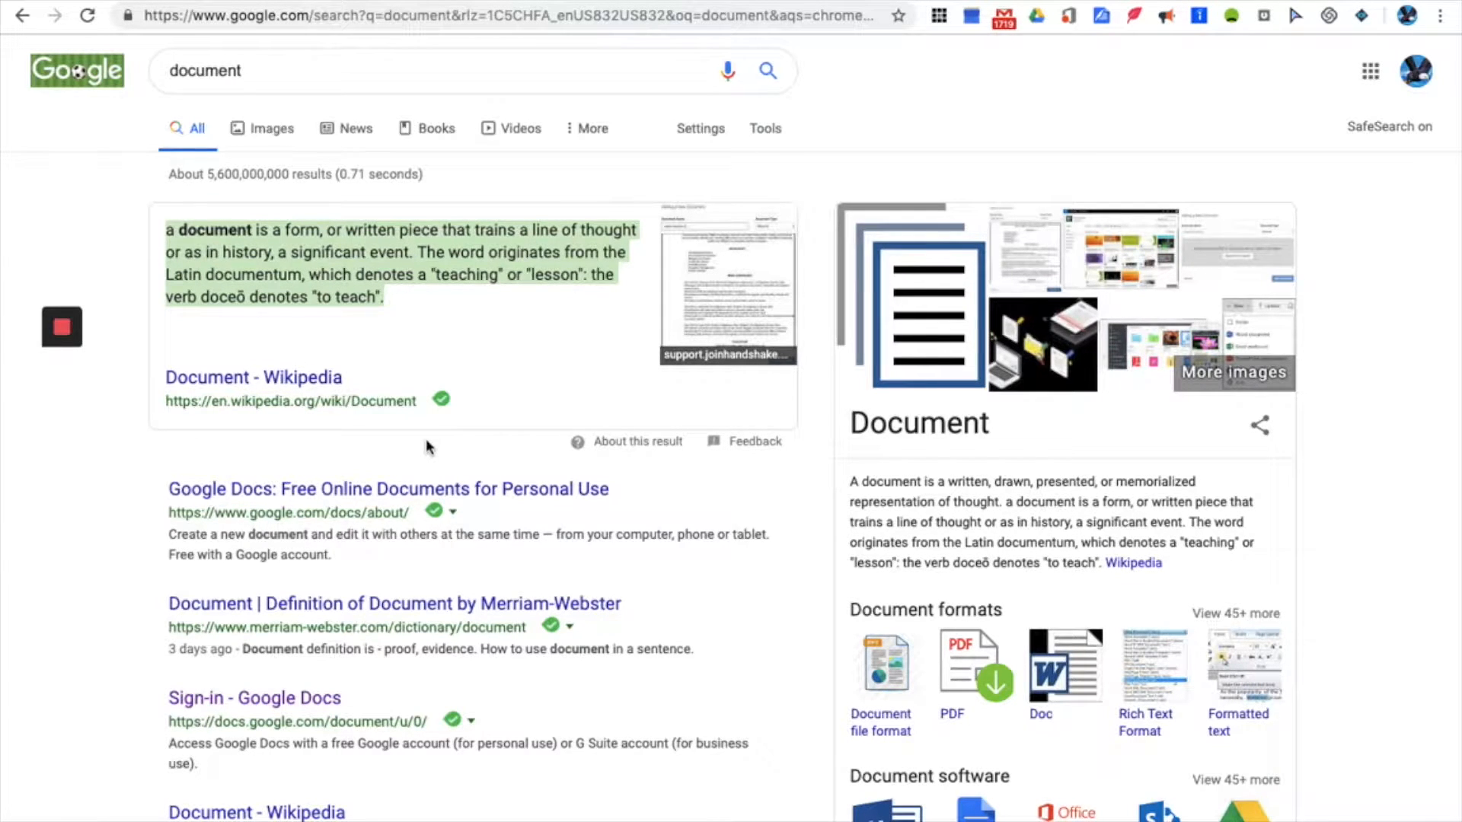
mouse_move(424, 369)
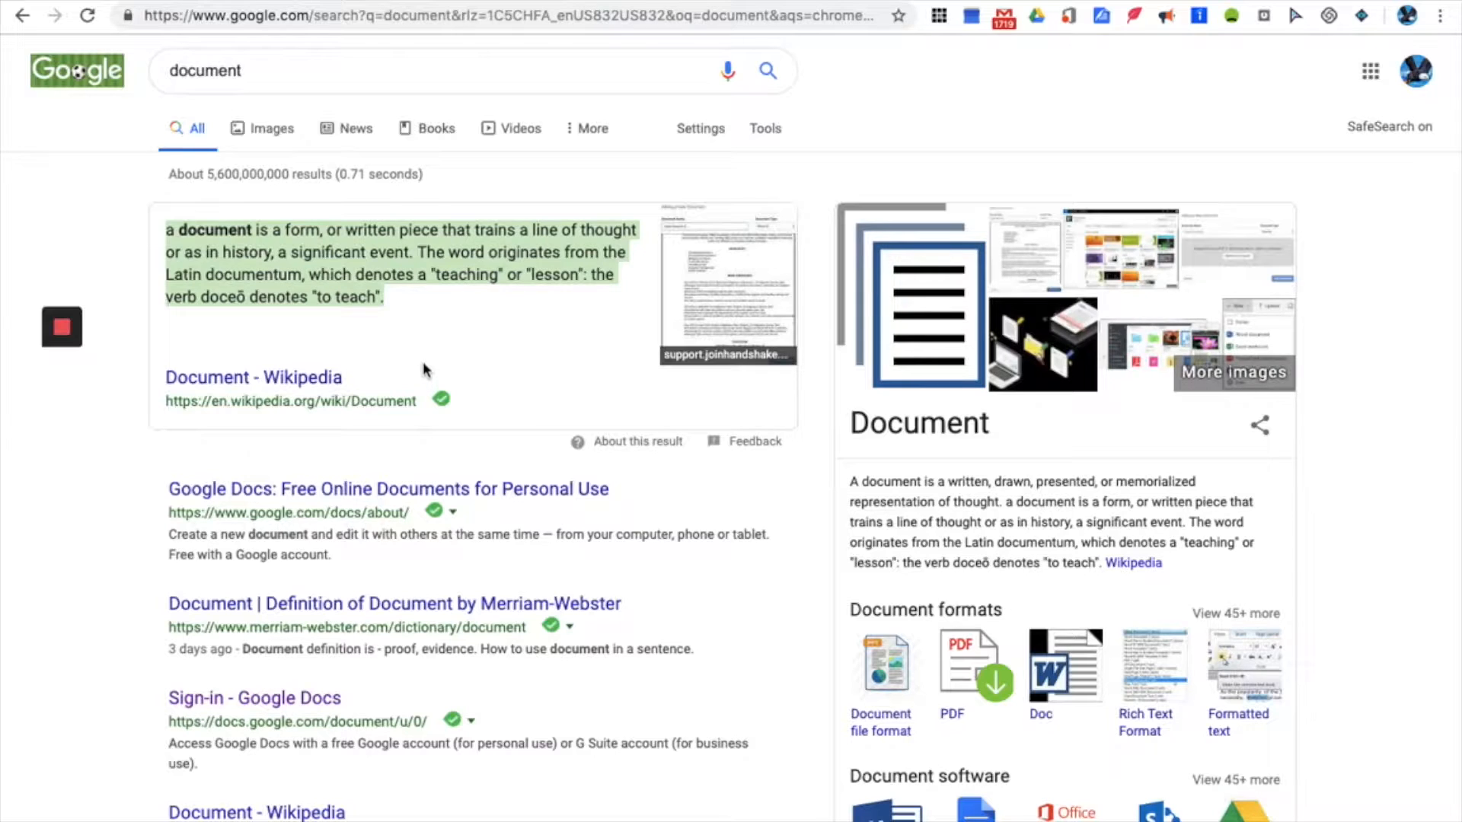
mouse_move(427, 353)
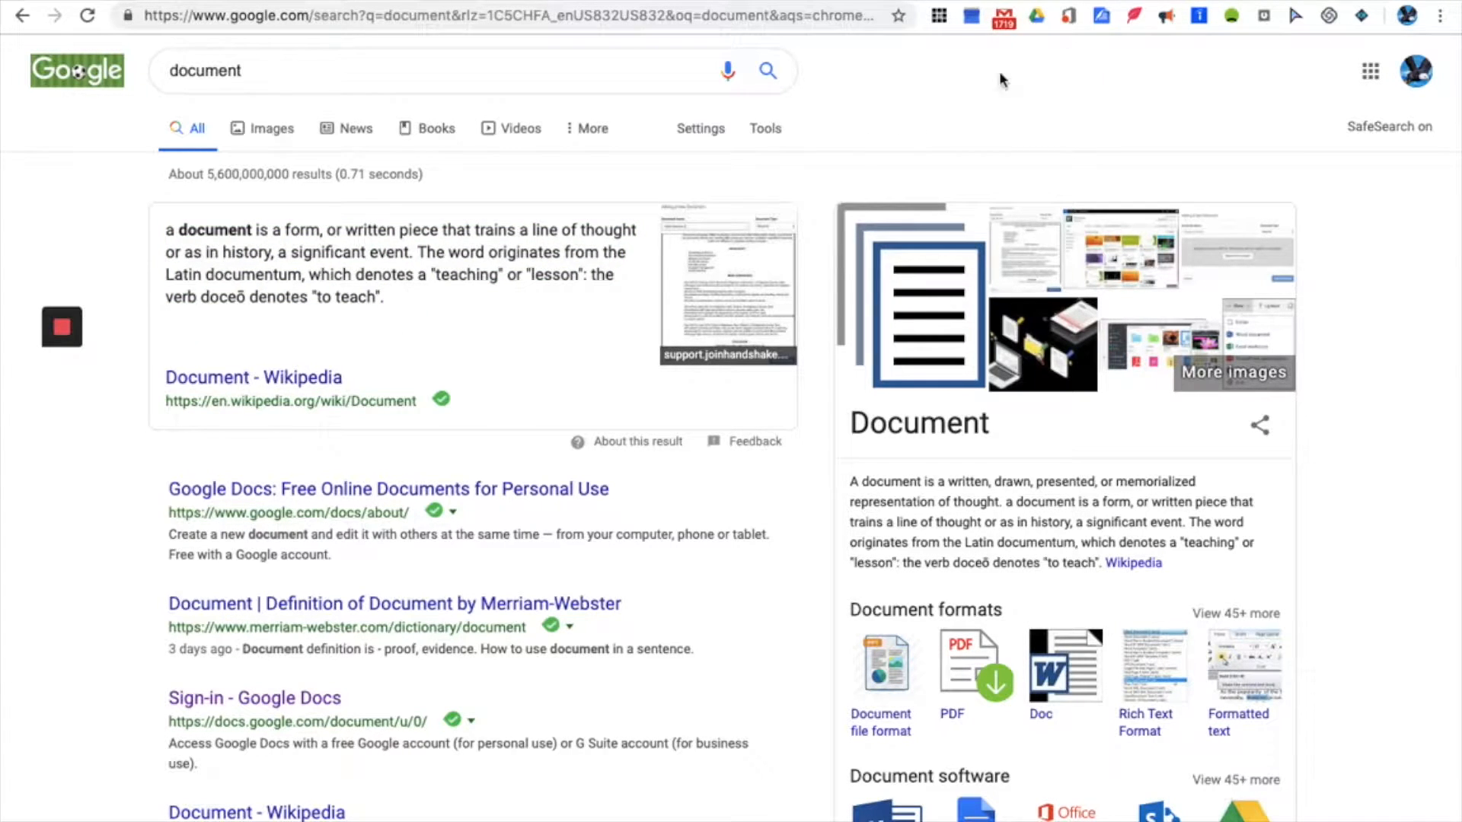
mouse_move(929, 145)
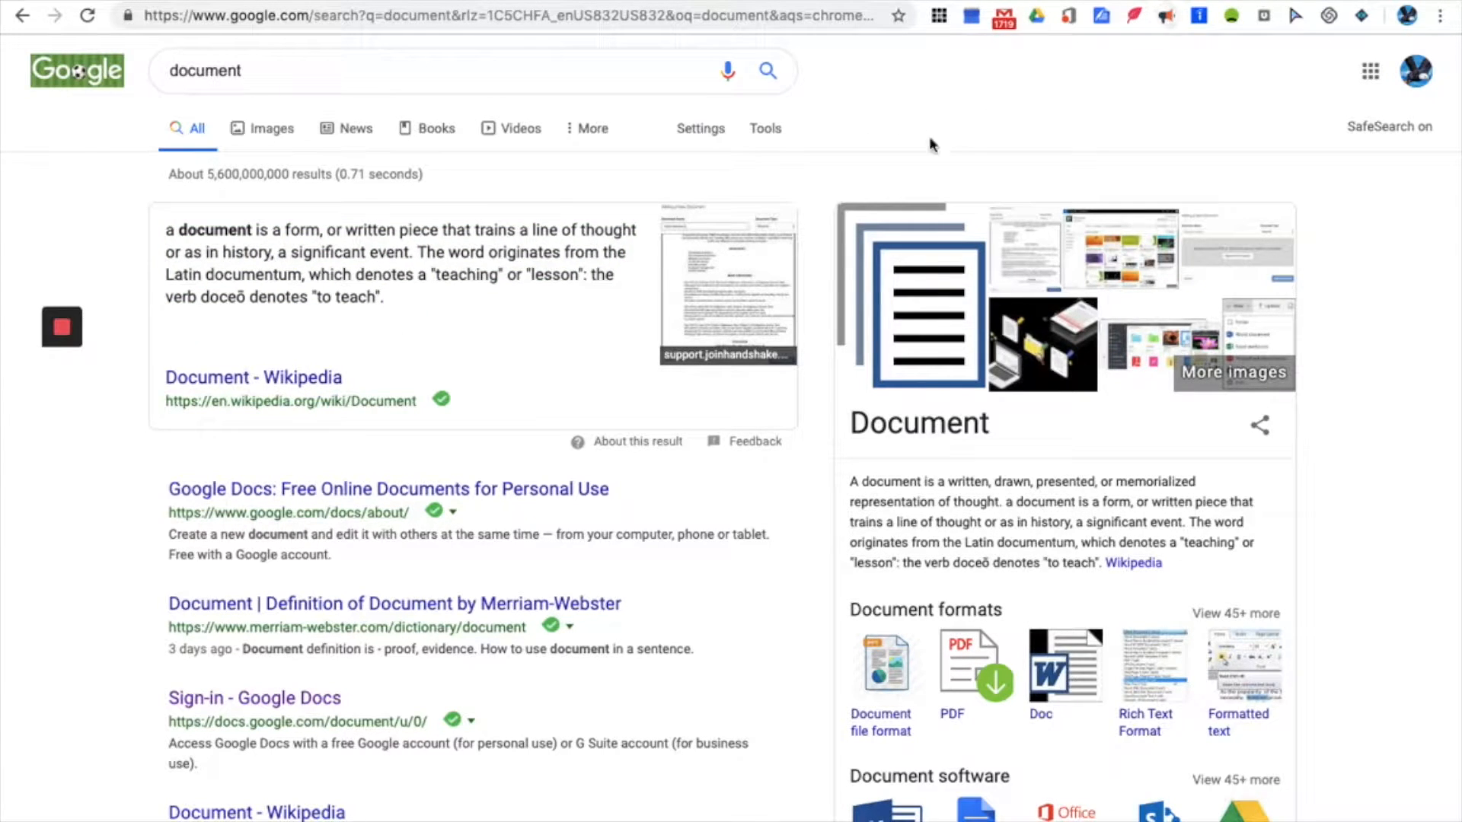
mouse_move(867, 166)
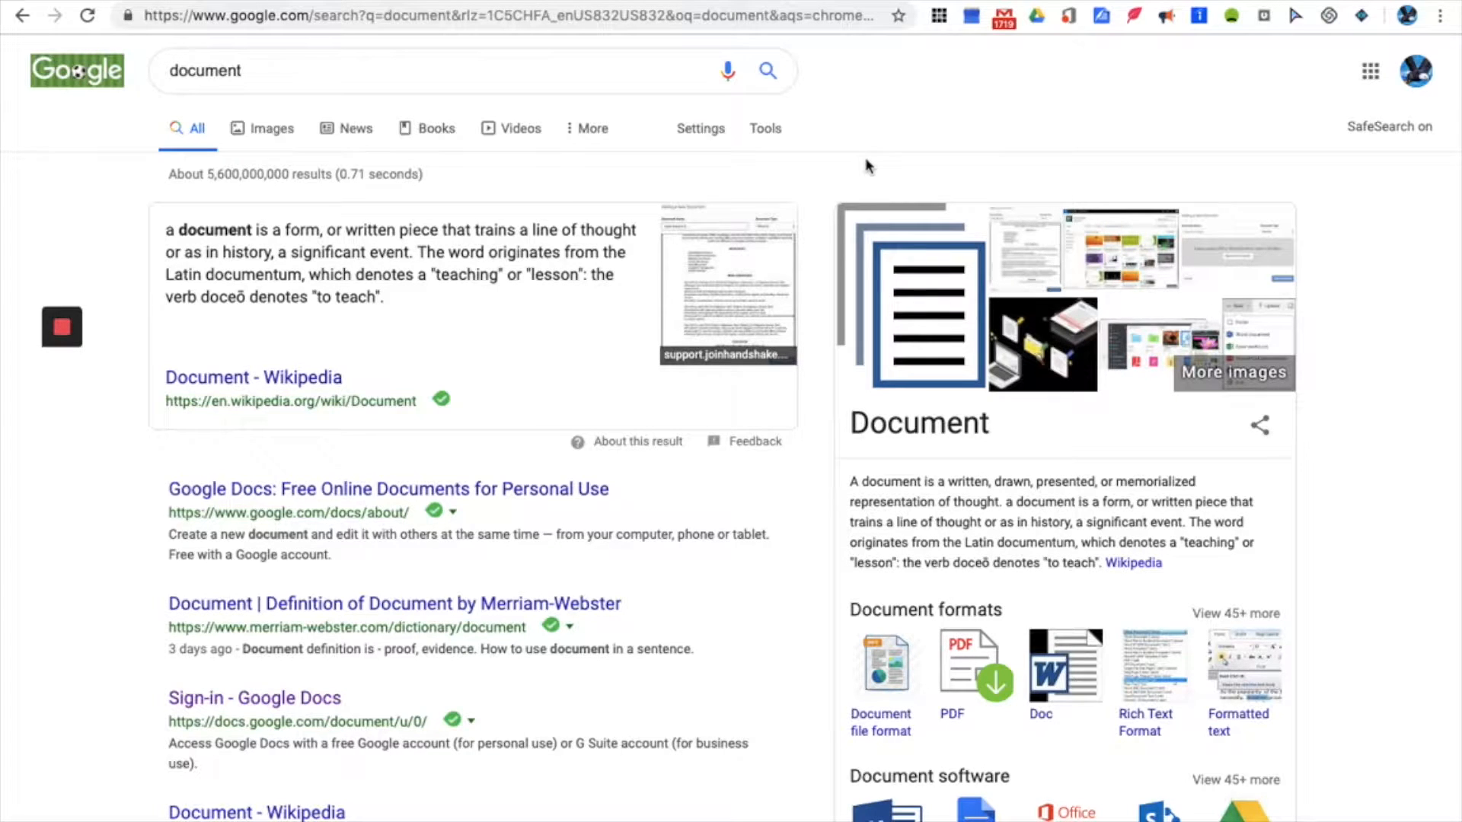
mouse_move(922, 153)
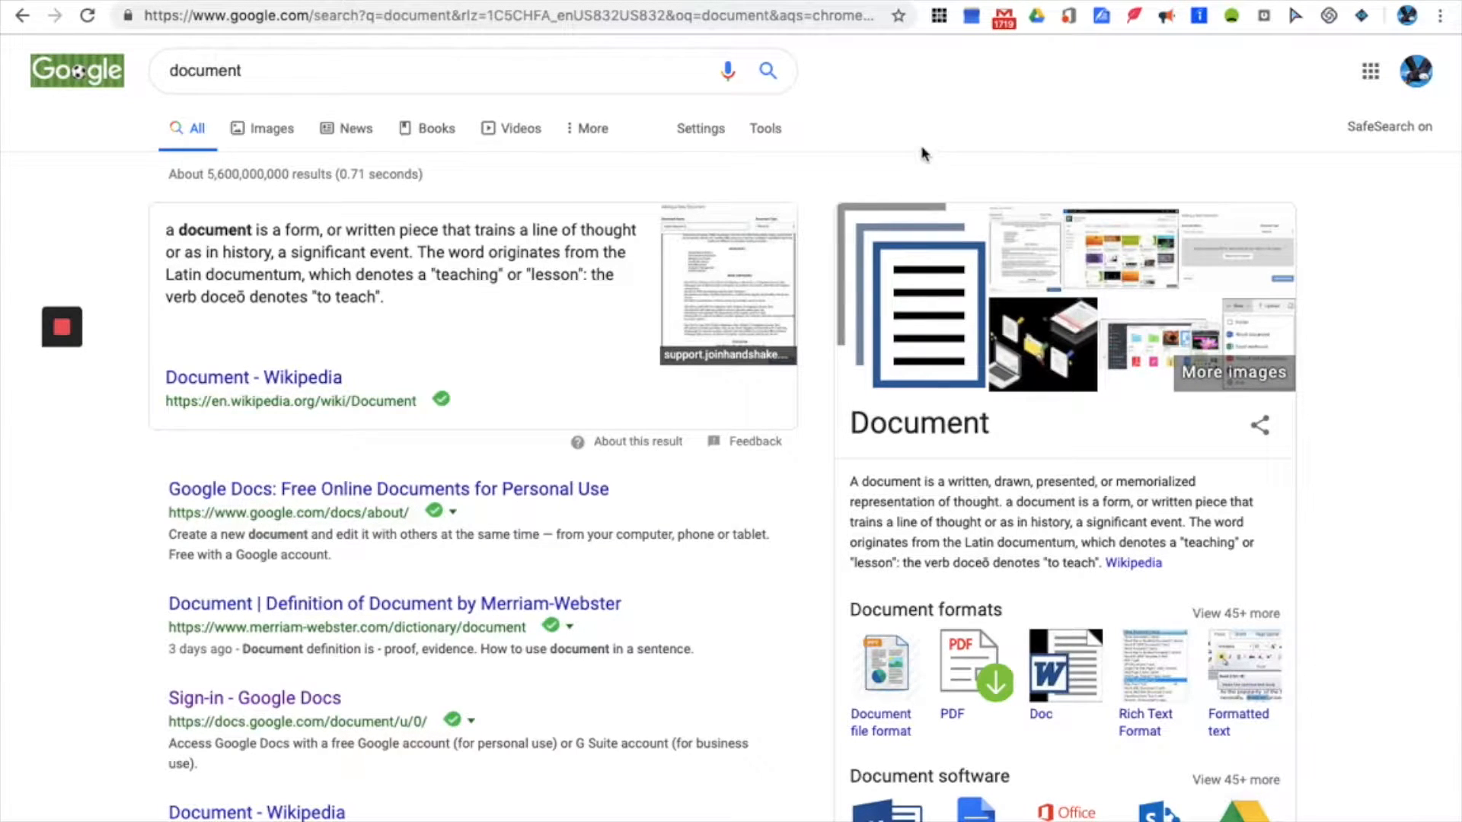
mouse_move(699, 129)
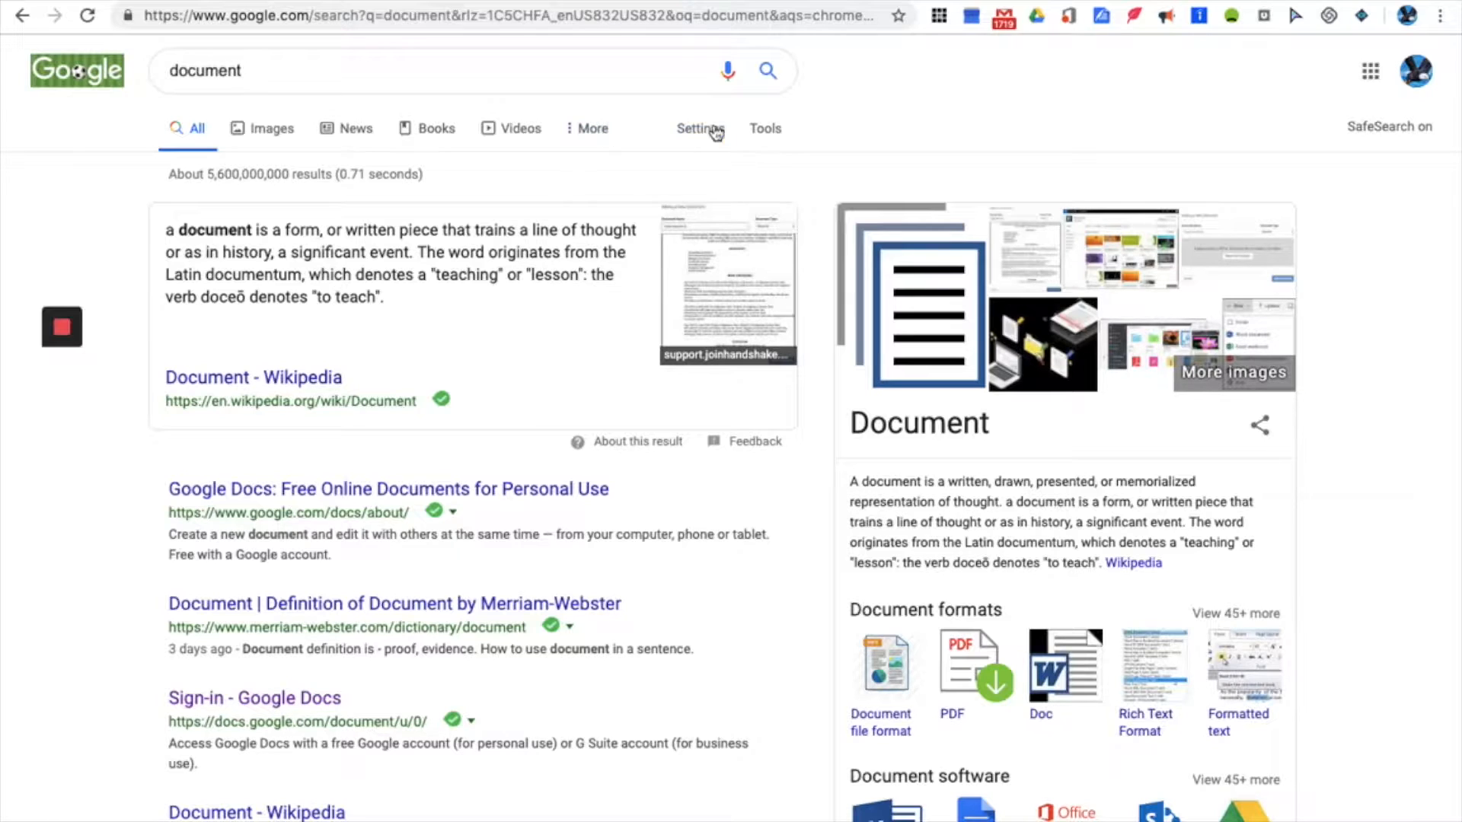
mouse_move(727, 192)
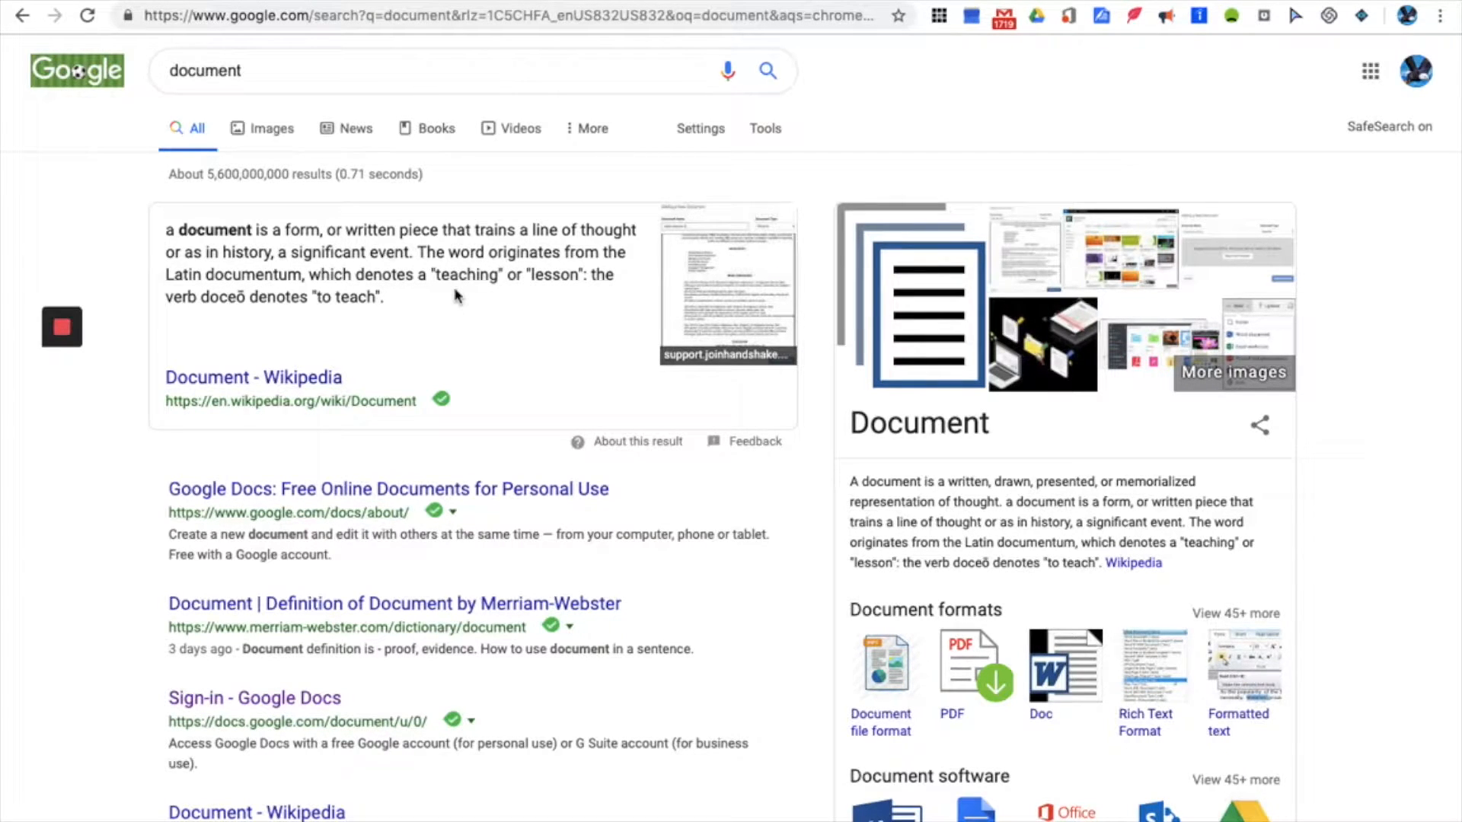
mouse_move(534, 303)
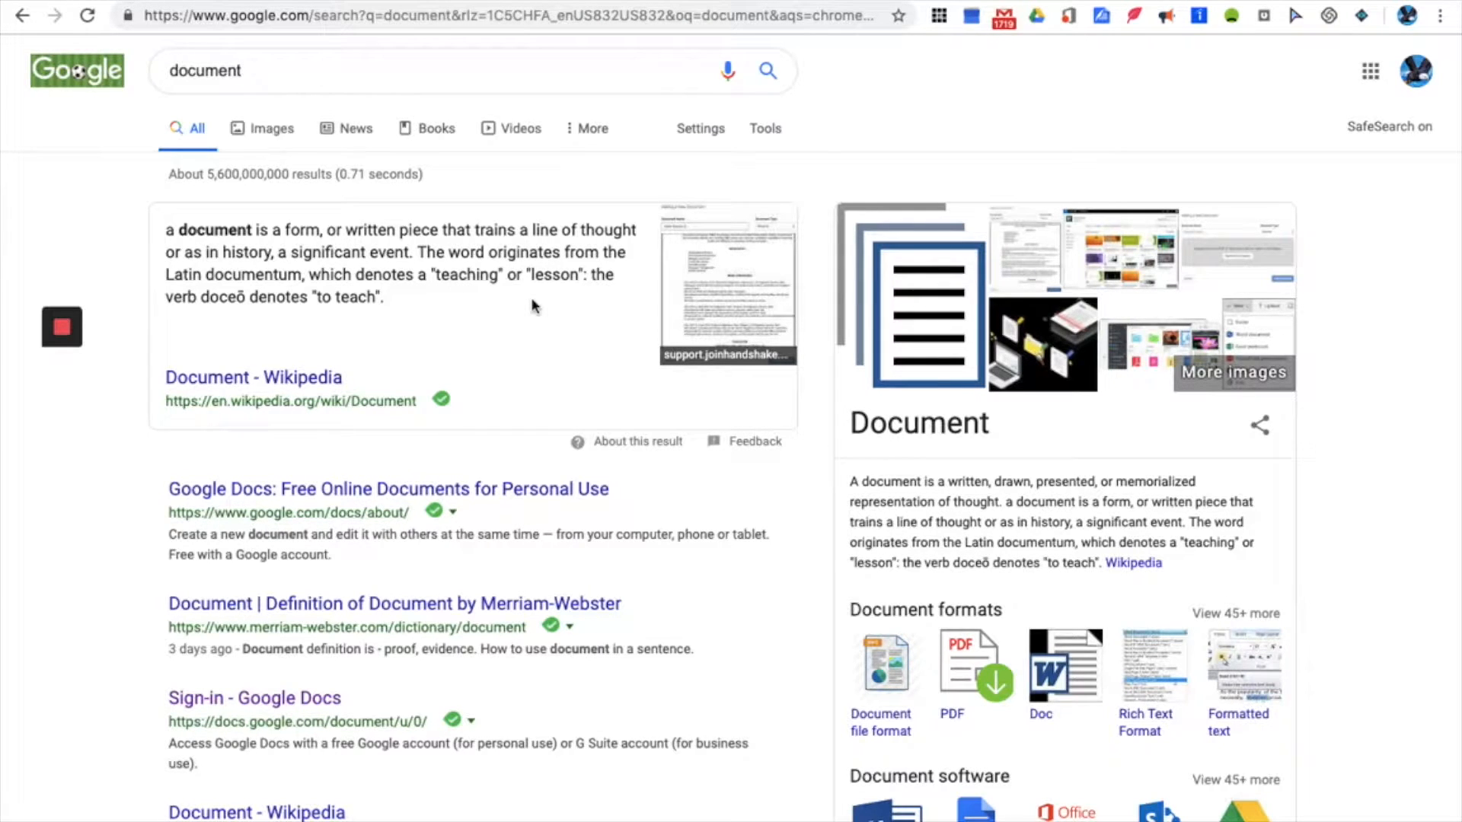
mouse_move(1014, 153)
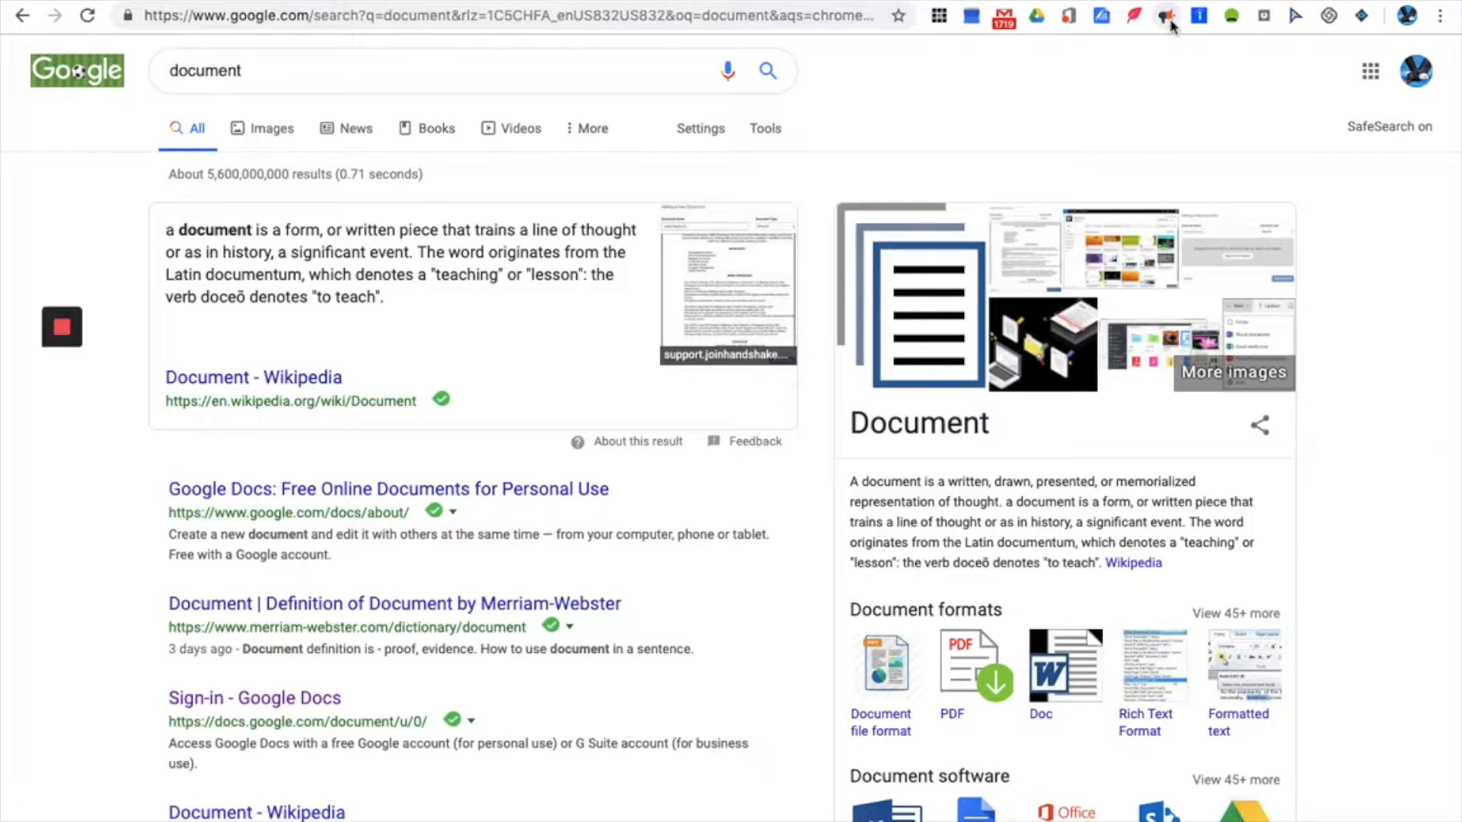
Step: Start reading the 'document' search results aloud, stopping and restarting playback from the top
click(1164, 16)
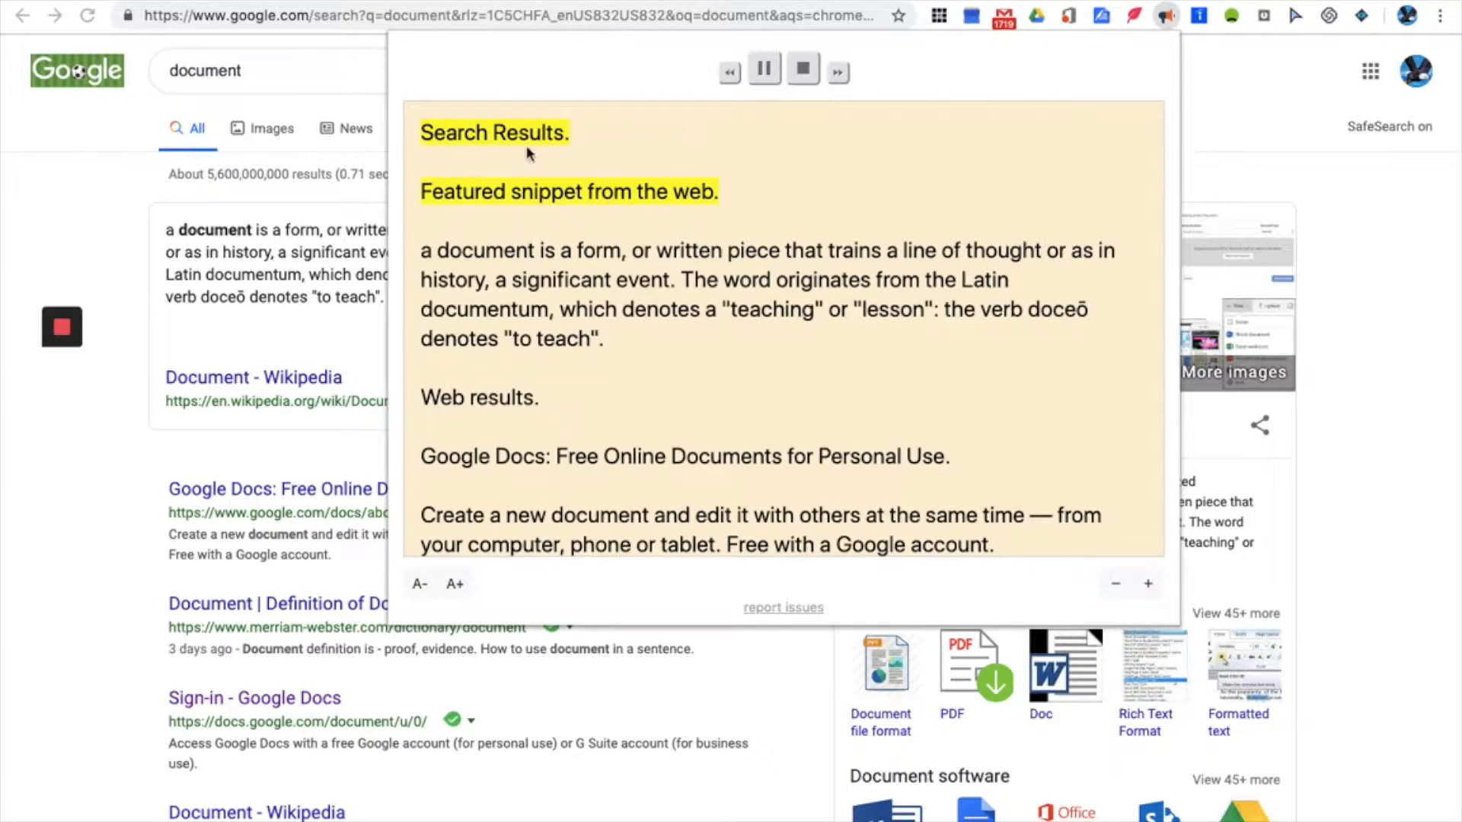
click(801, 69)
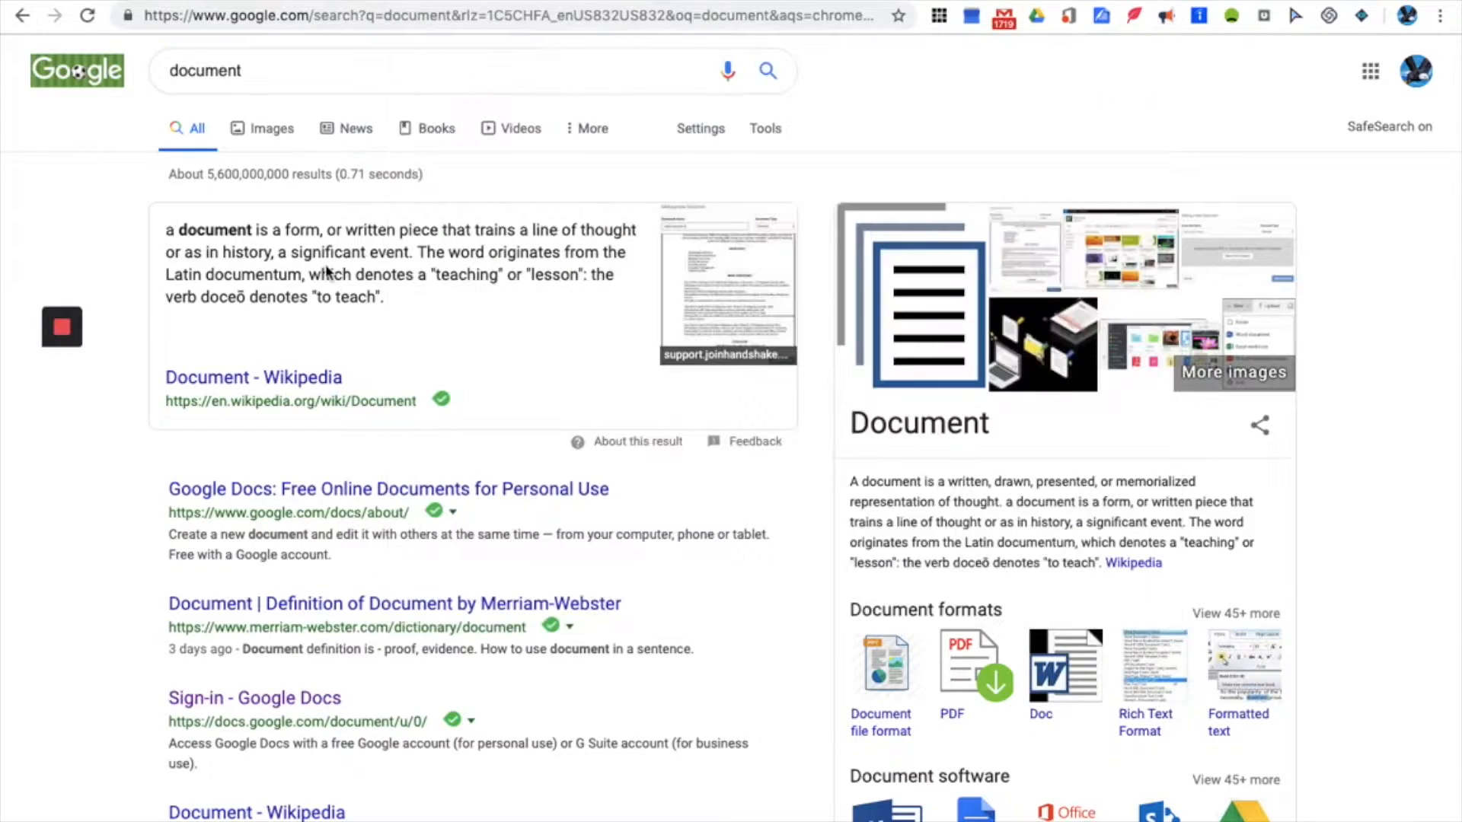
mouse_move(1166, 26)
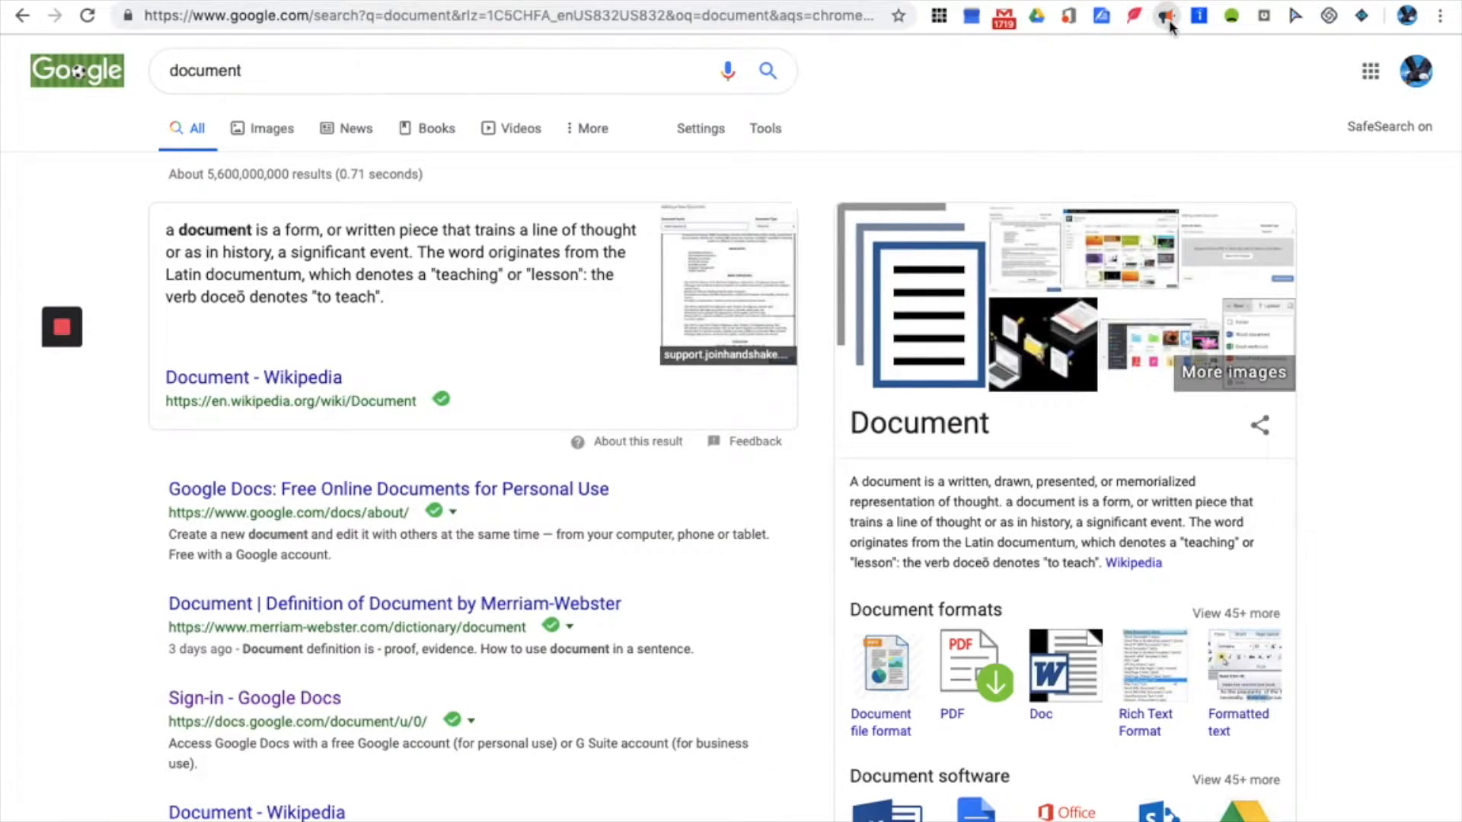
click(1163, 16)
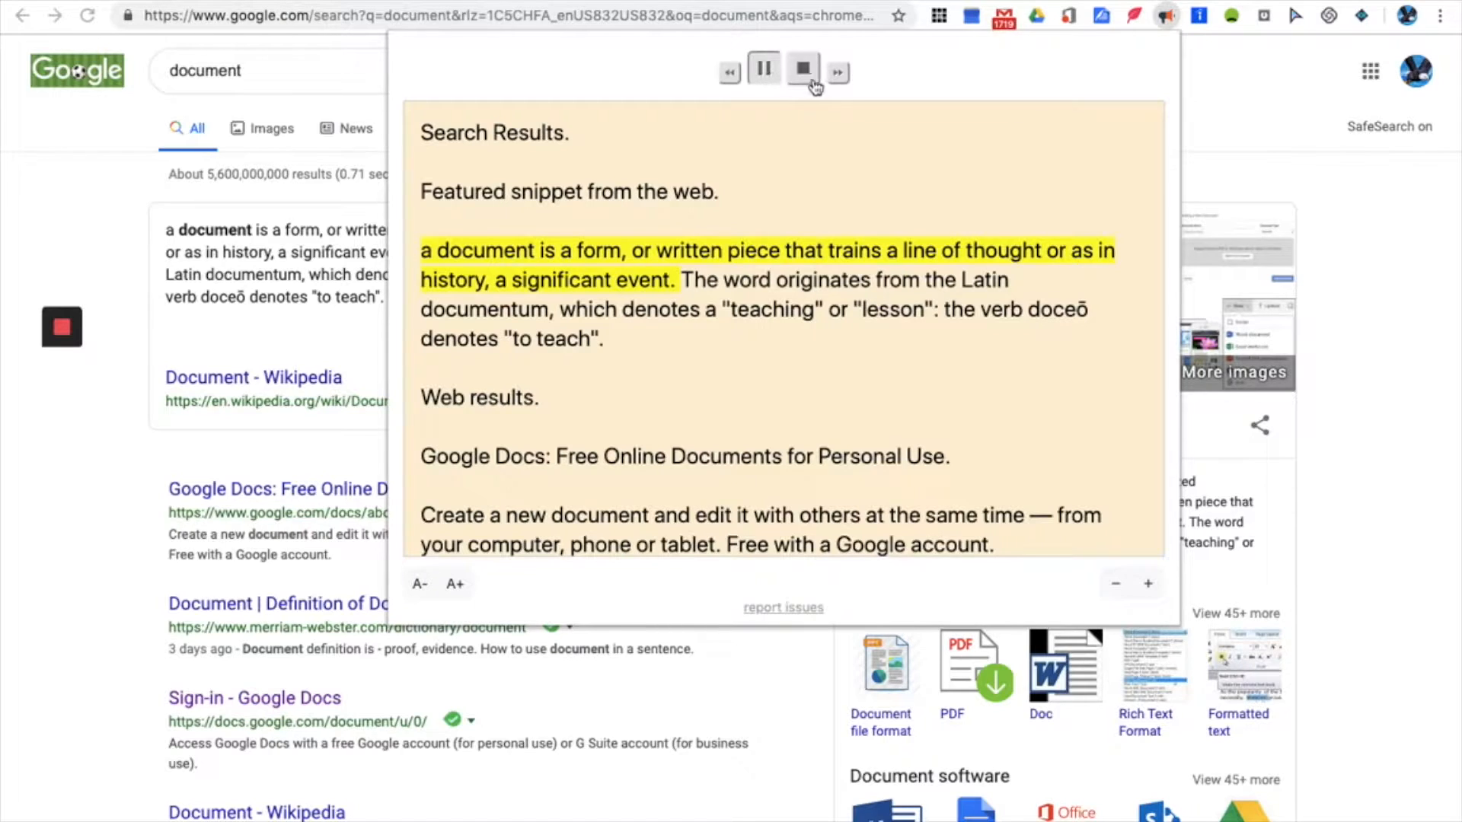
click(801, 70)
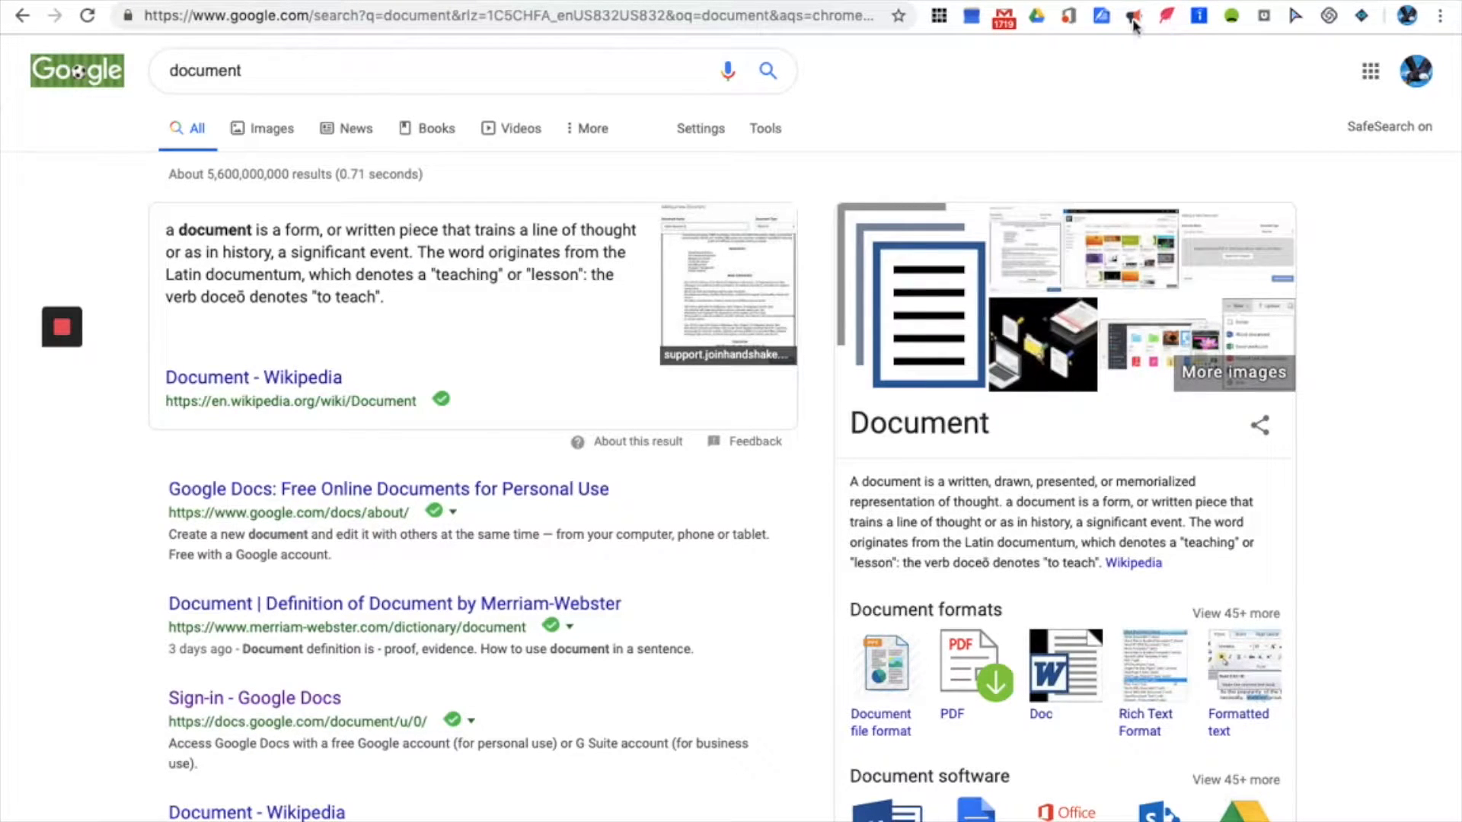
click(1133, 16)
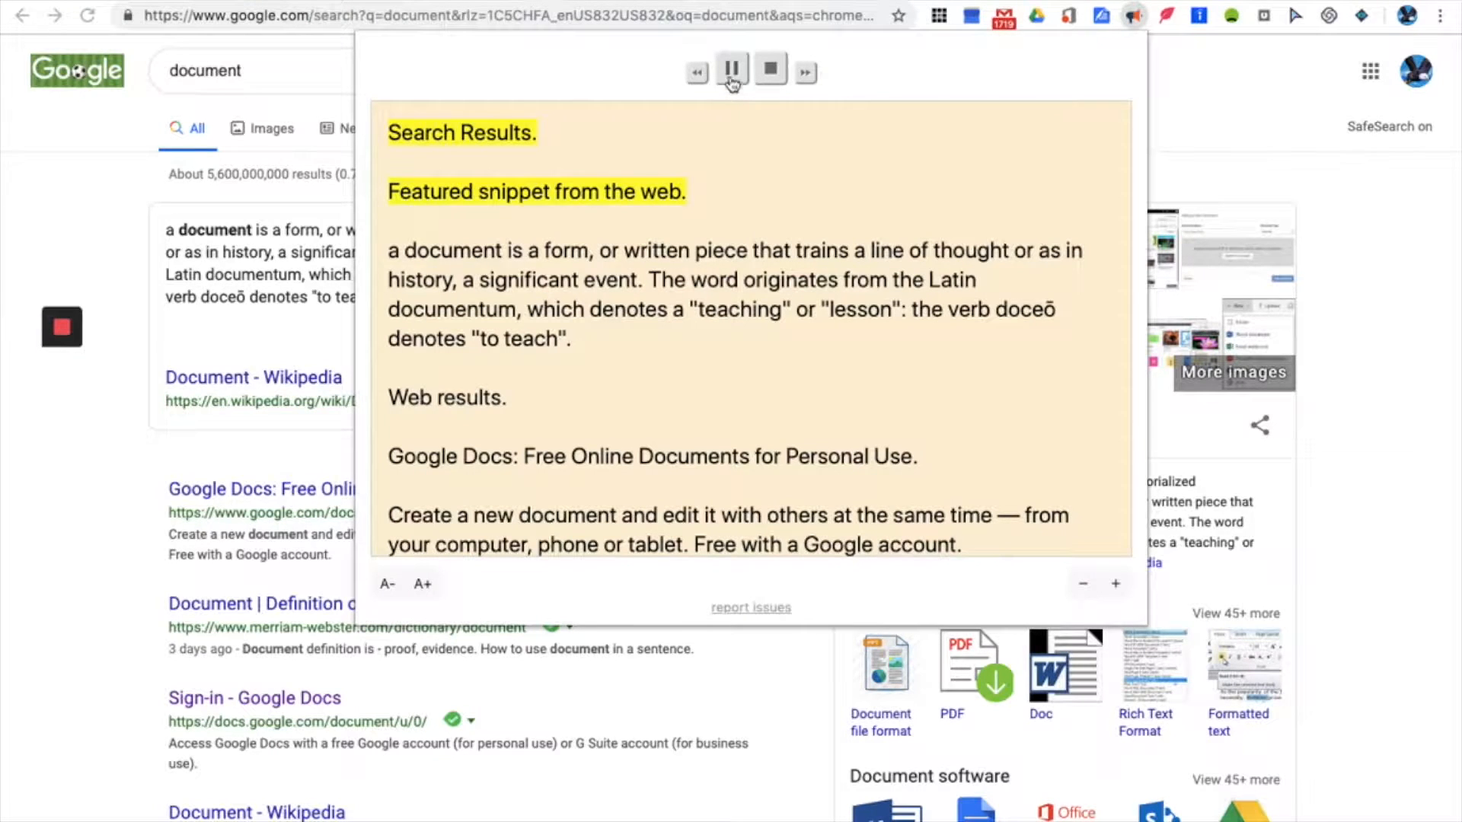
click(731, 70)
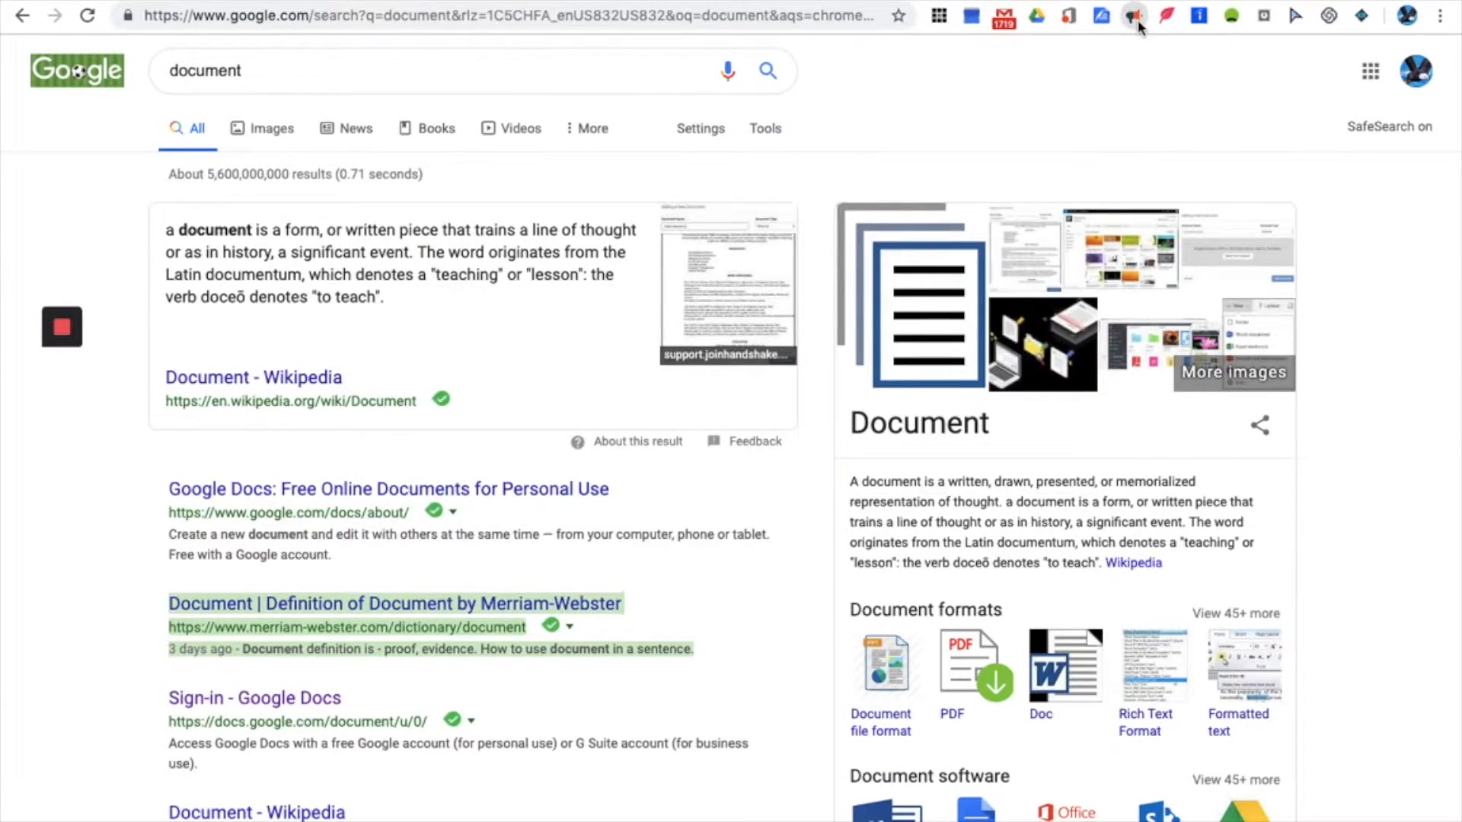
Step: Pause the ongoing reading, play the Merriam-Webster result, then stop it
click(1133, 16)
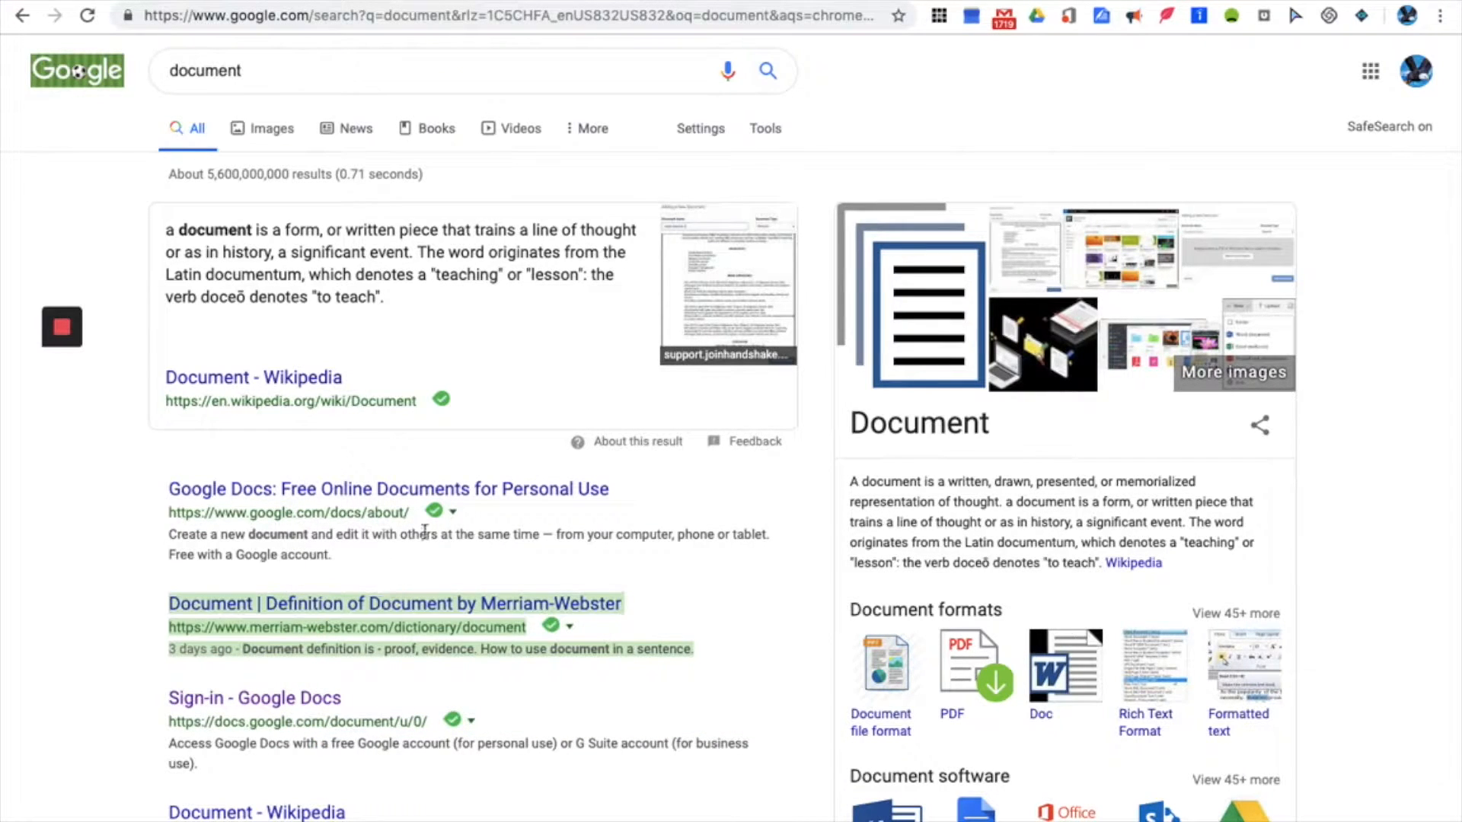
mouse_move(932, 216)
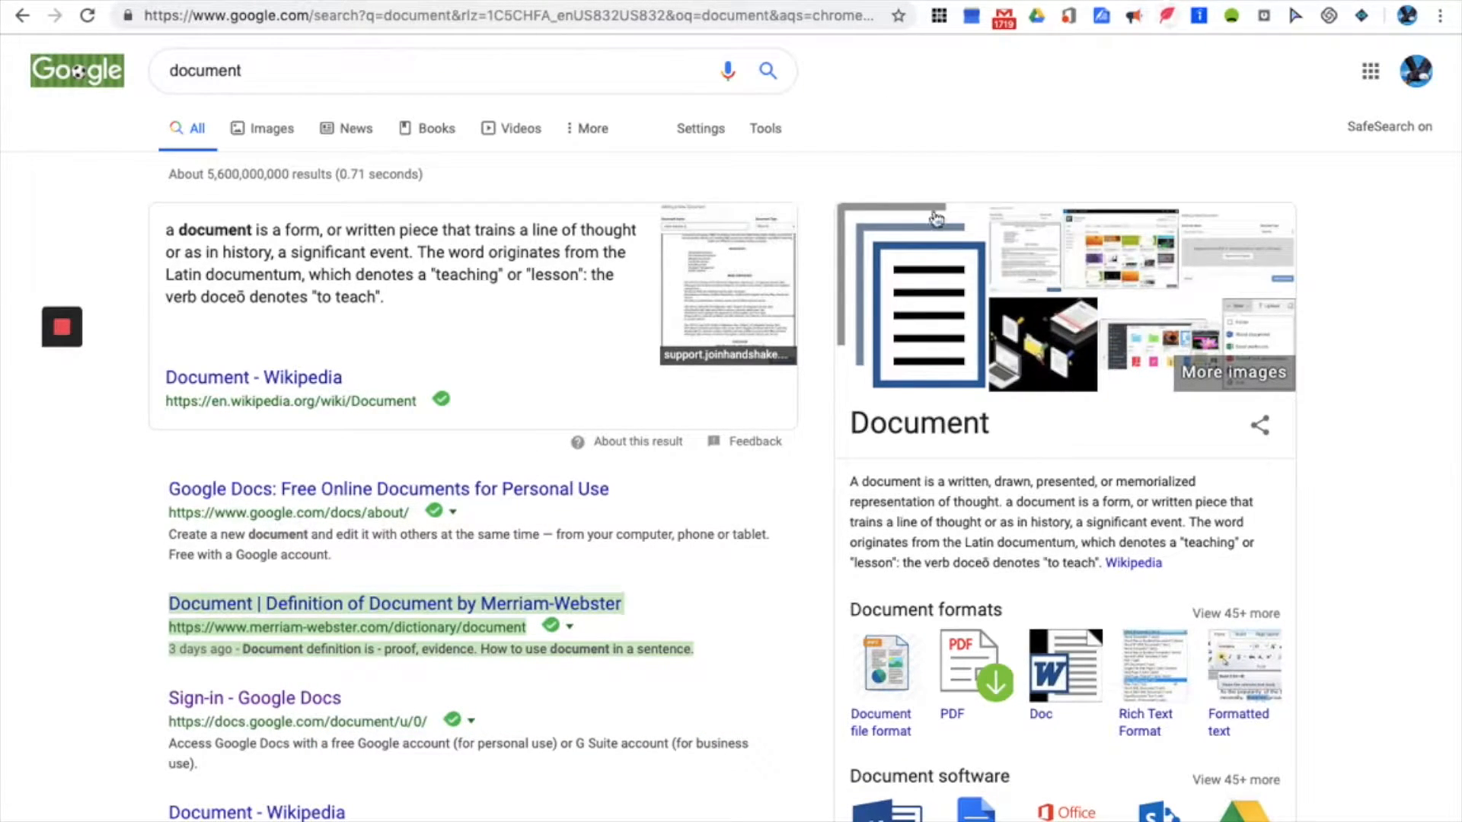
mouse_move(743, 622)
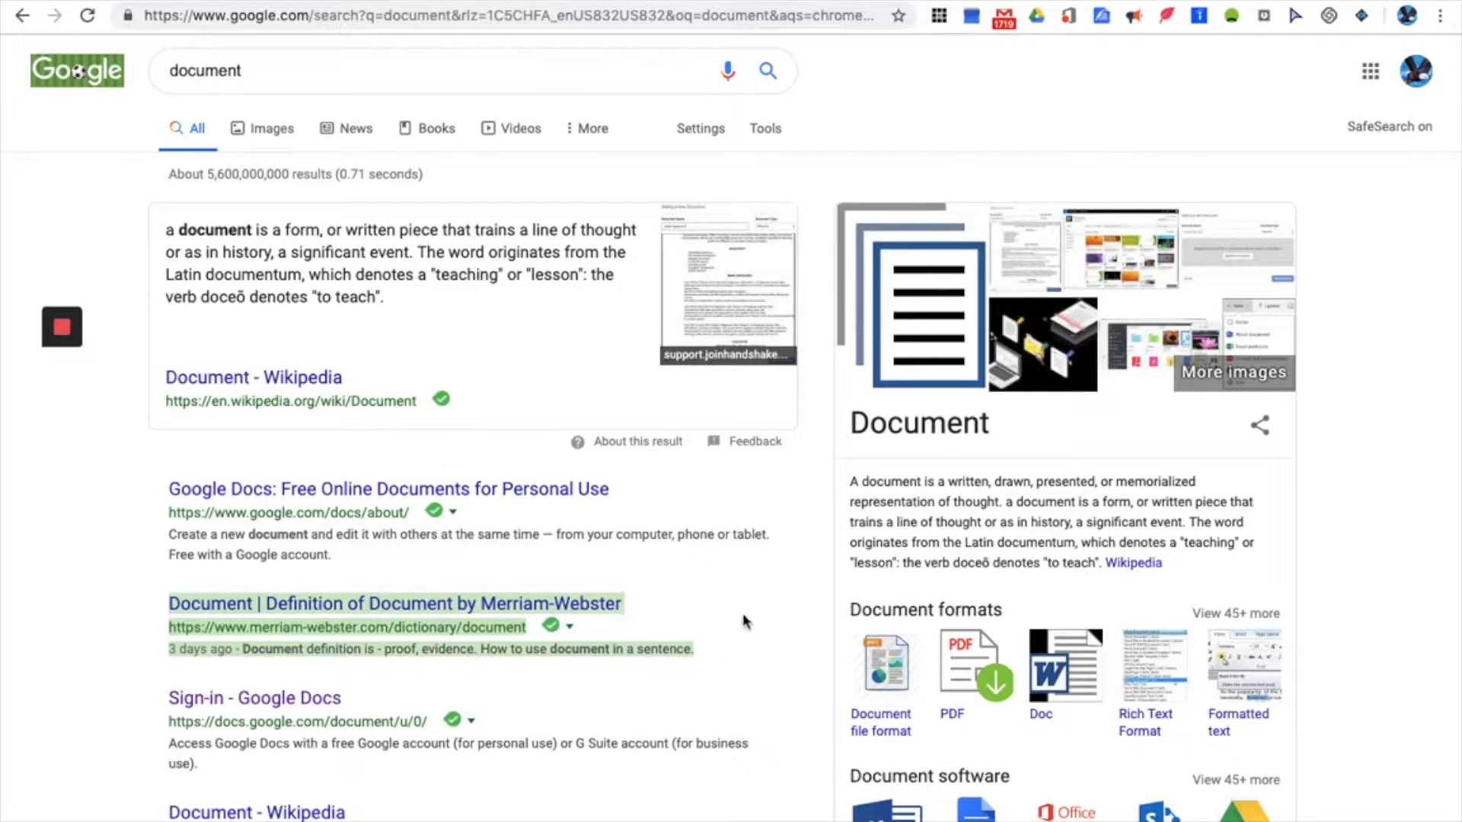
click(1132, 16)
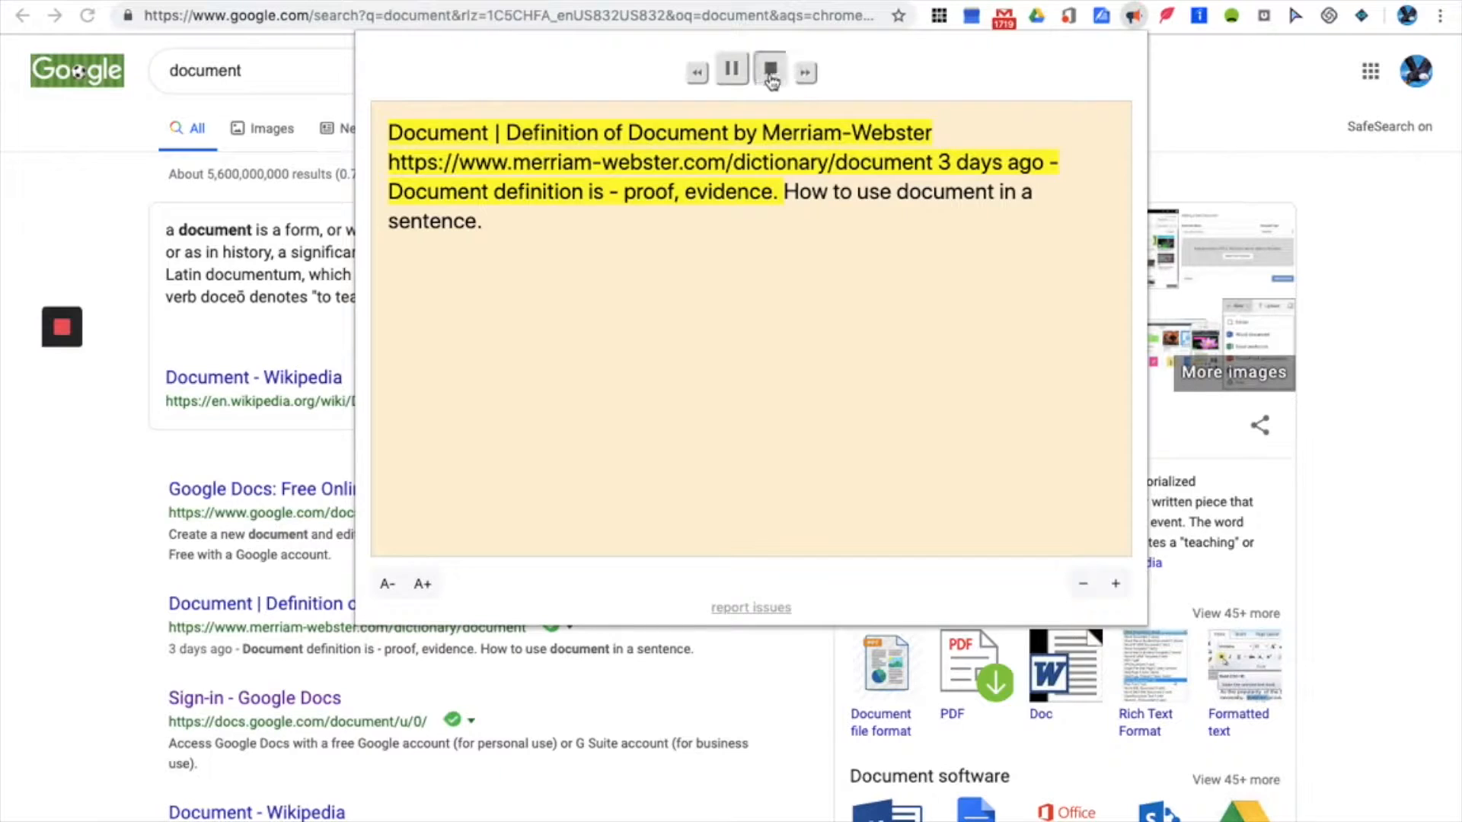
click(768, 70)
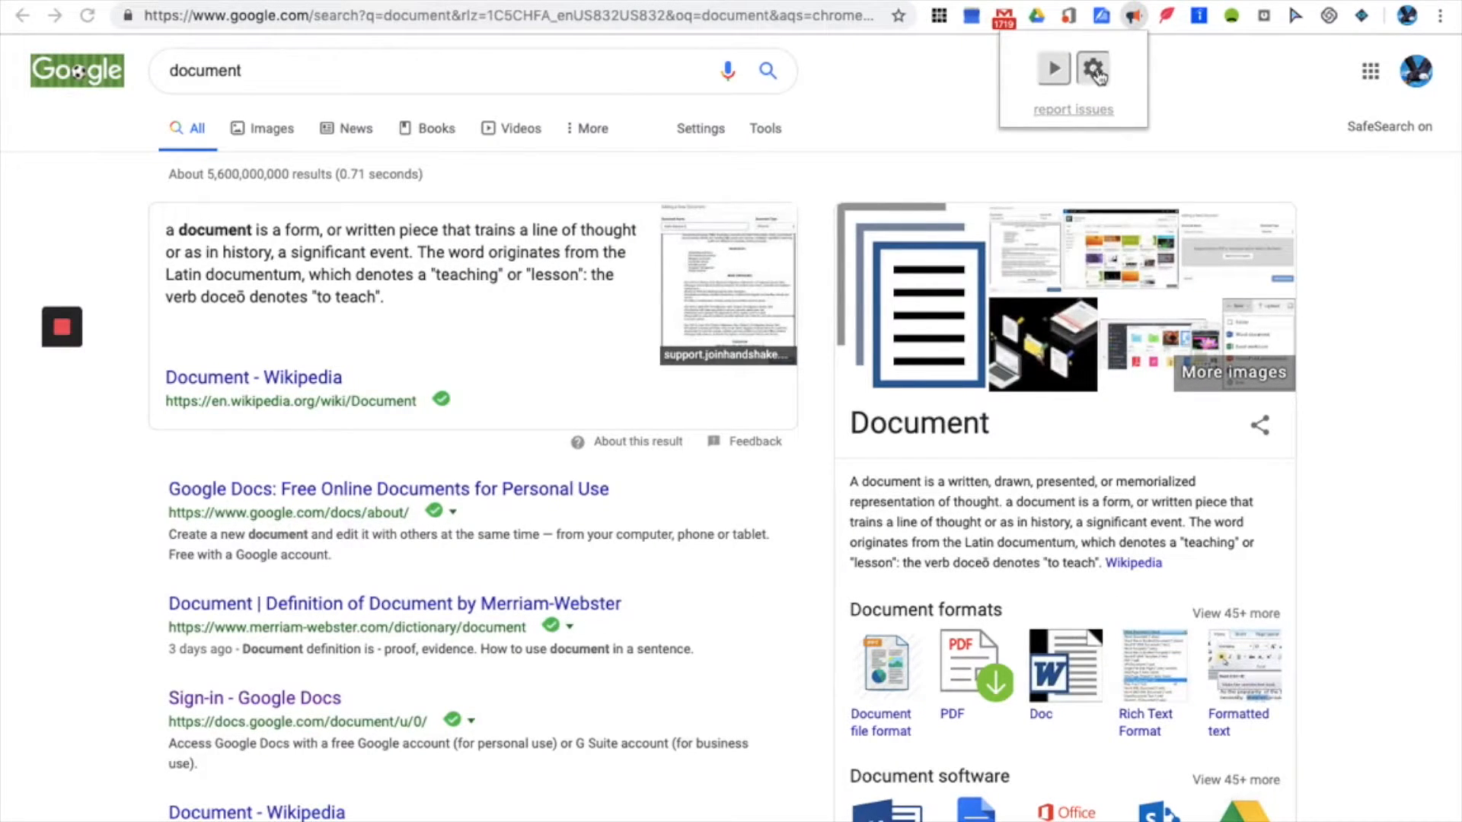
Step: Choose Anna as the Read Aloud voice in the options
click(1093, 67)
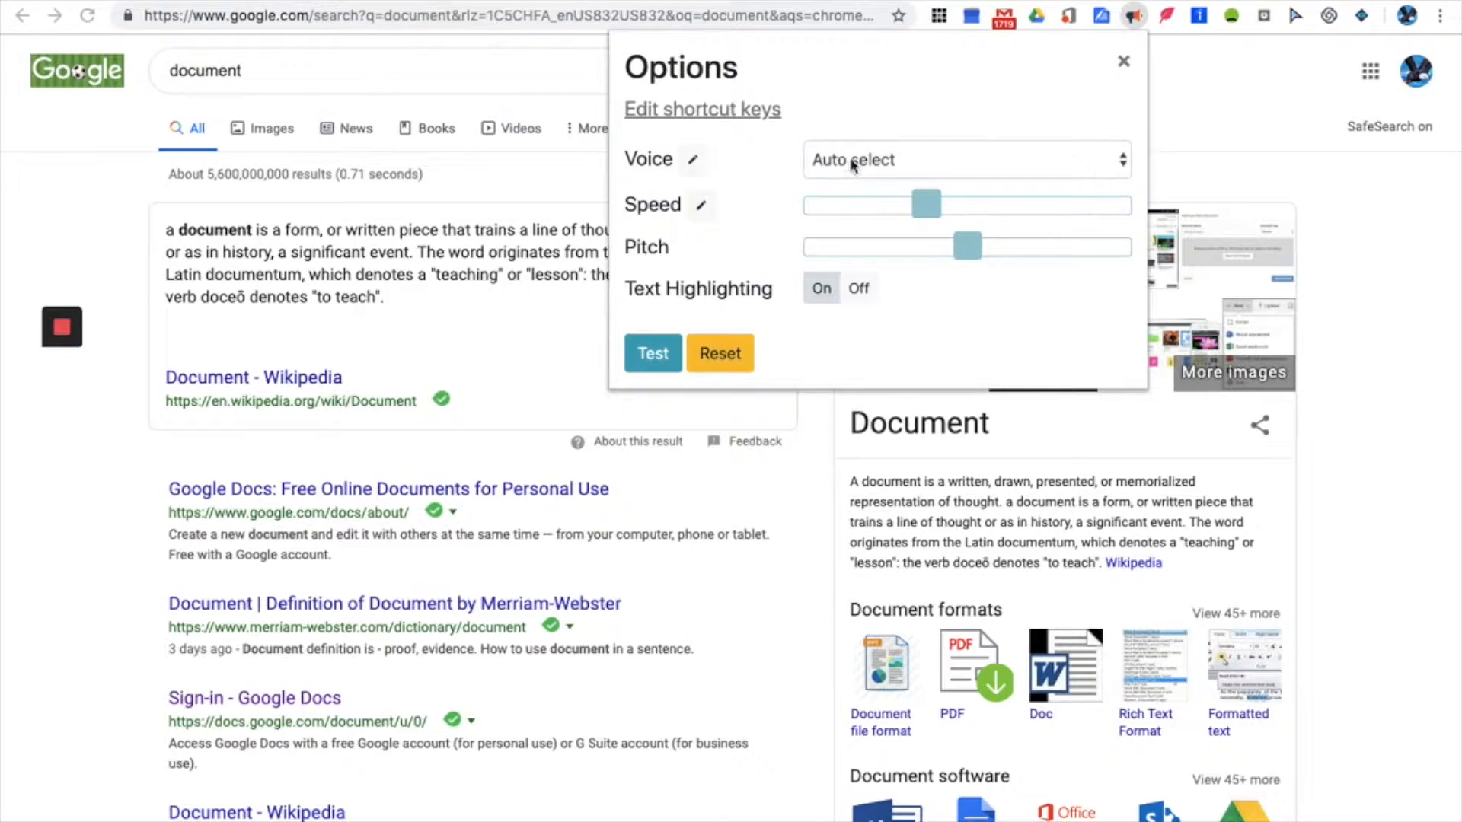
click(965, 159)
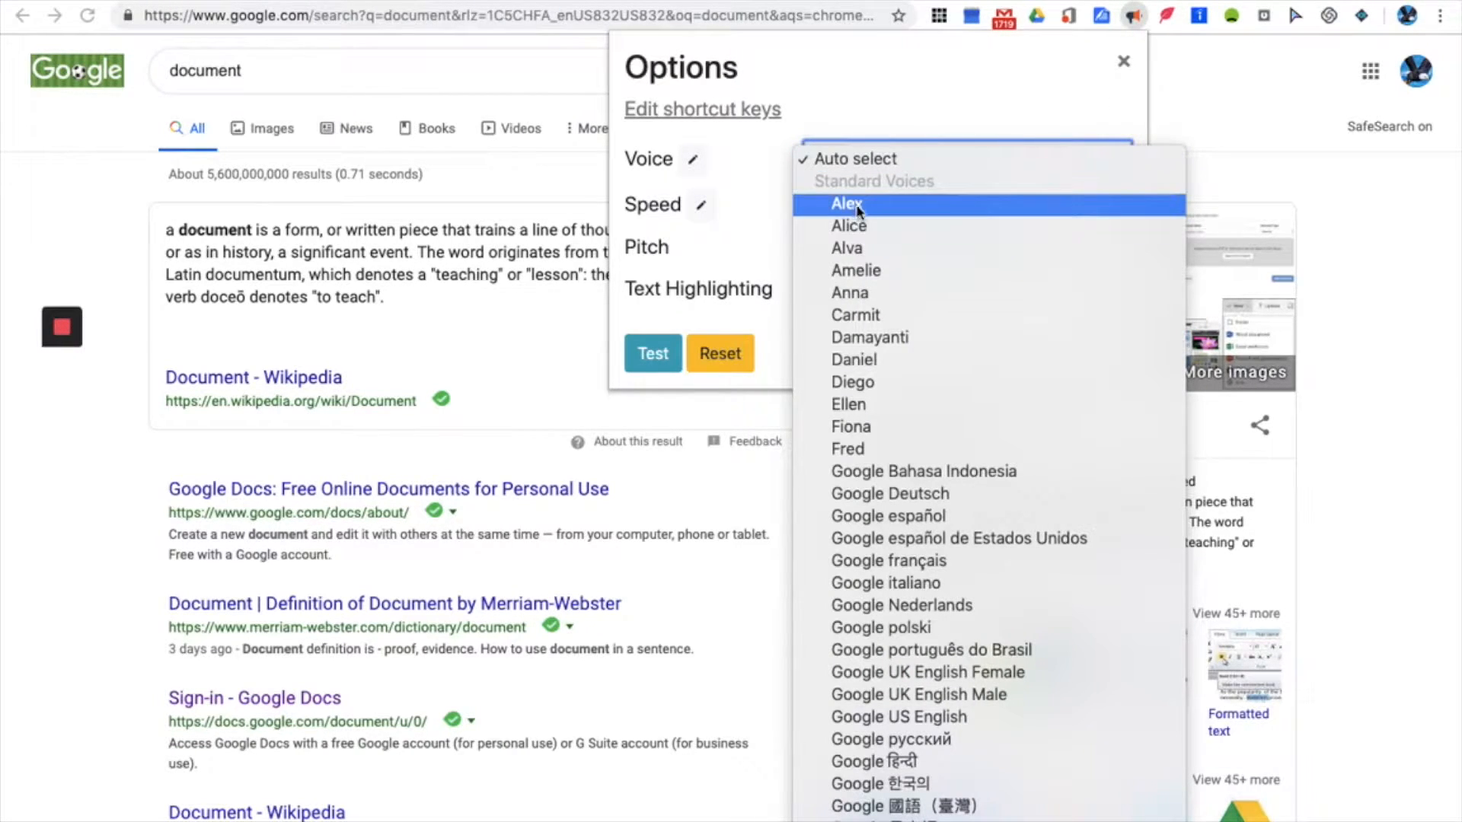
mouse_move(909, 494)
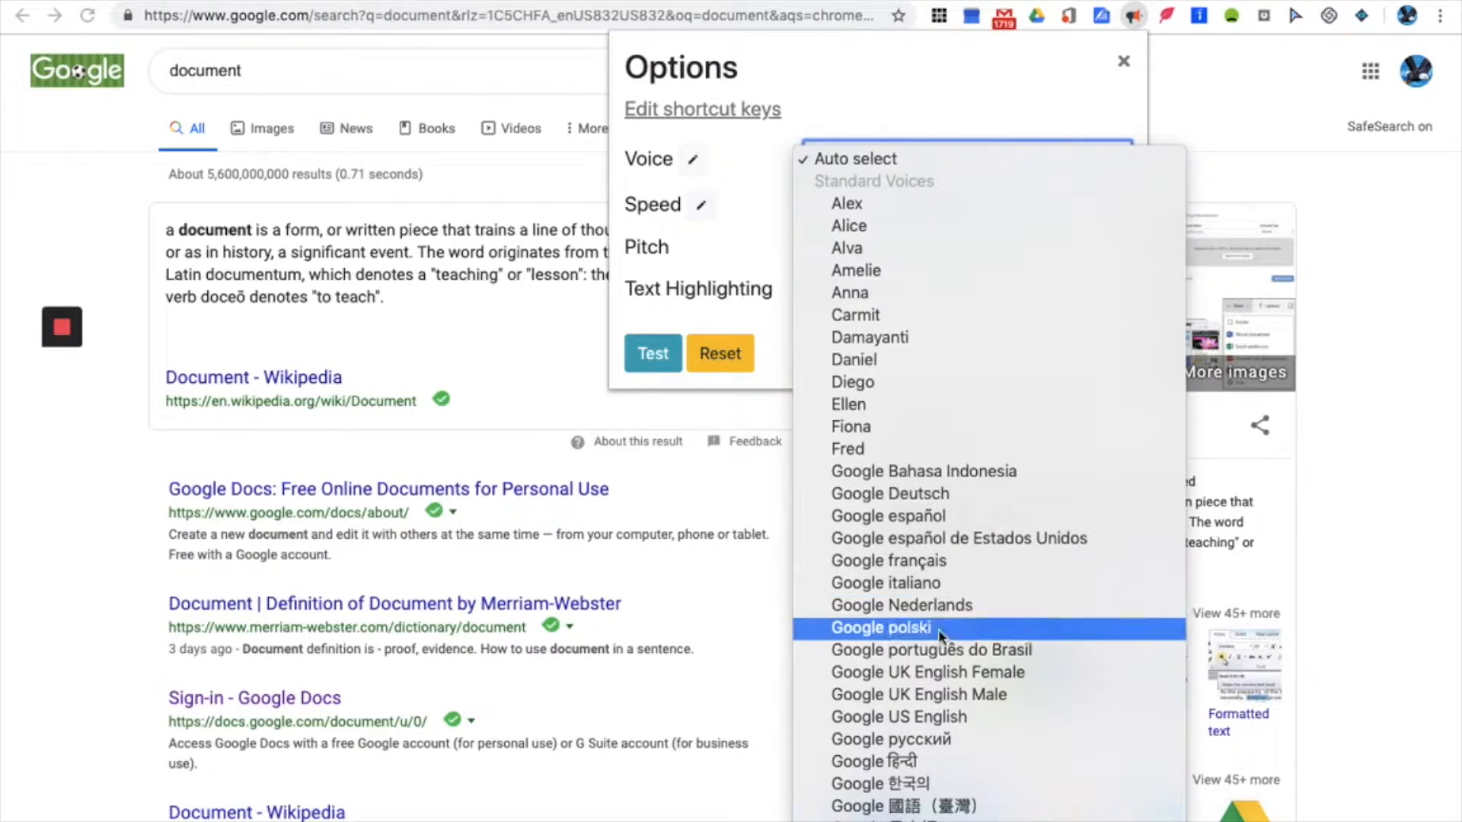
mouse_move(942, 738)
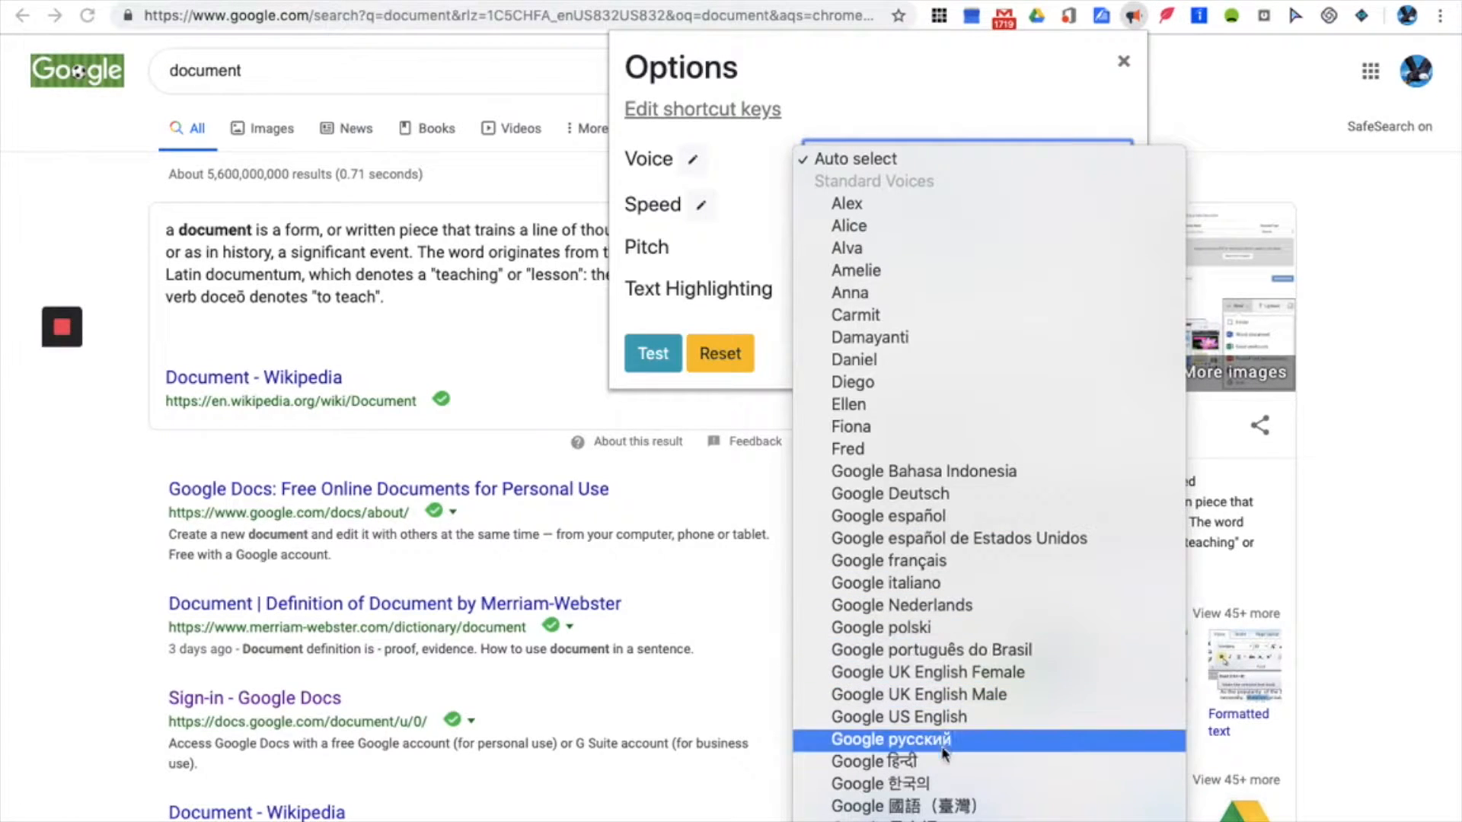
mouse_move(964, 769)
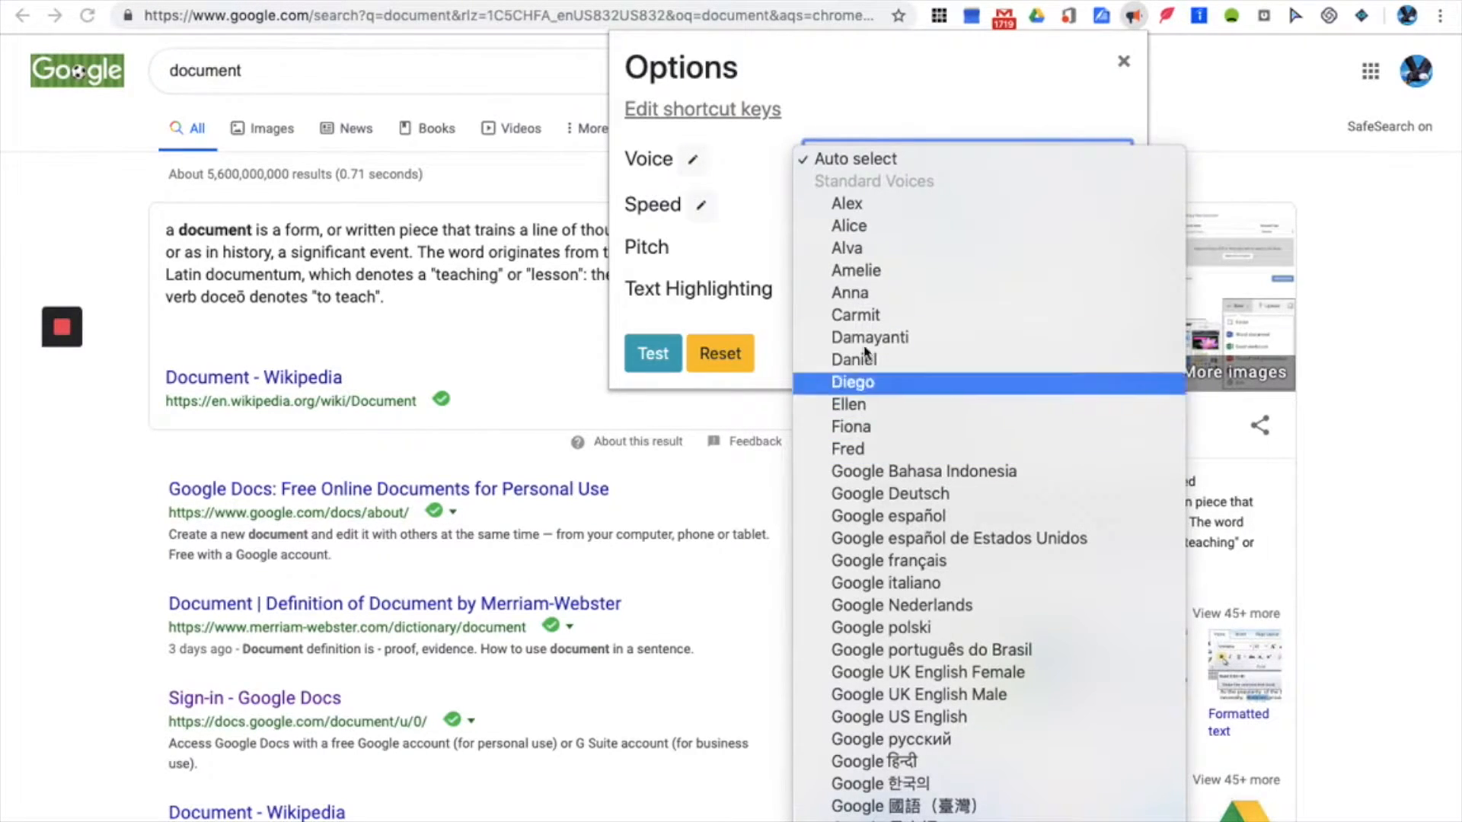
mouse_move(799, 144)
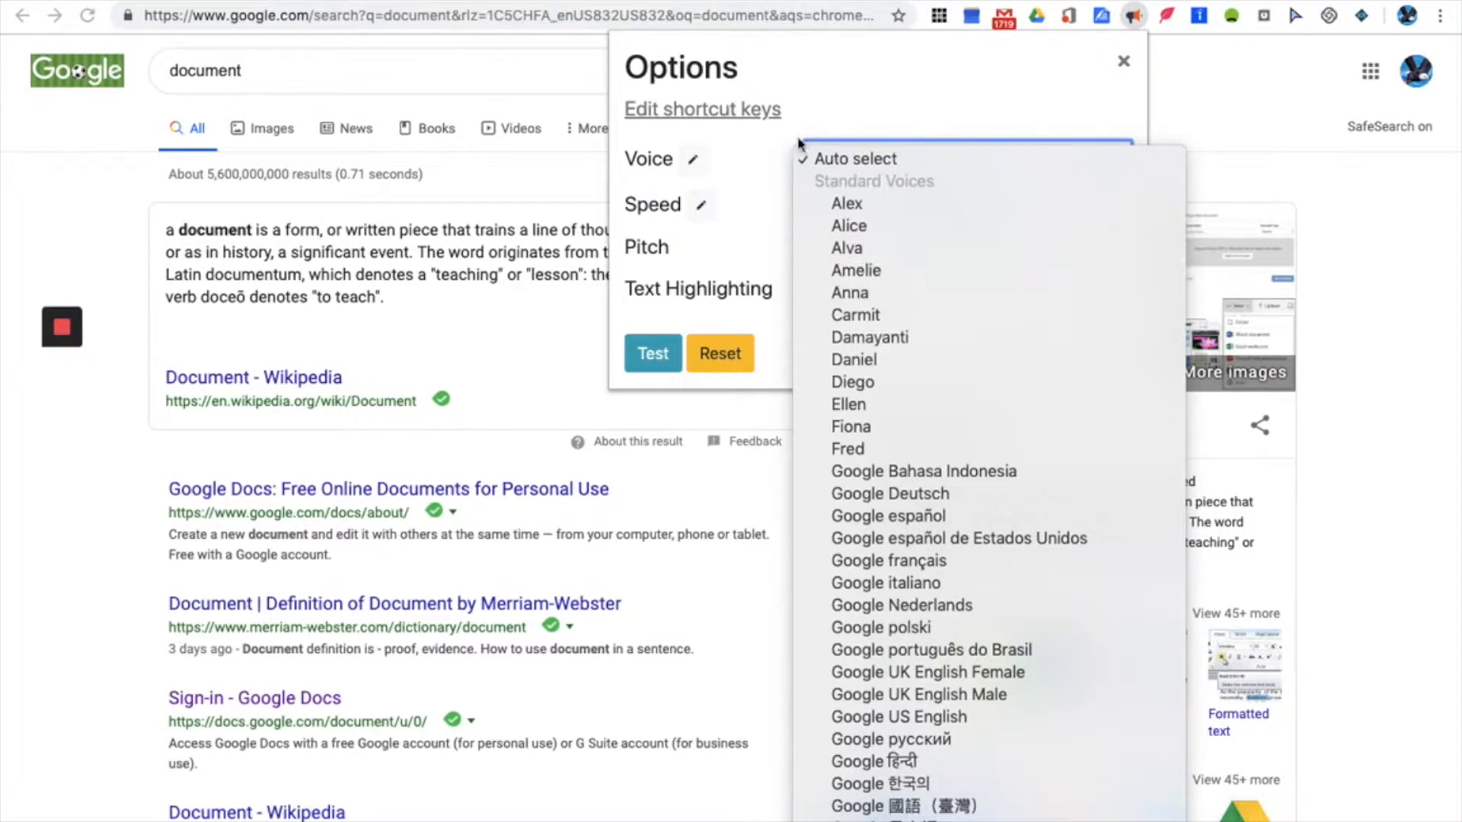
click(848, 225)
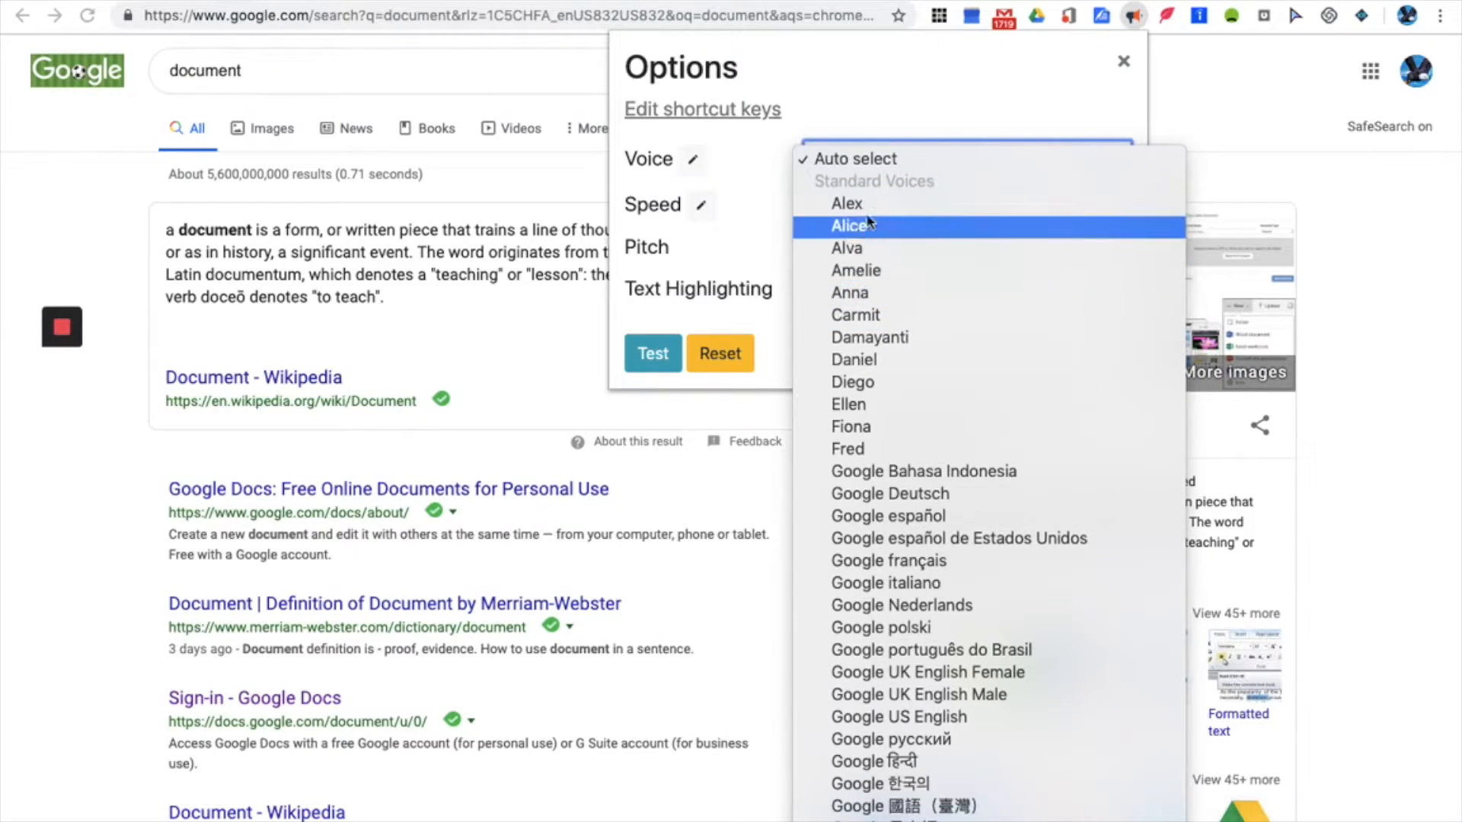
click(848, 292)
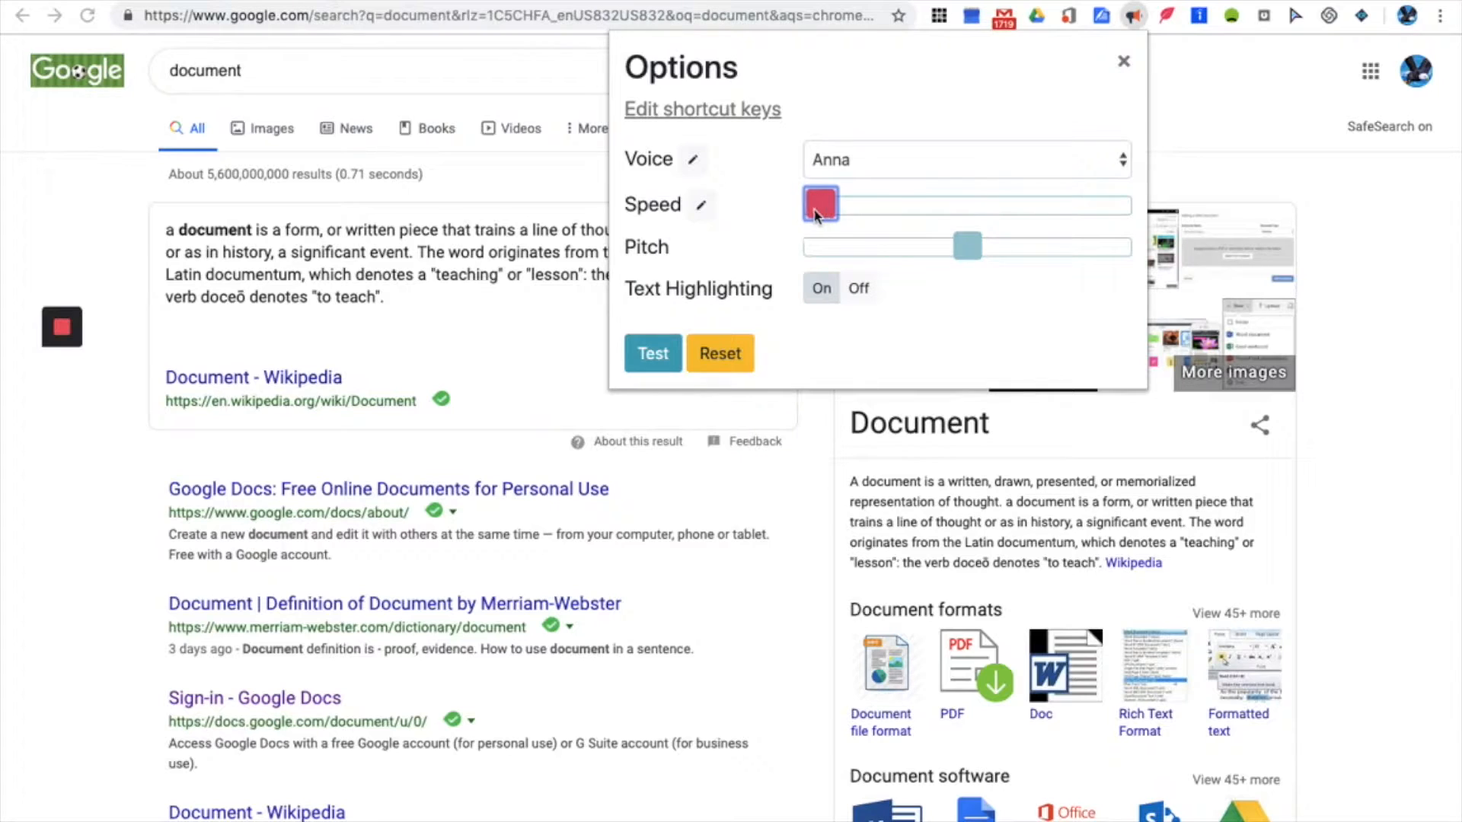
Step: Return the speed slider to normal and set pitch slightly below the middle
drag(820, 204, 892, 204)
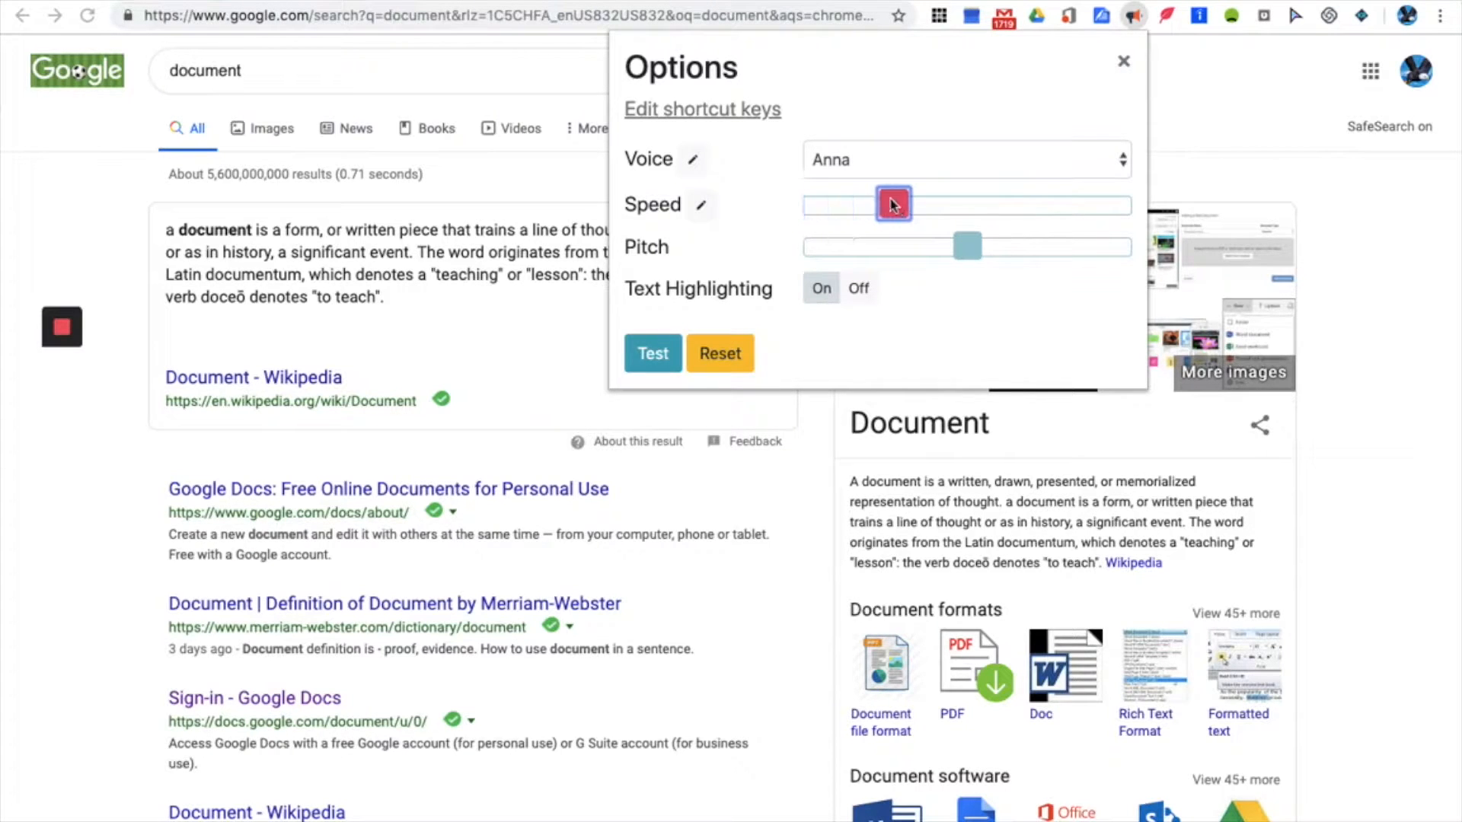
drag(892, 204, 917, 204)
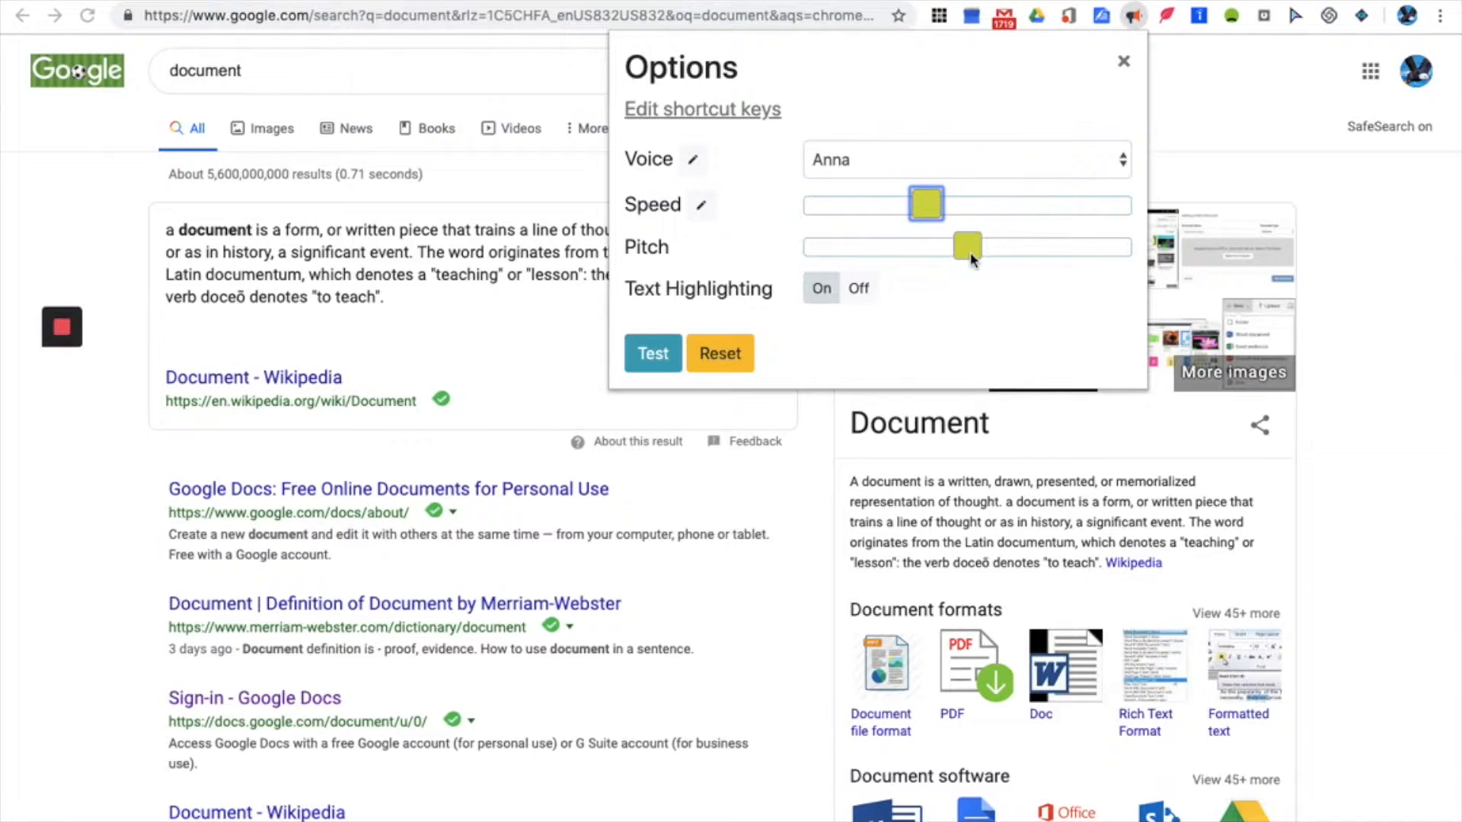
drag(967, 246, 811, 245)
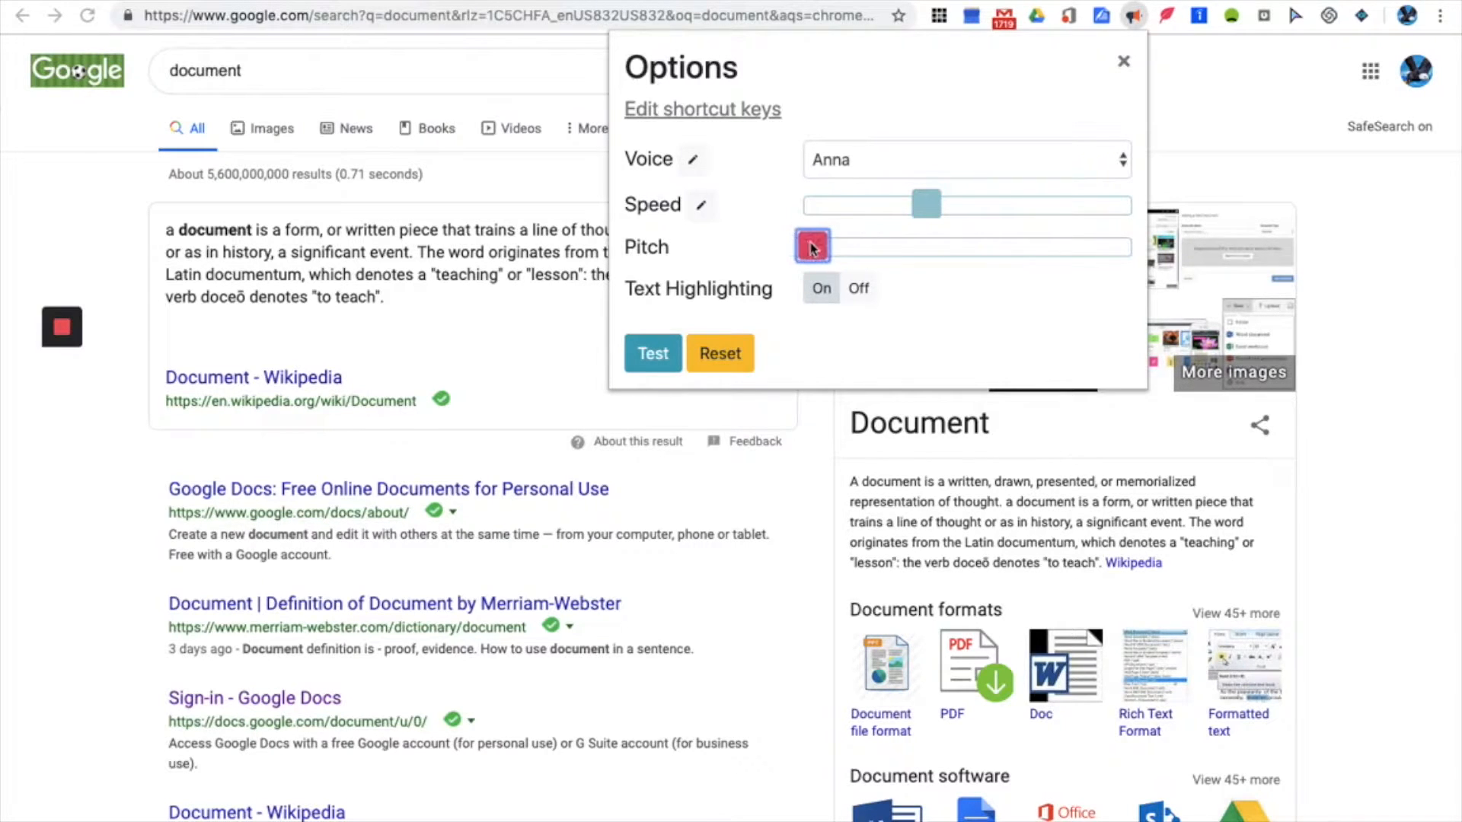
drag(810, 246, 1049, 245)
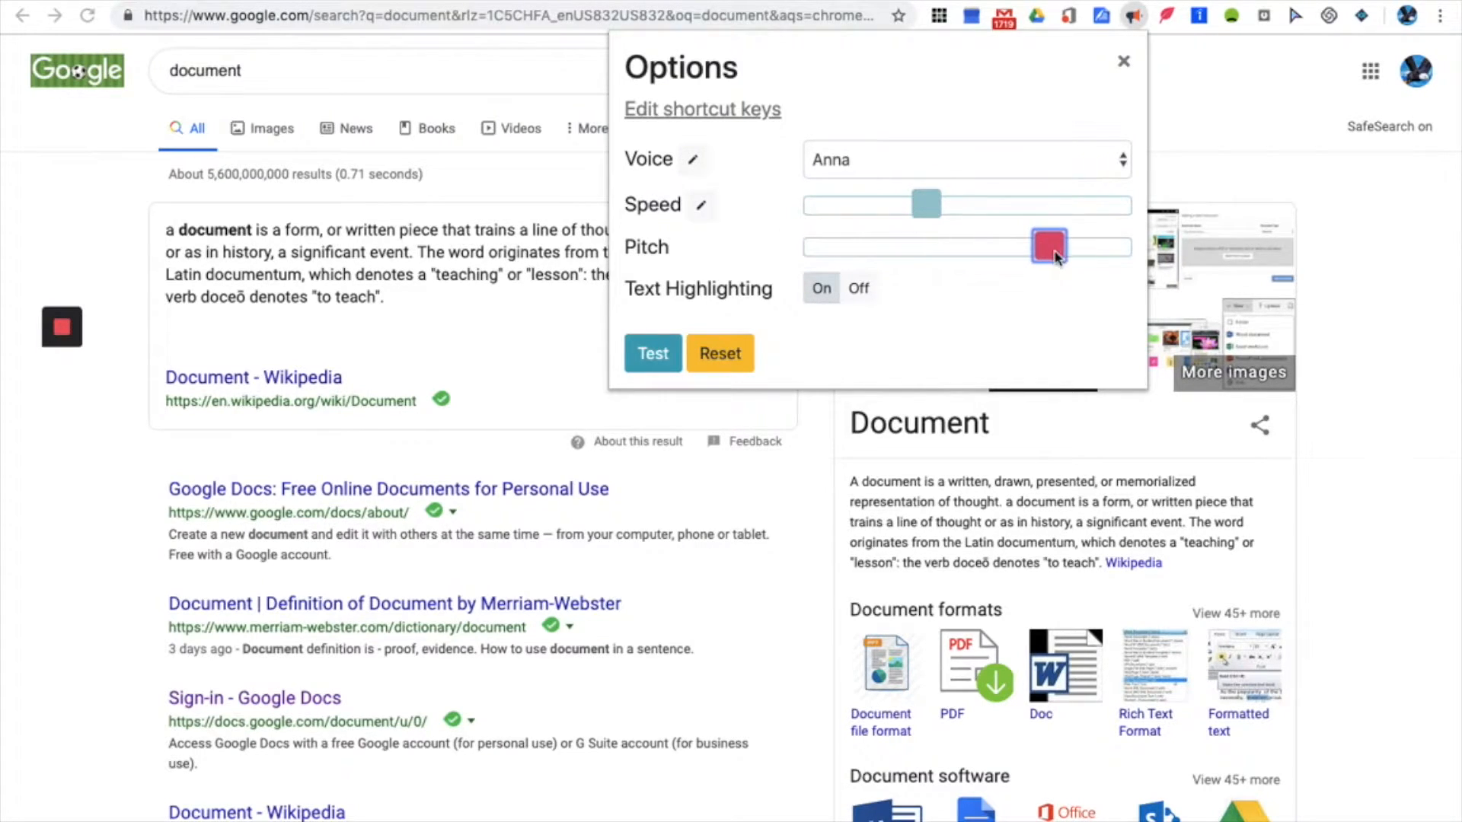
drag(1049, 247, 912, 246)
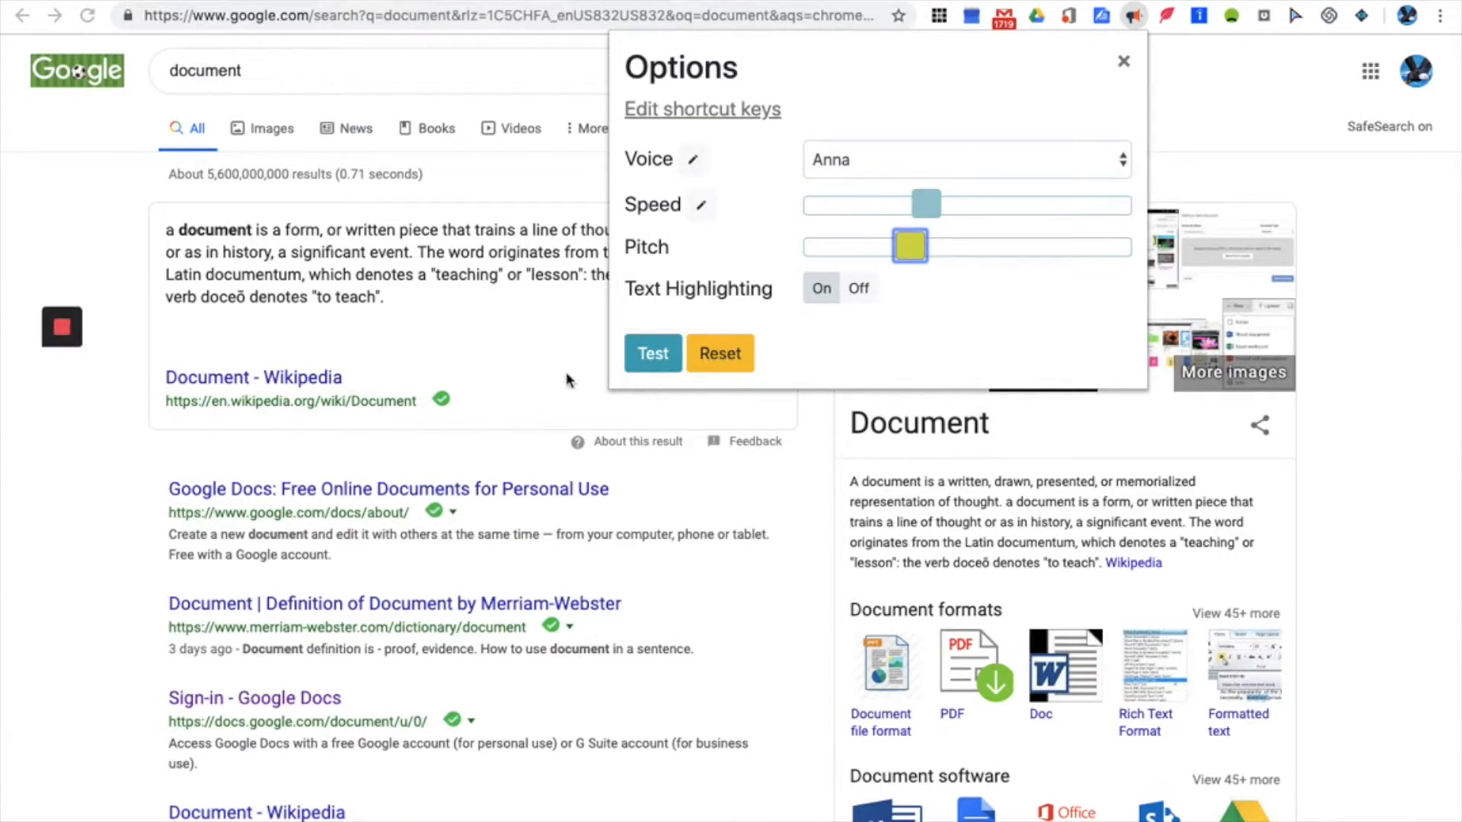
Step: Close the reading options and search Google for 'chrome web store'
click(1123, 62)
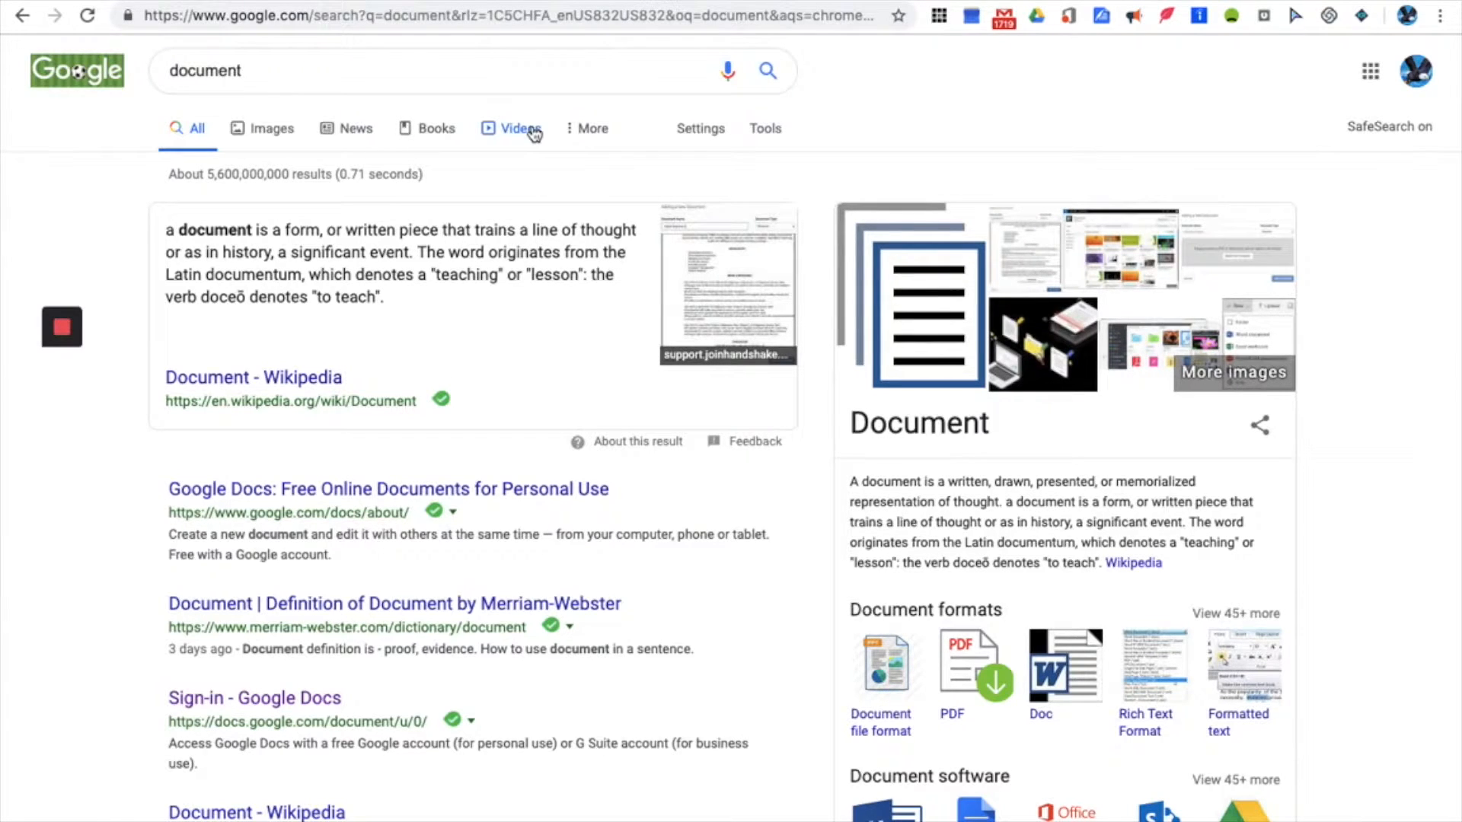
mouse_move(544, 154)
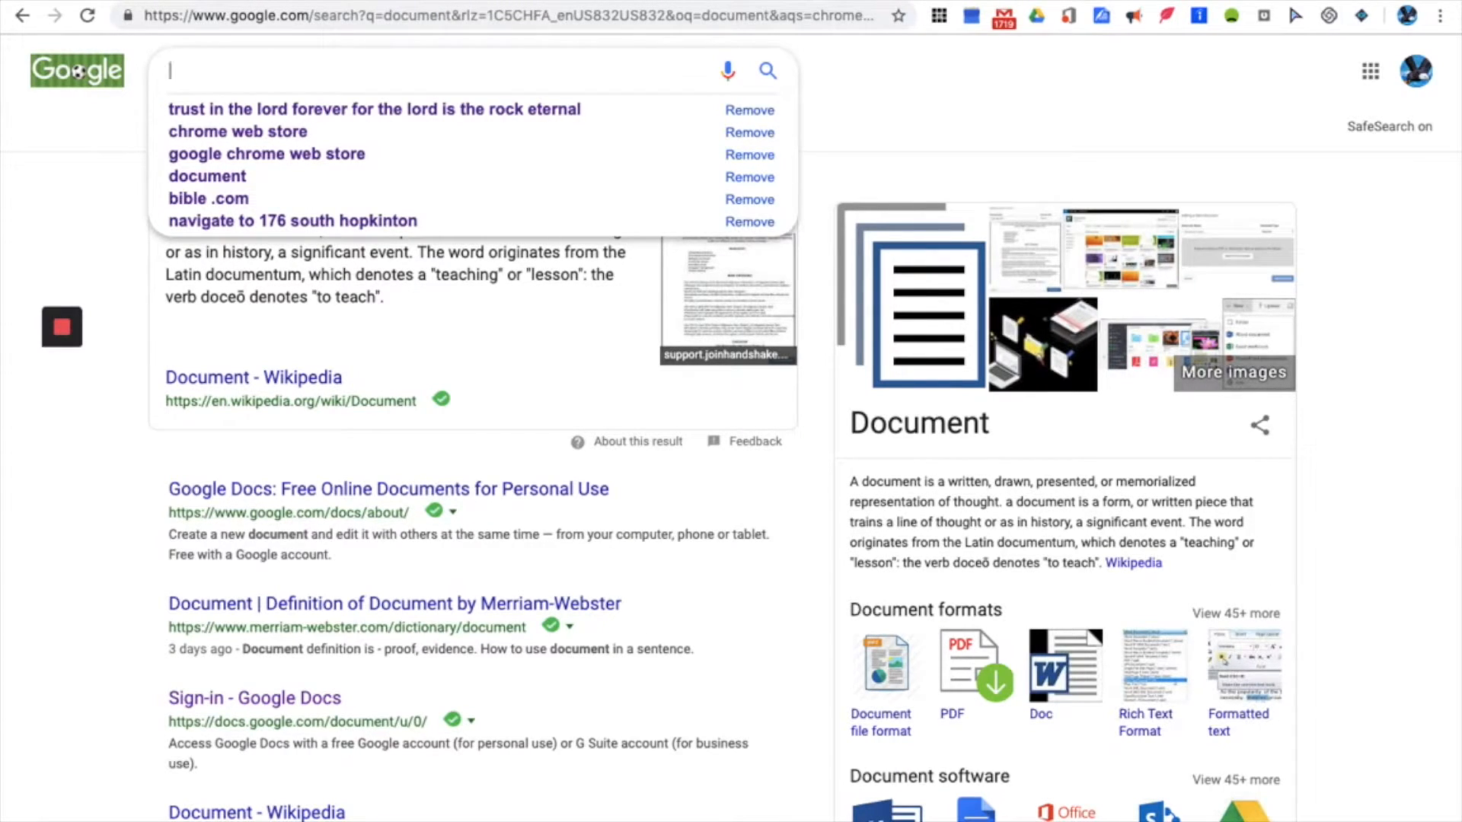
text(chrome web store)
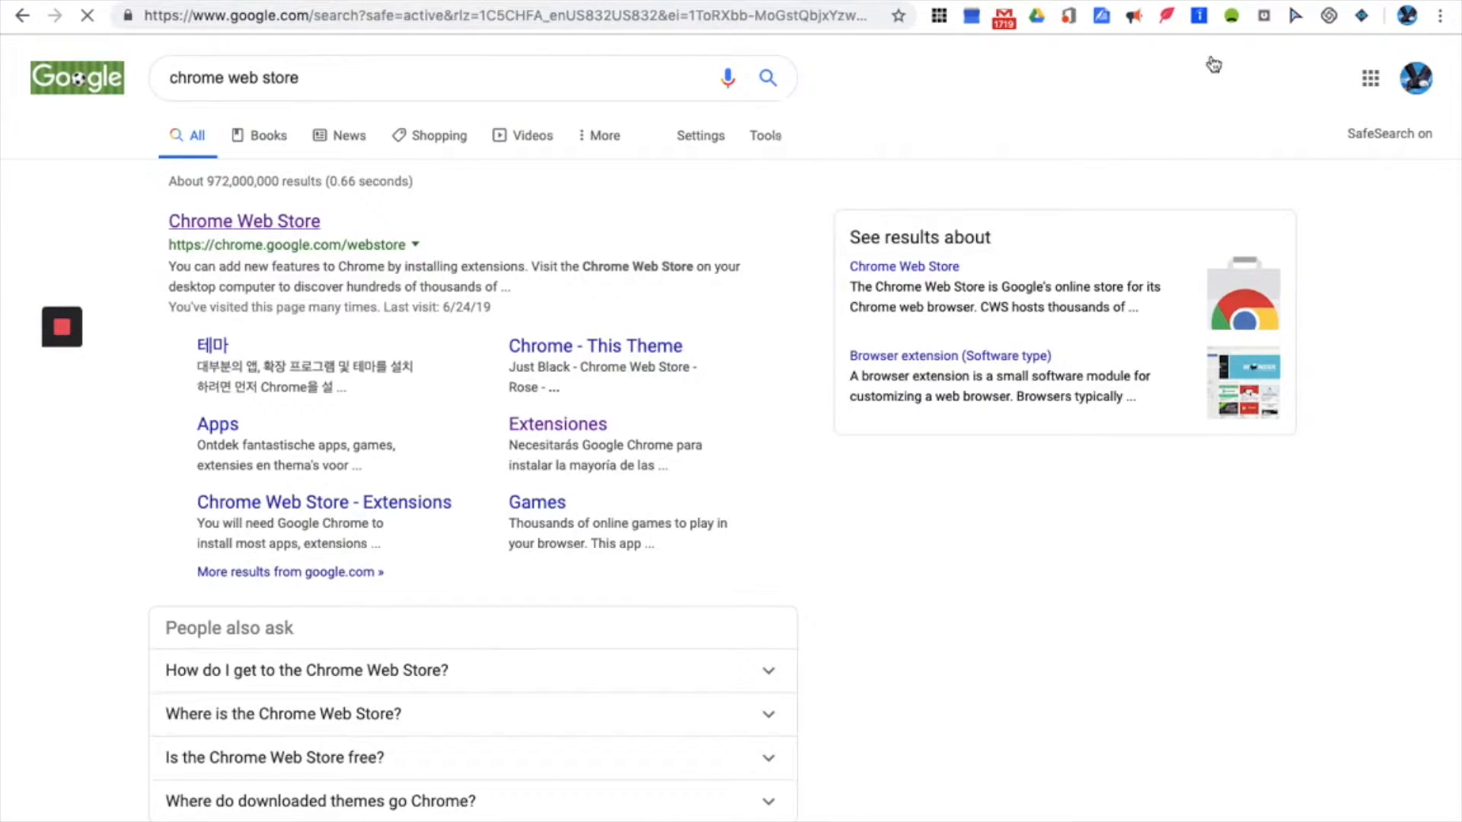
Step: Read the 'chrome web store' results aloud, pausing, resuming and restarting playback
click(1133, 16)
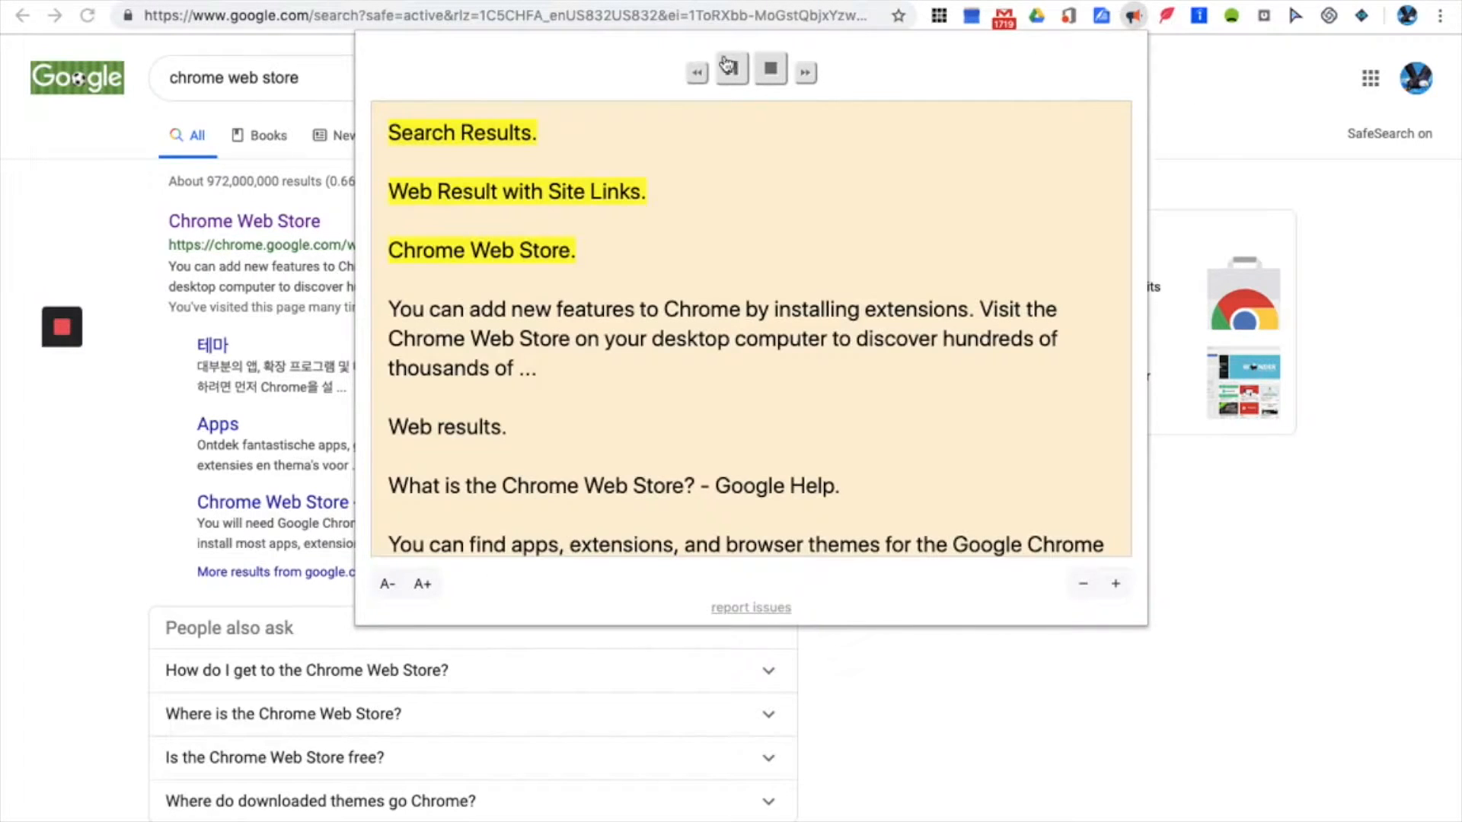
click(730, 70)
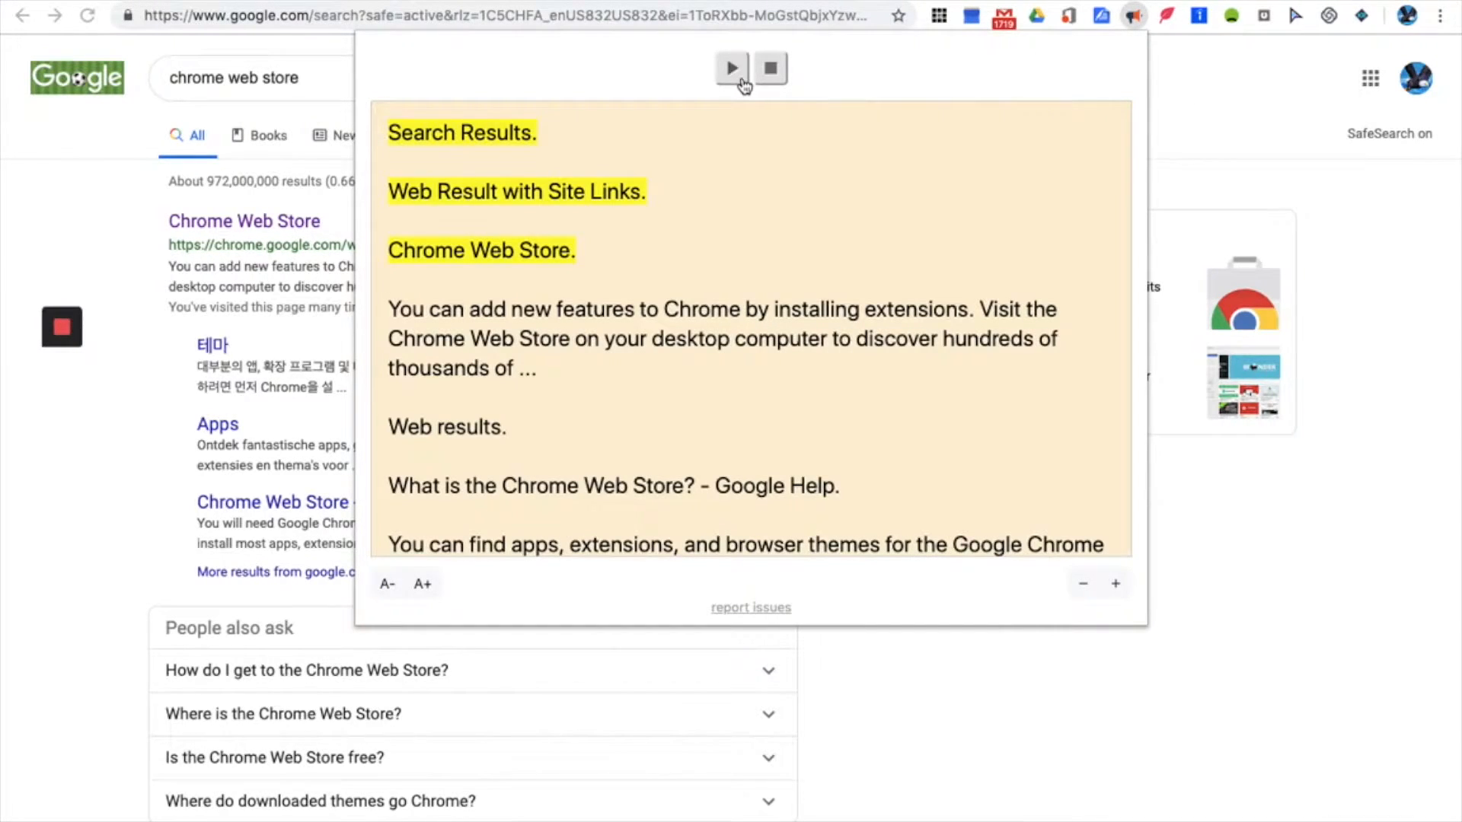
click(731, 67)
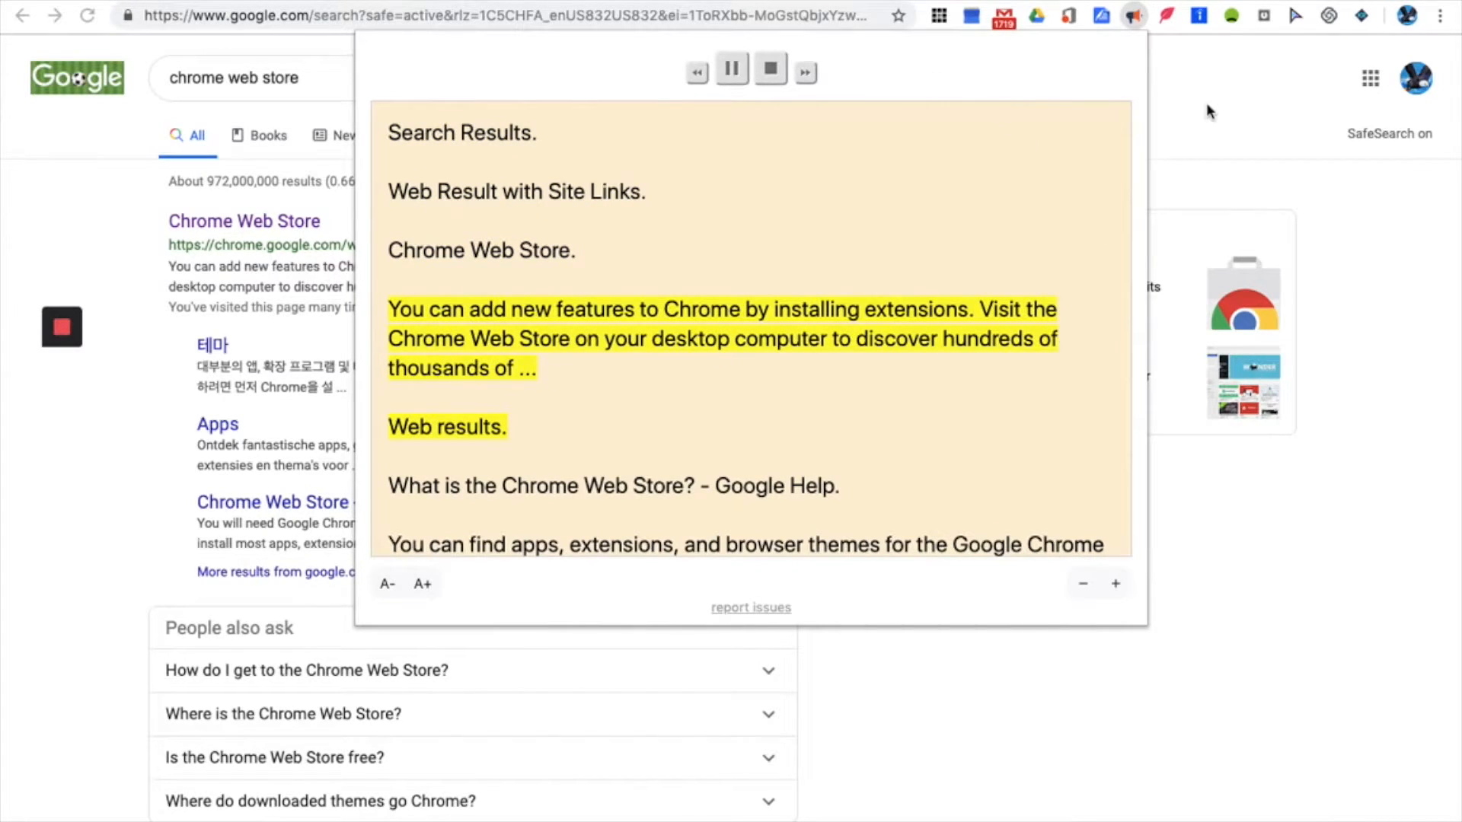
click(769, 69)
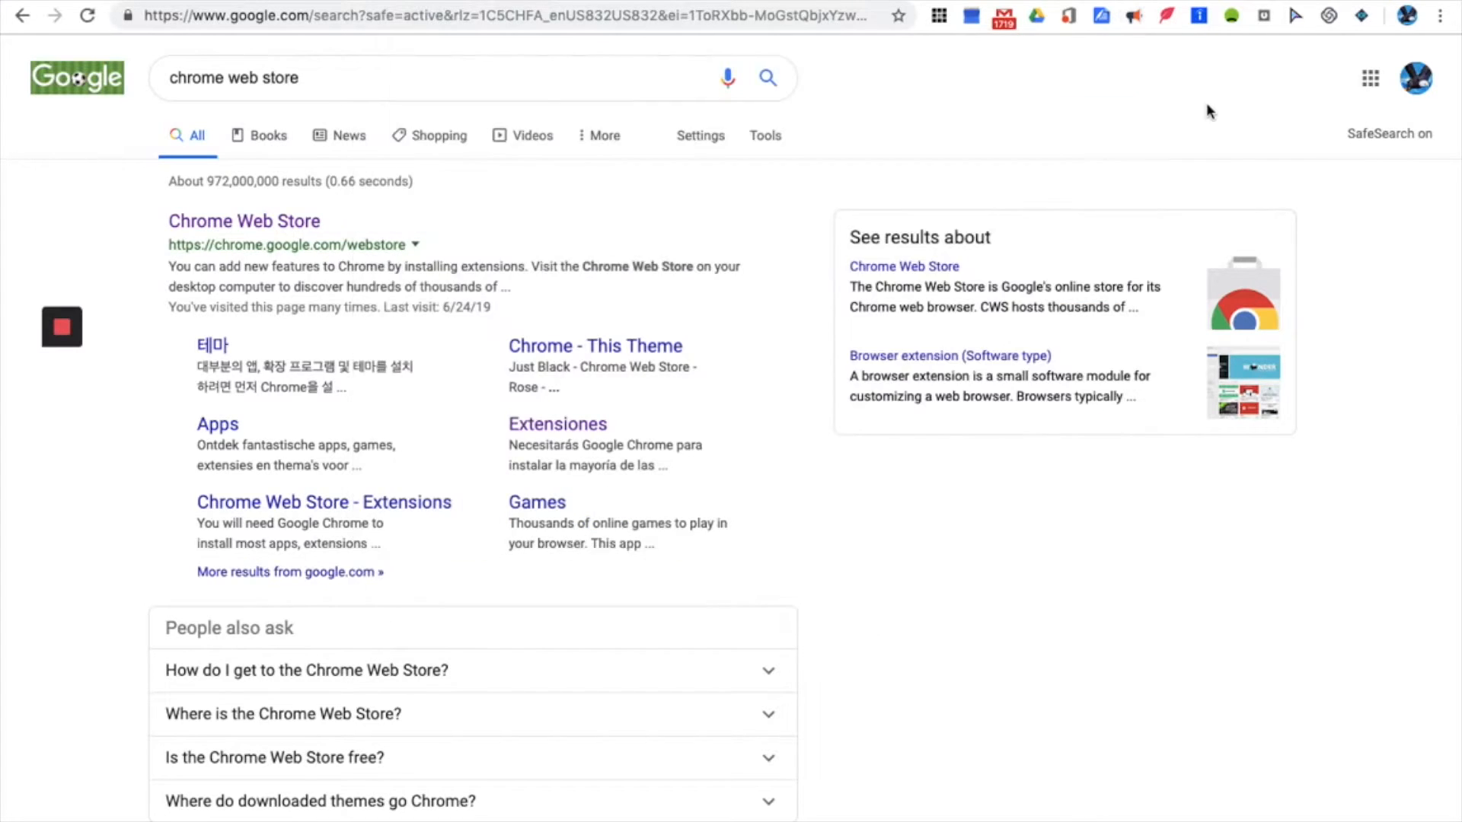
click(1133, 16)
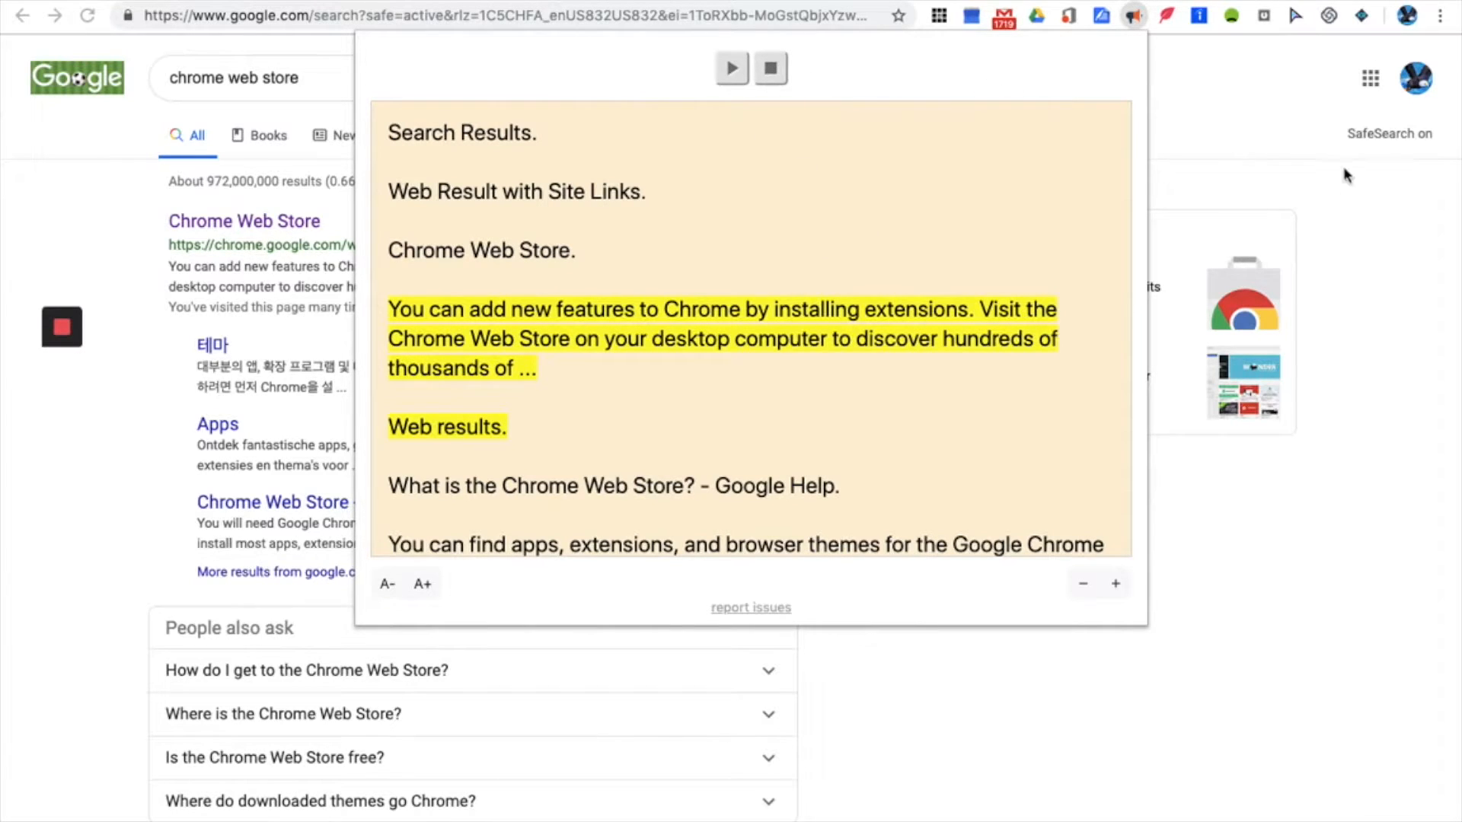
Step: Set the Read Aloud voice to Carmit and close the settings
click(768, 67)
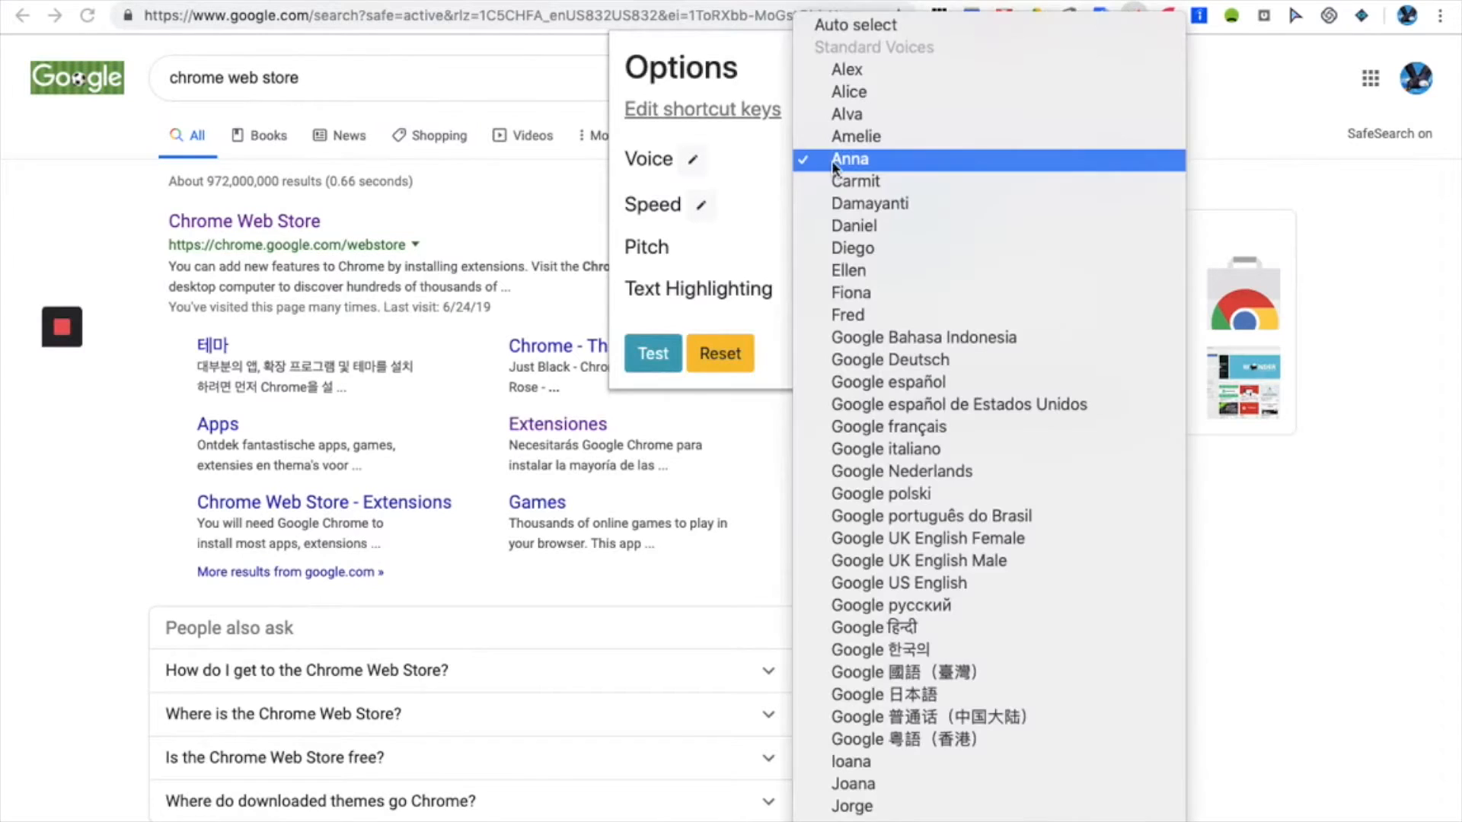
mouse_move(854, 181)
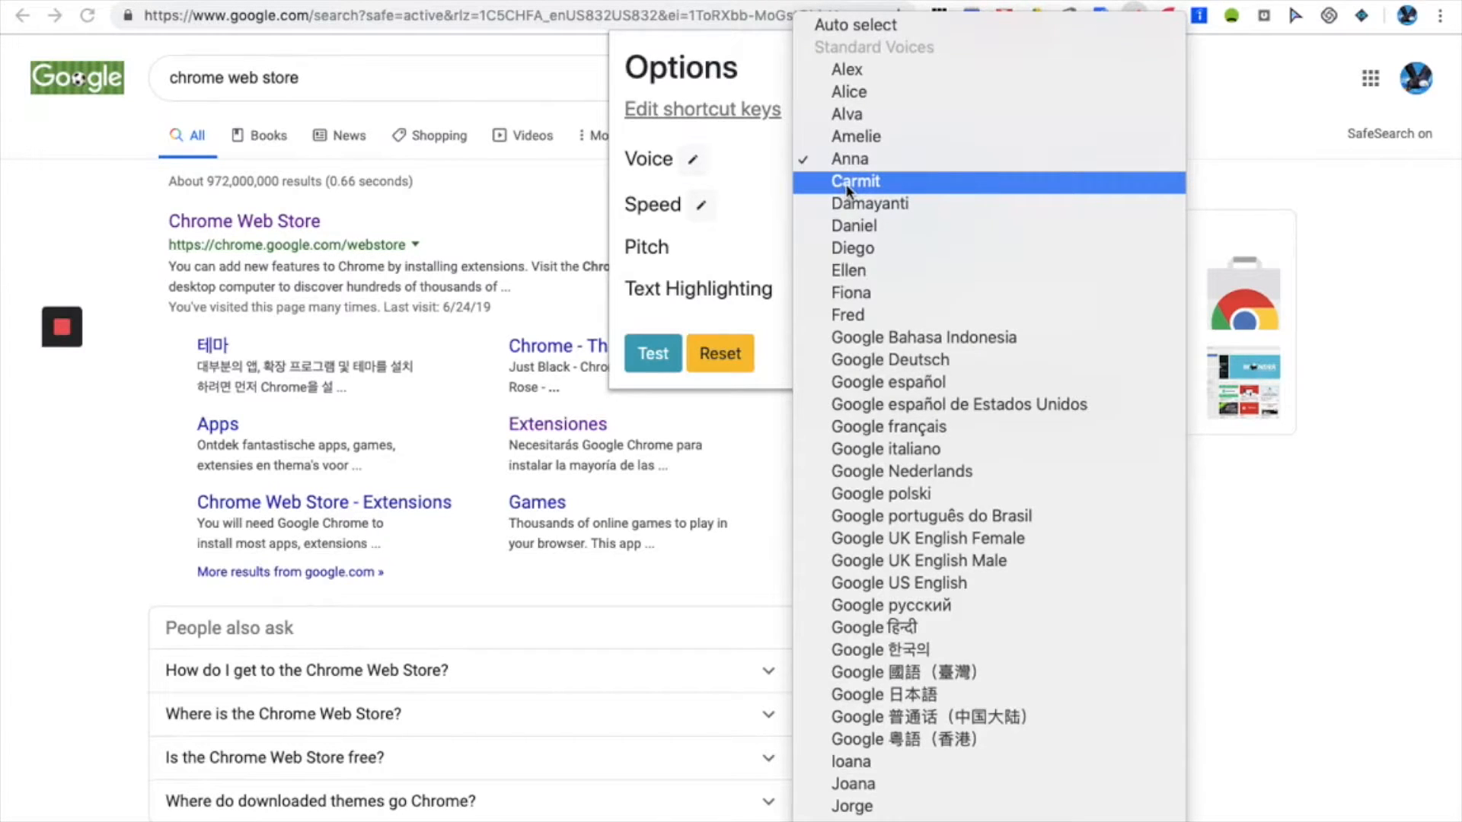
click(855, 181)
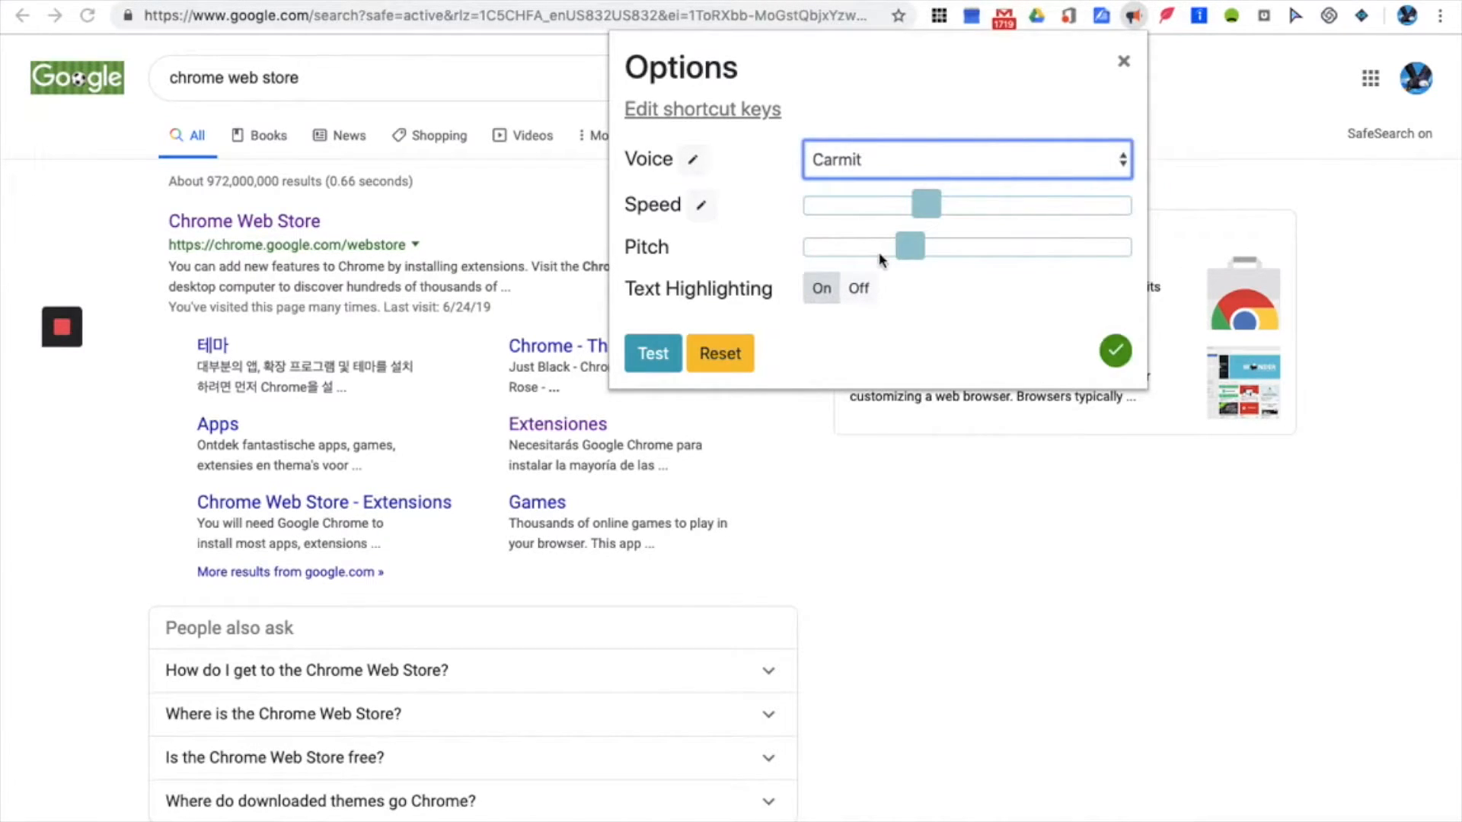
click(1123, 62)
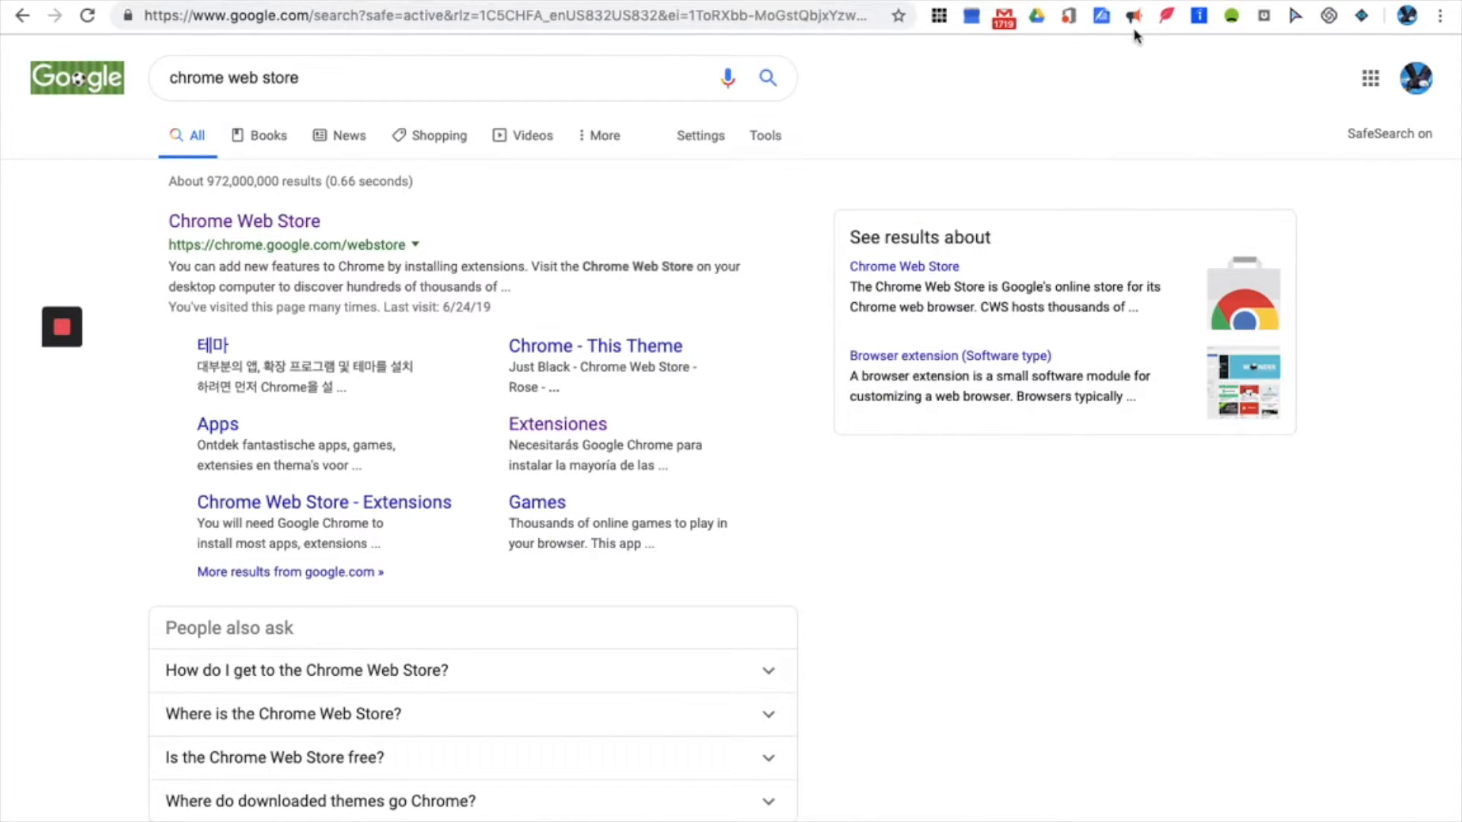
Step: Replay the Chrome Web Store results with the Carmit voice, then stop
click(1132, 16)
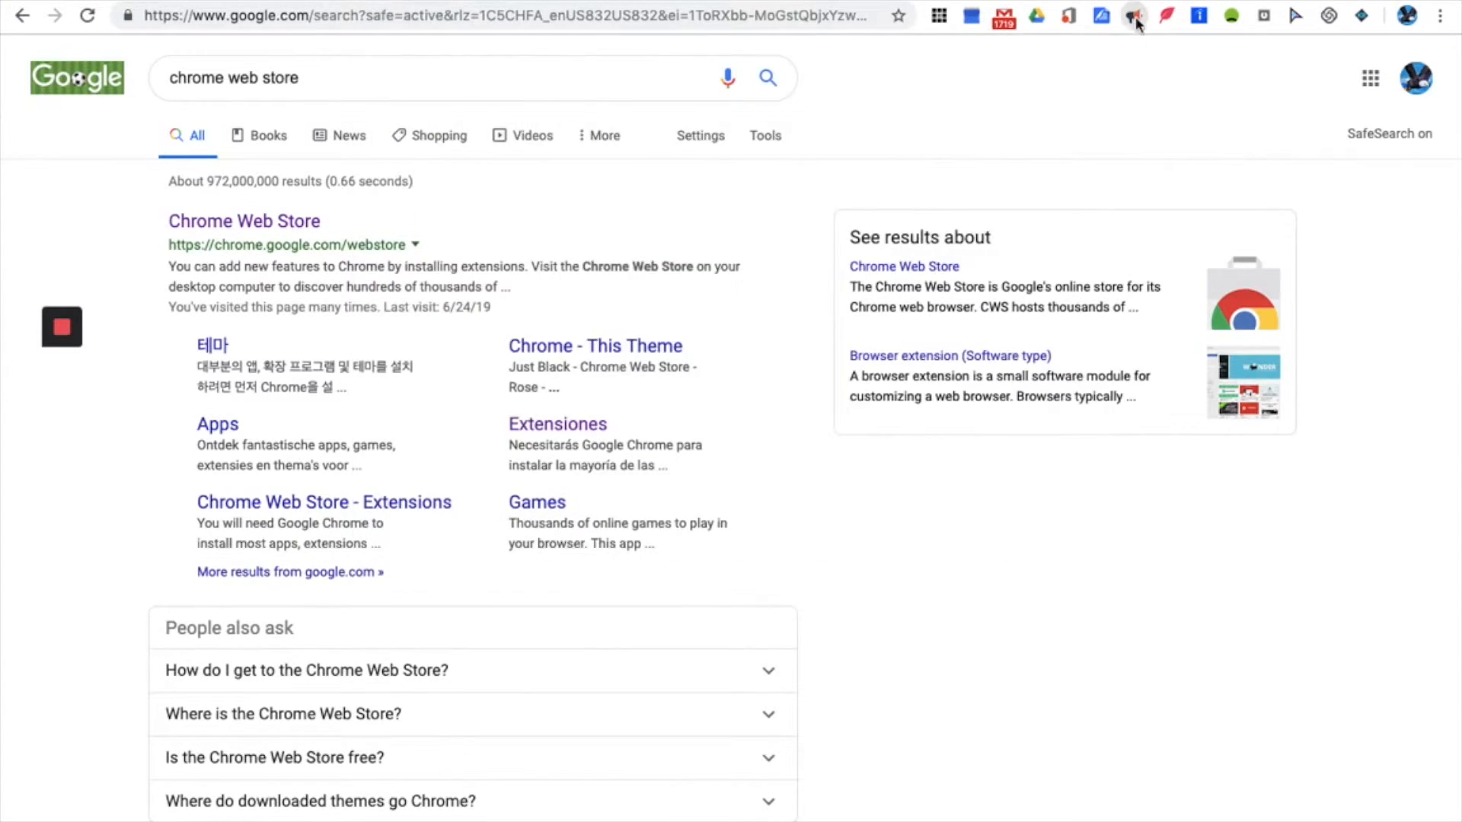
click(1133, 16)
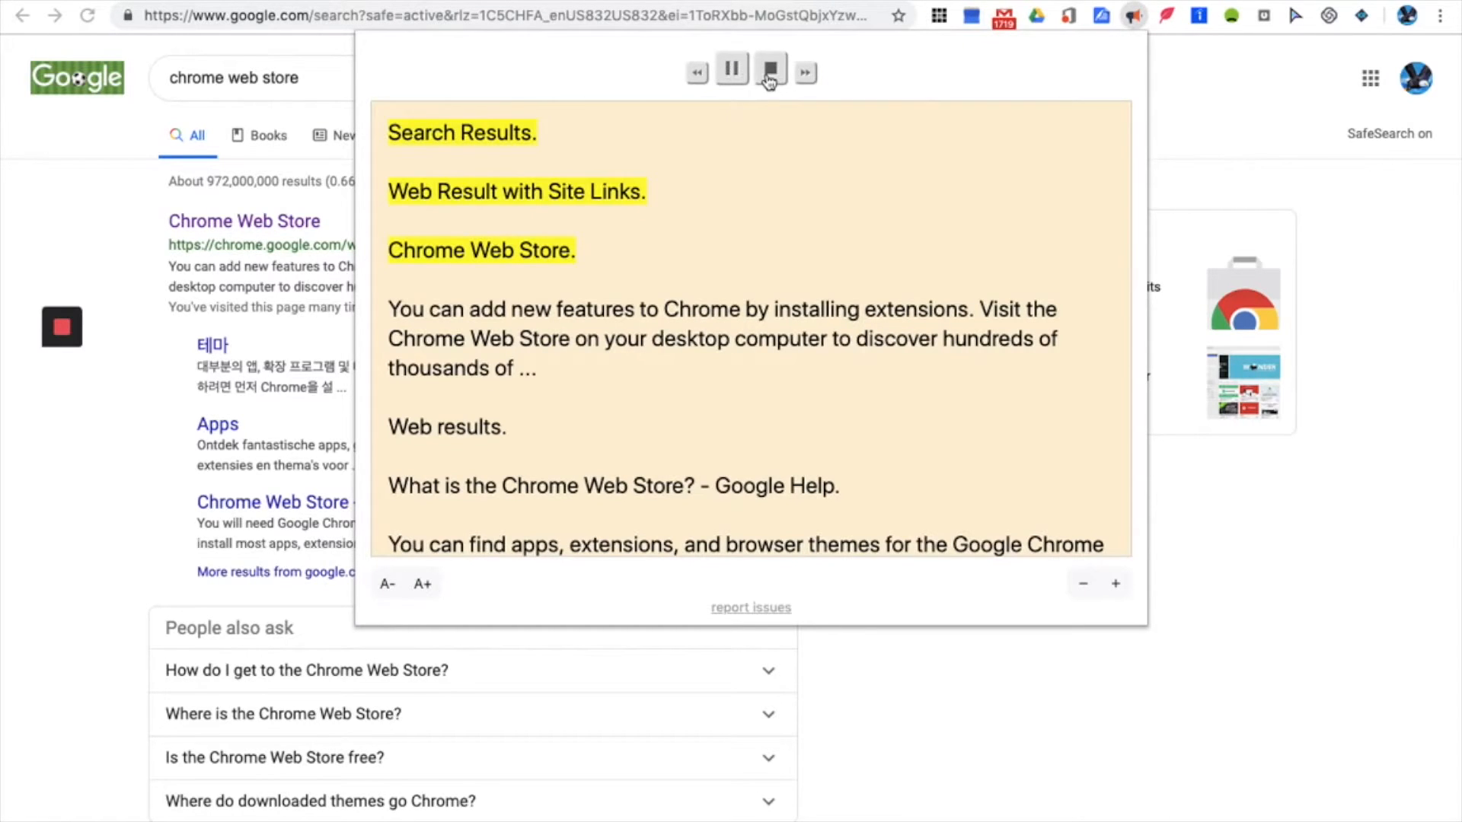
click(770, 69)
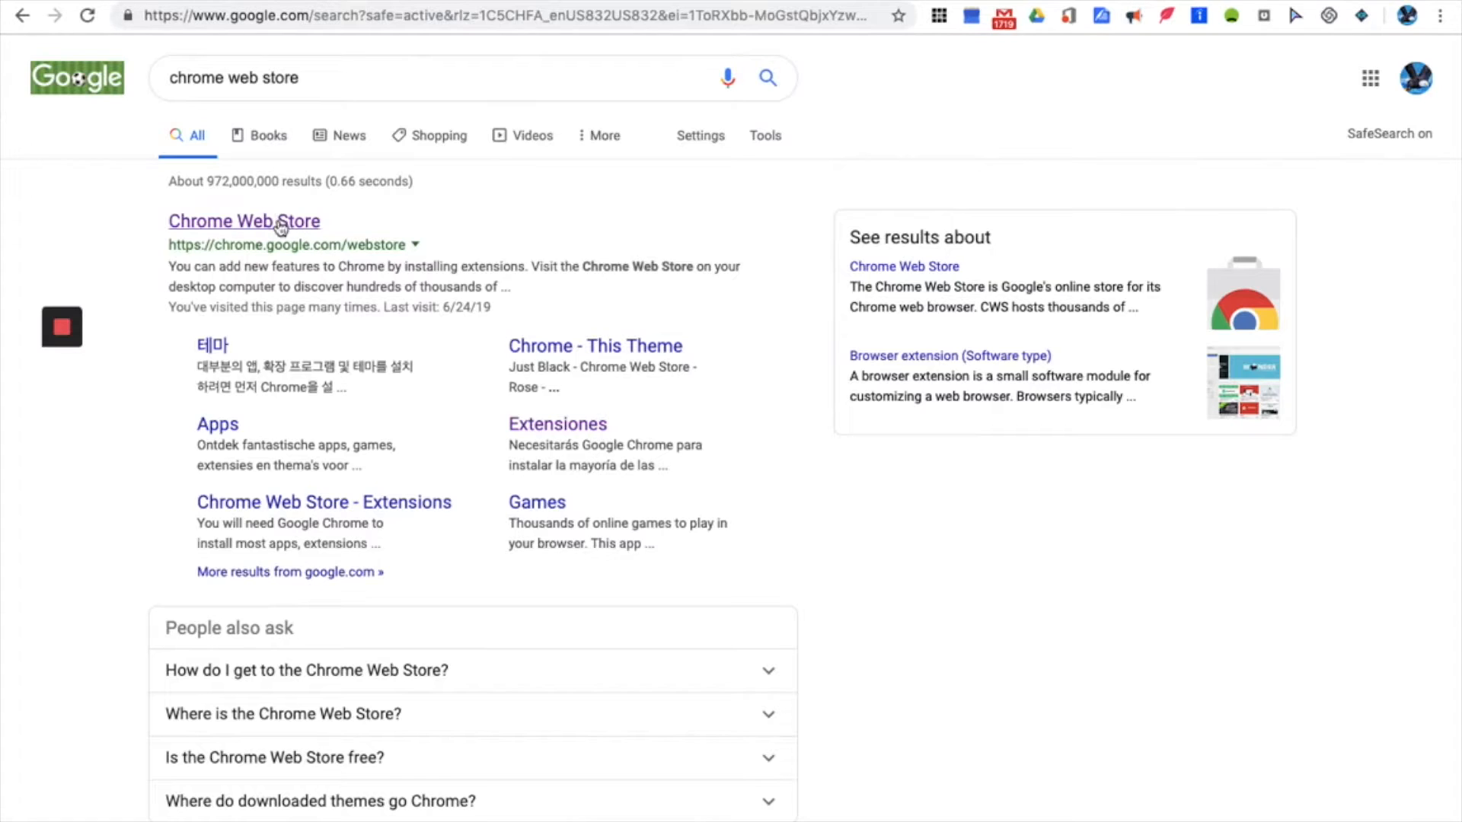
Step: Open the Chrome Web Store and search the store for 'text 2 speech'
click(244, 220)
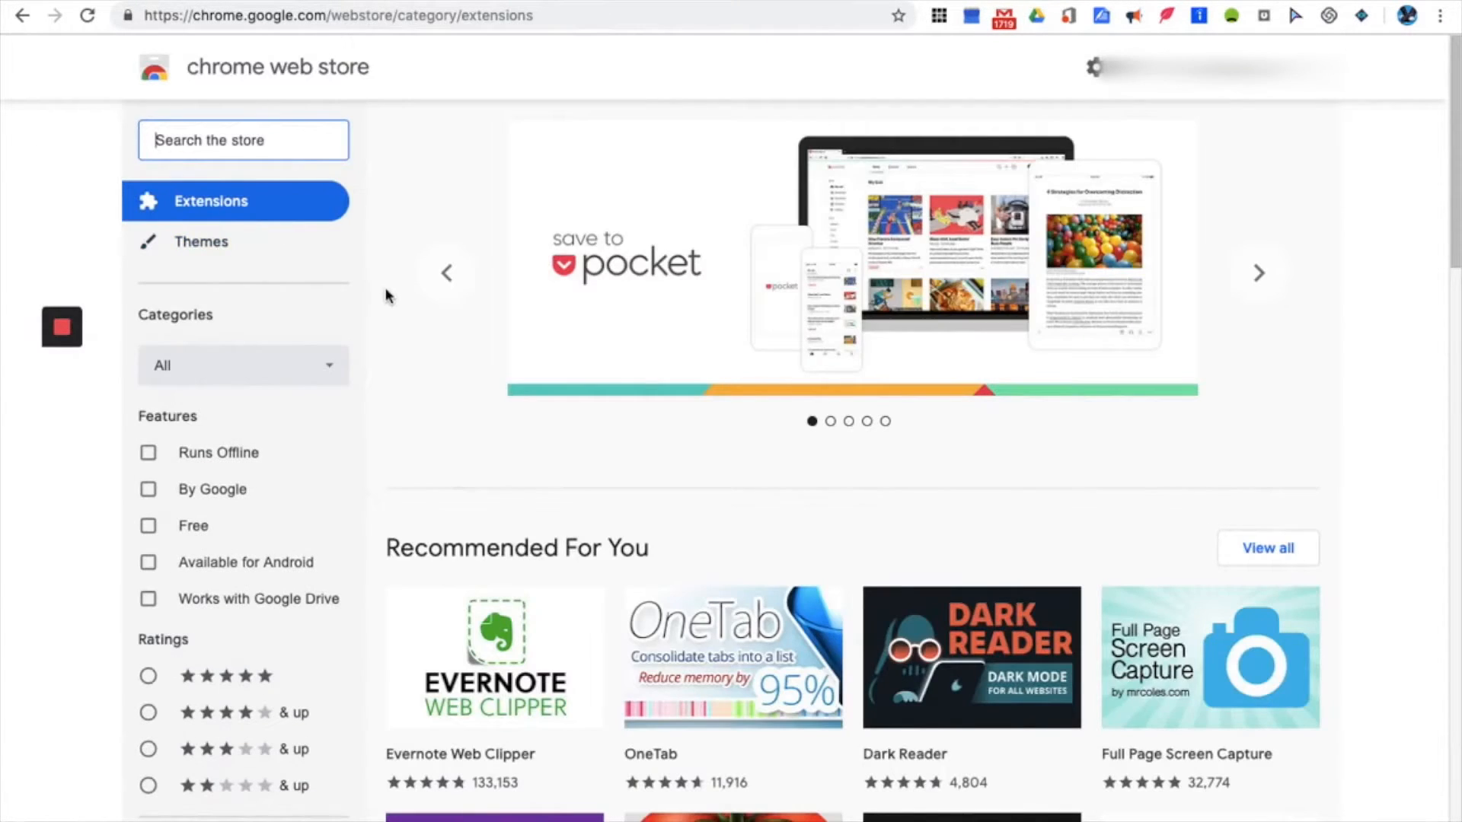
click(242, 140)
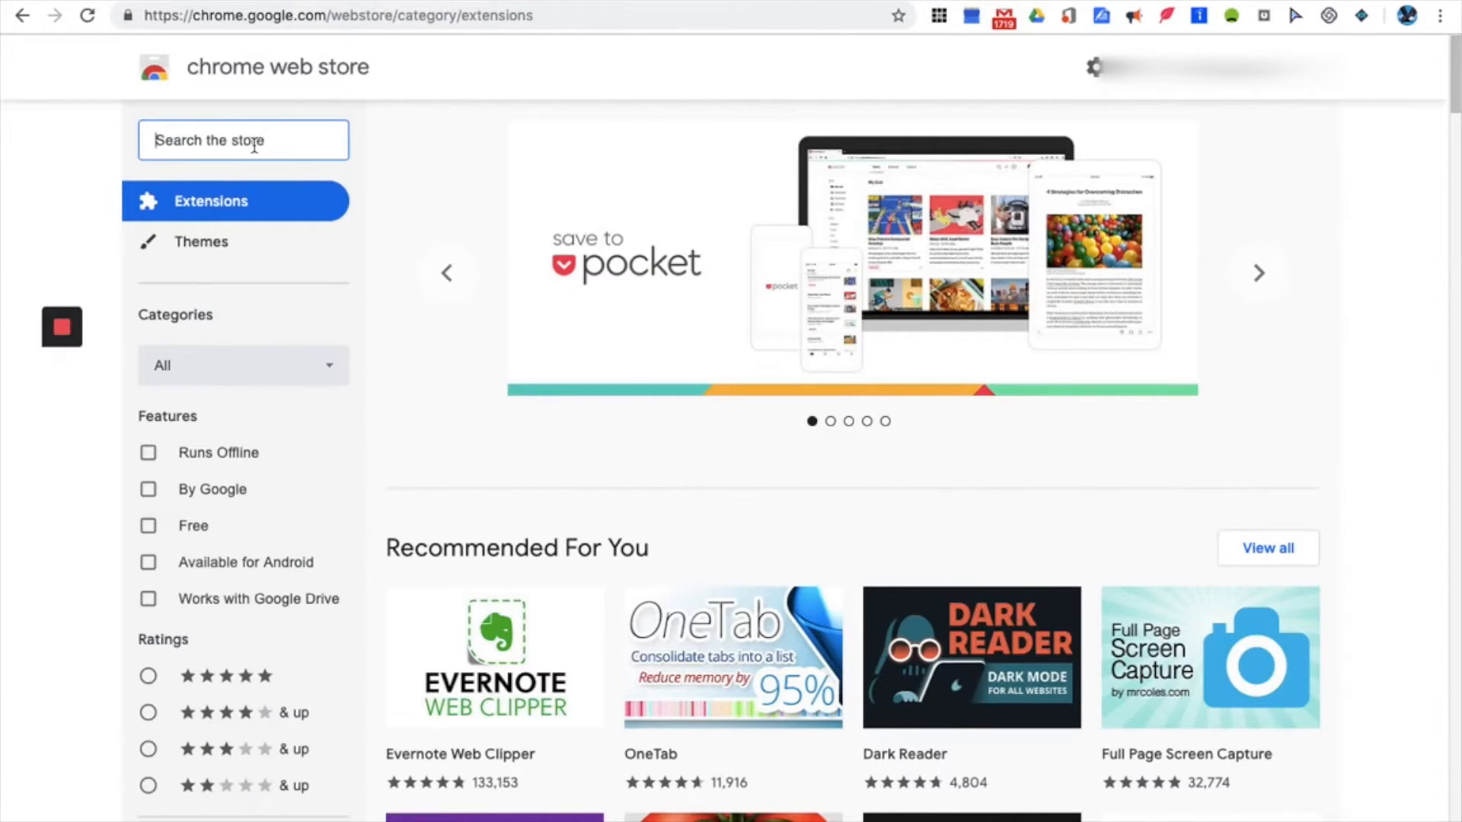
text(t)
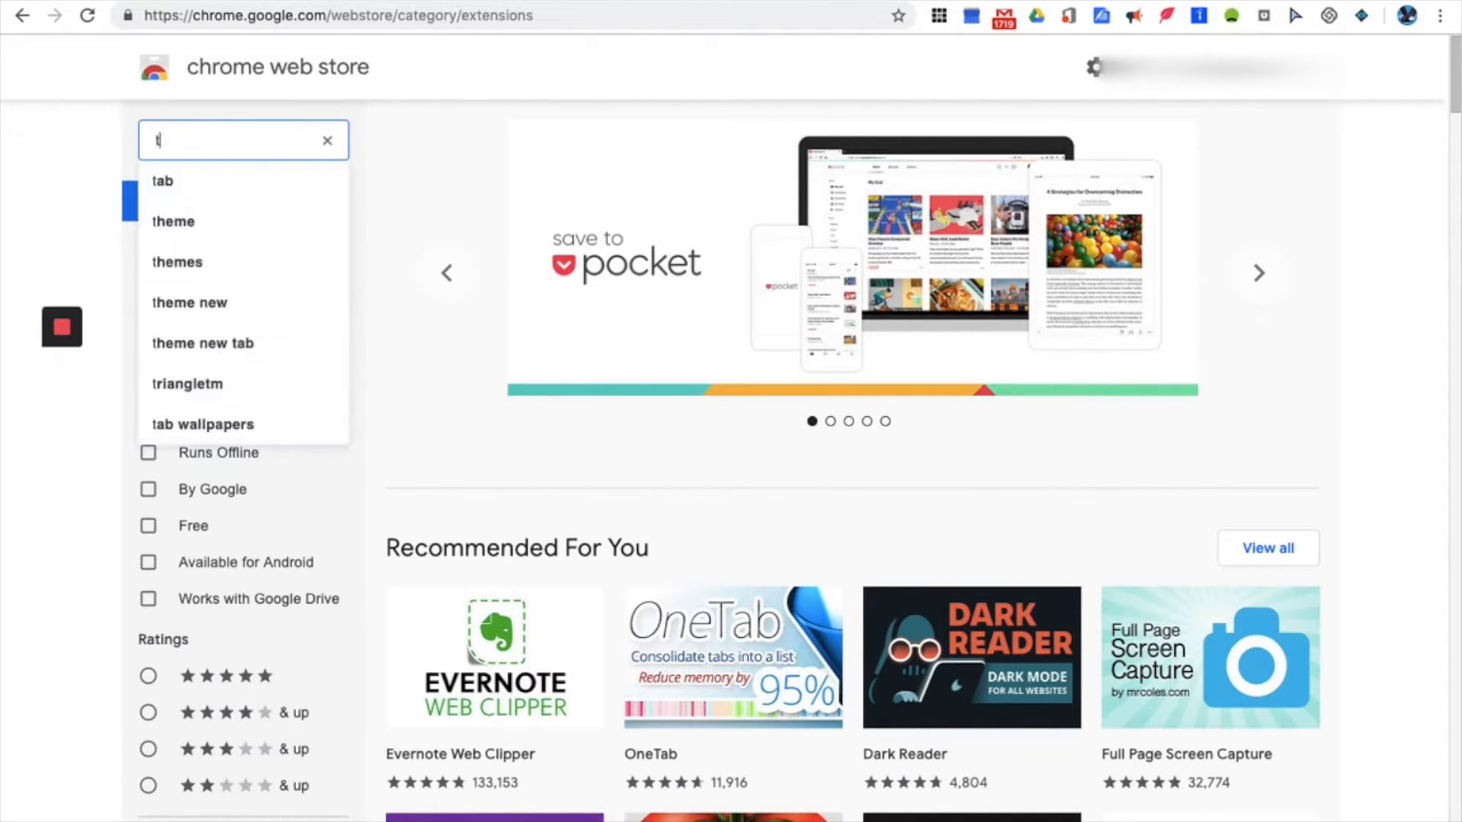
text(ext 2 speech)
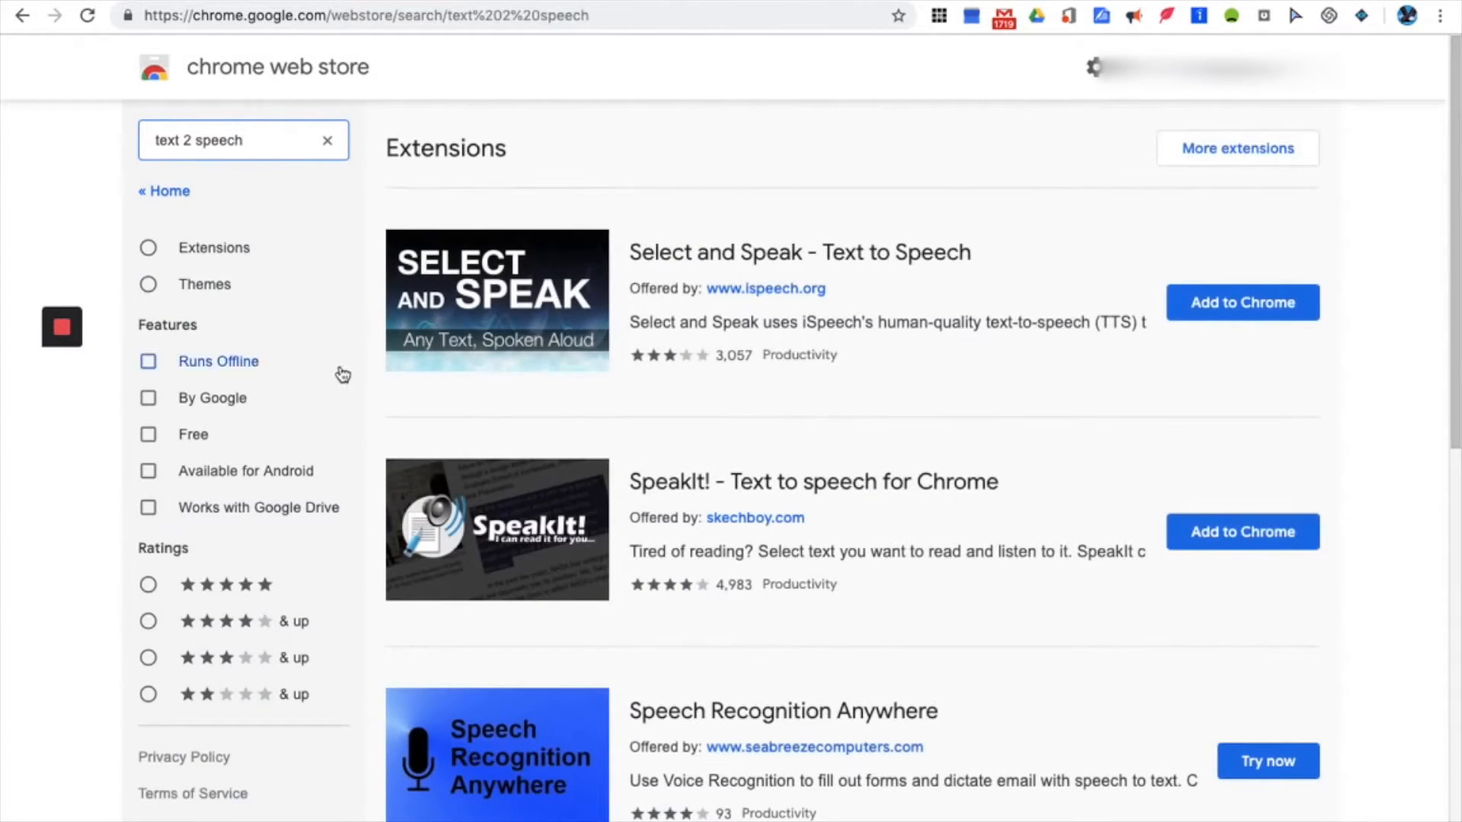
Step: Filter the 'text 2 speech' results to Extensions and scroll through the listings
scroll(down, 3)
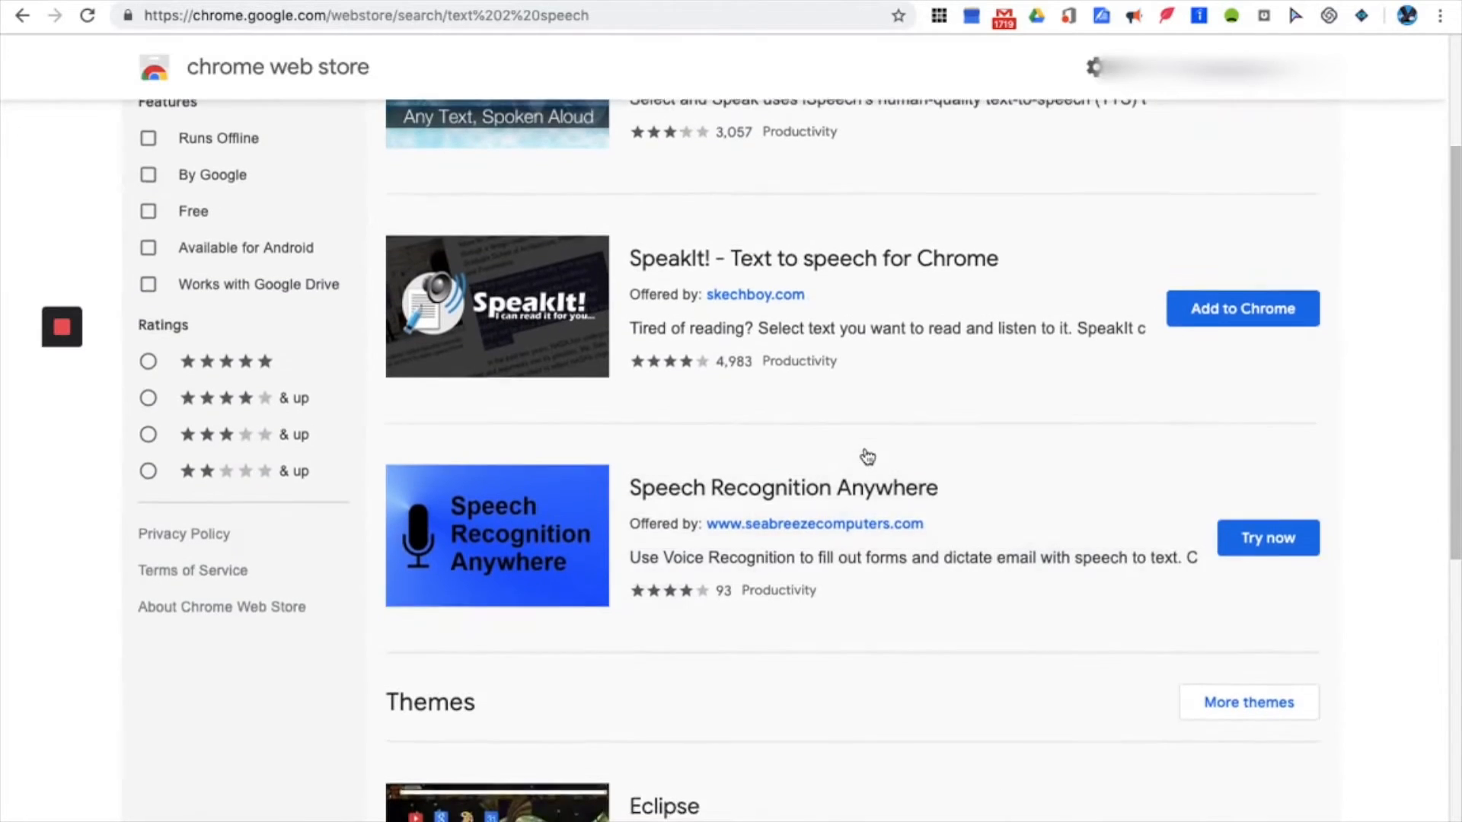
click(213, 246)
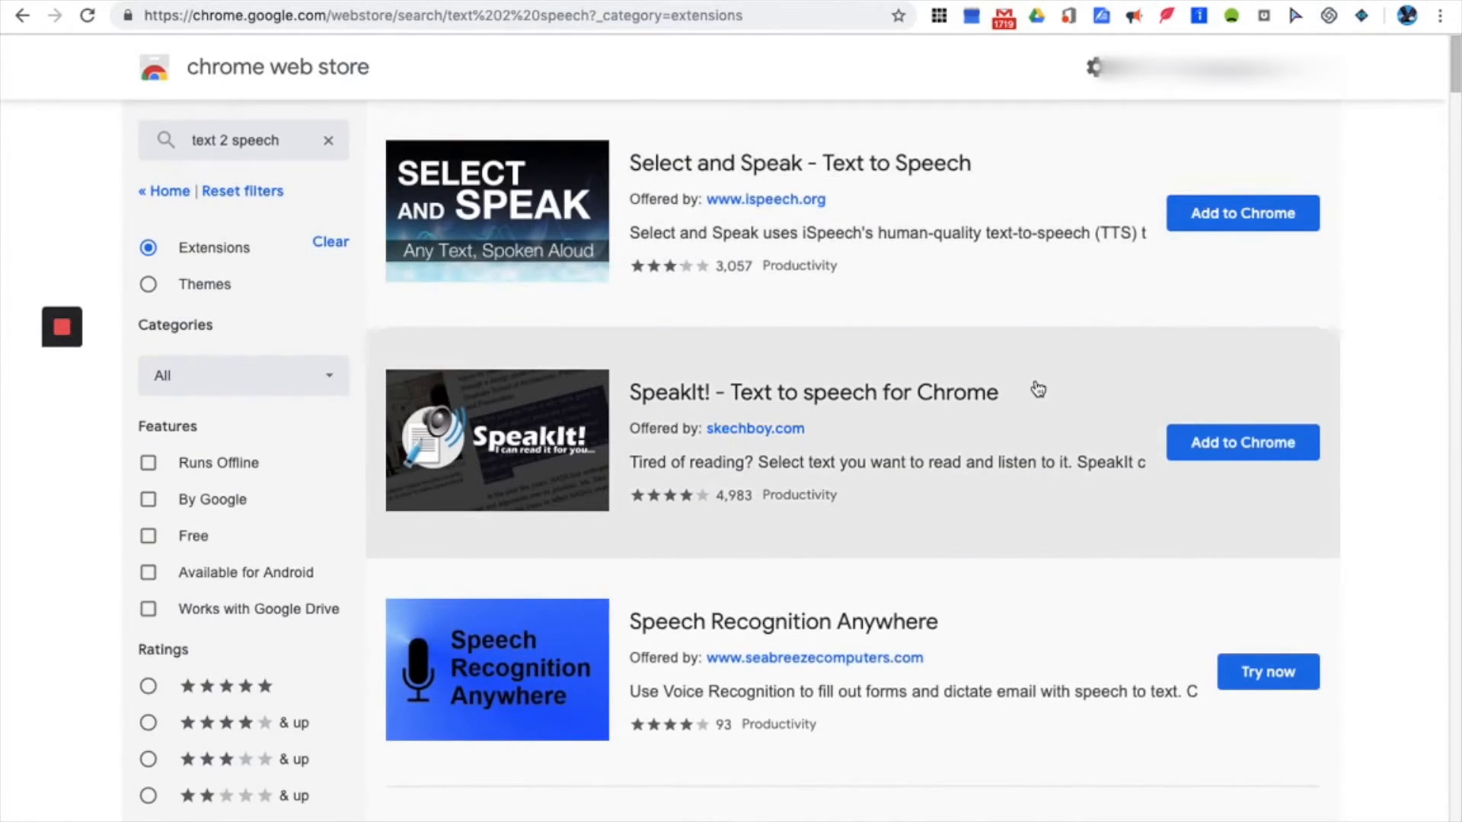
scroll(down, 3)
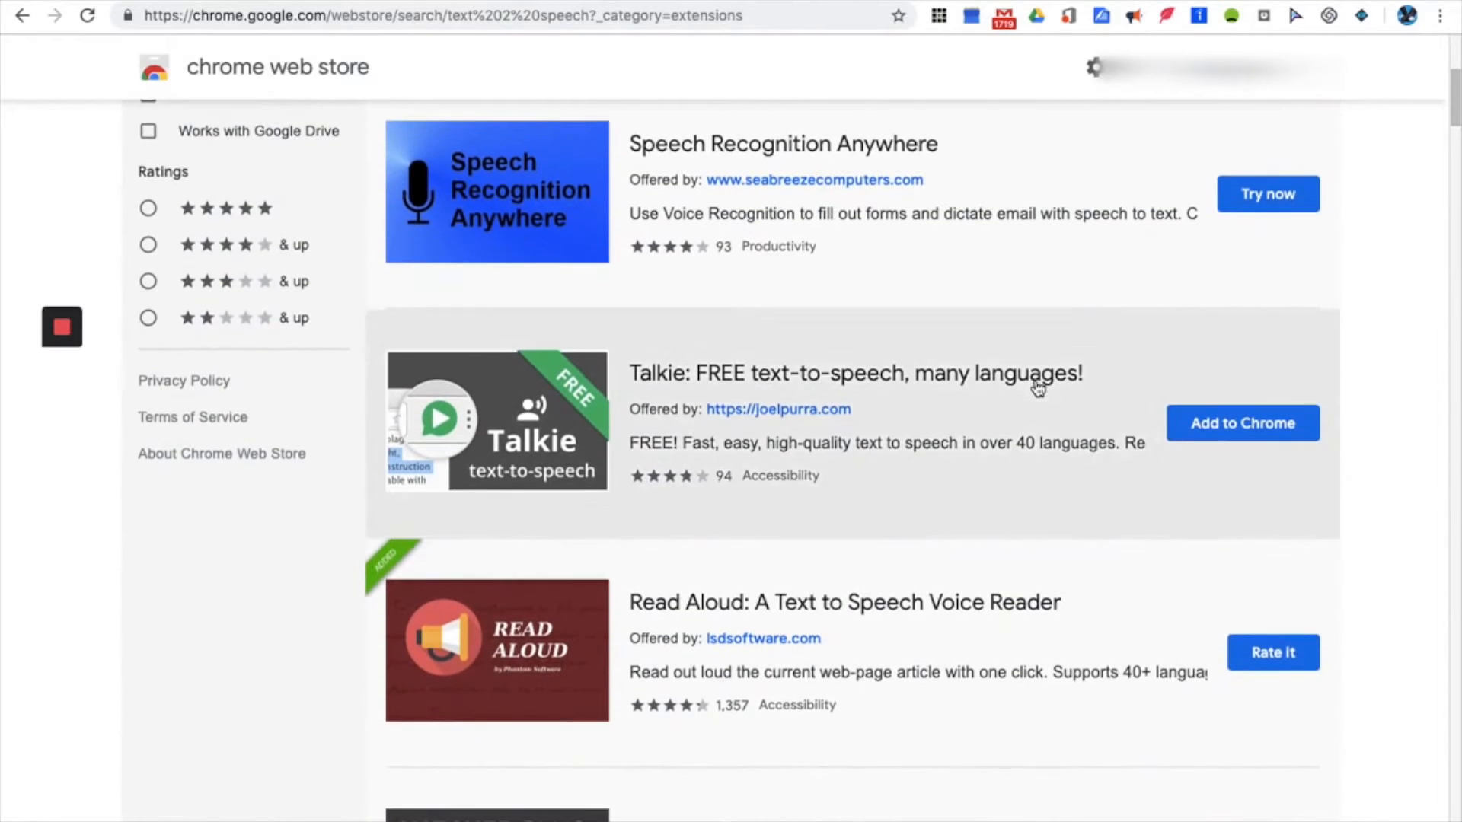
scroll(down, 3)
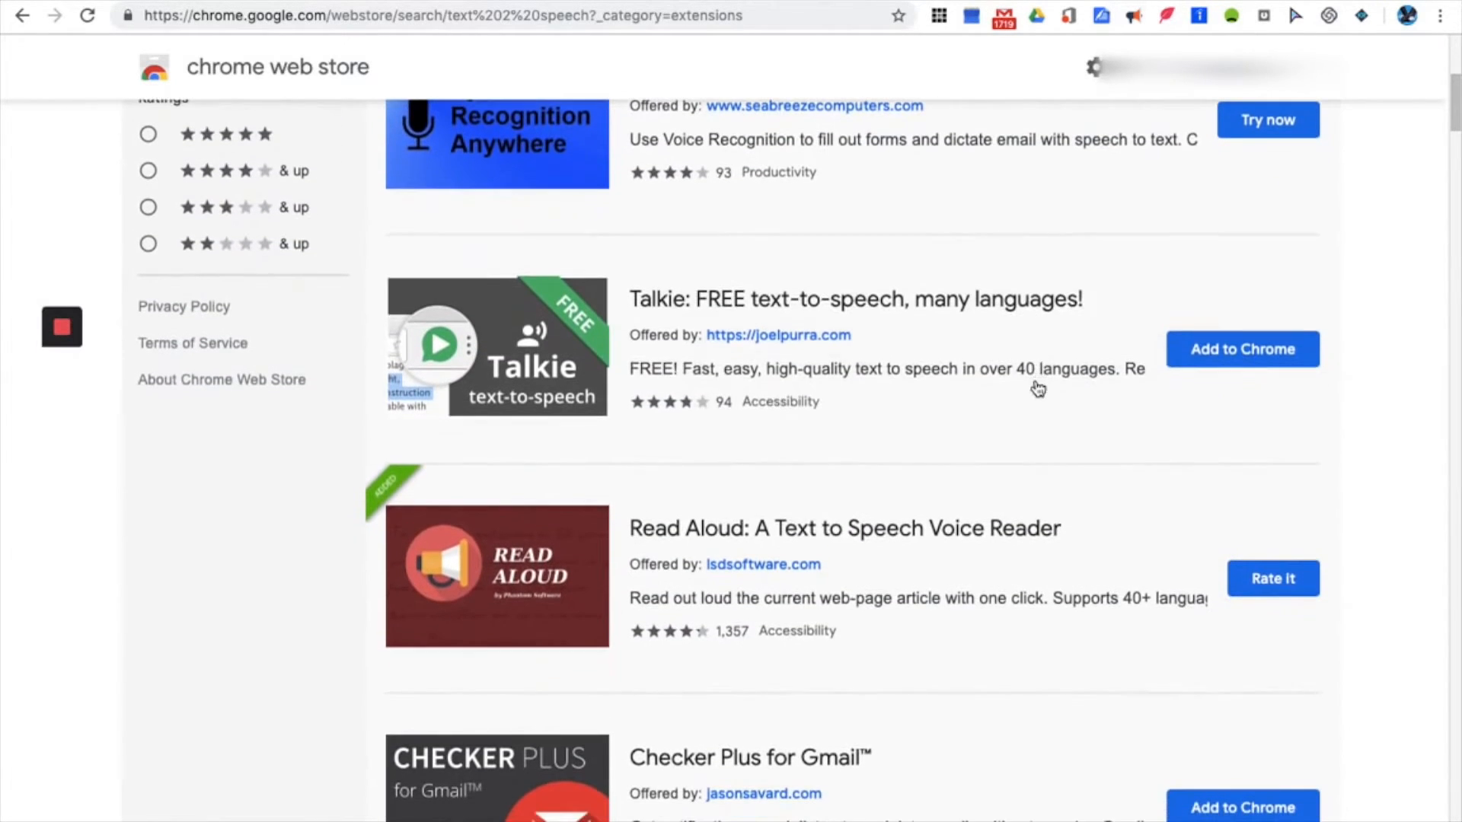
mouse_move(665, 545)
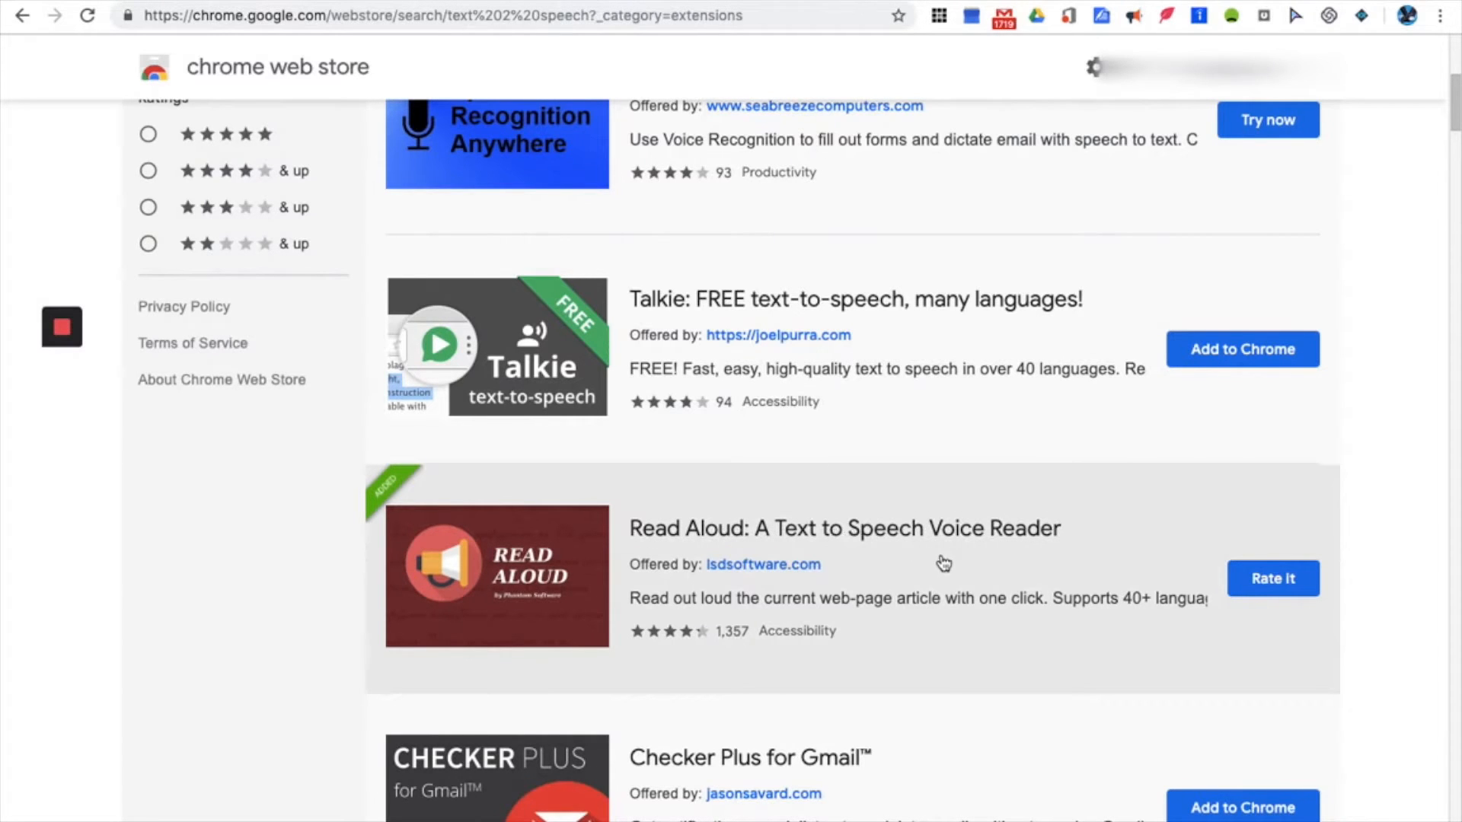
scroll(down, 3)
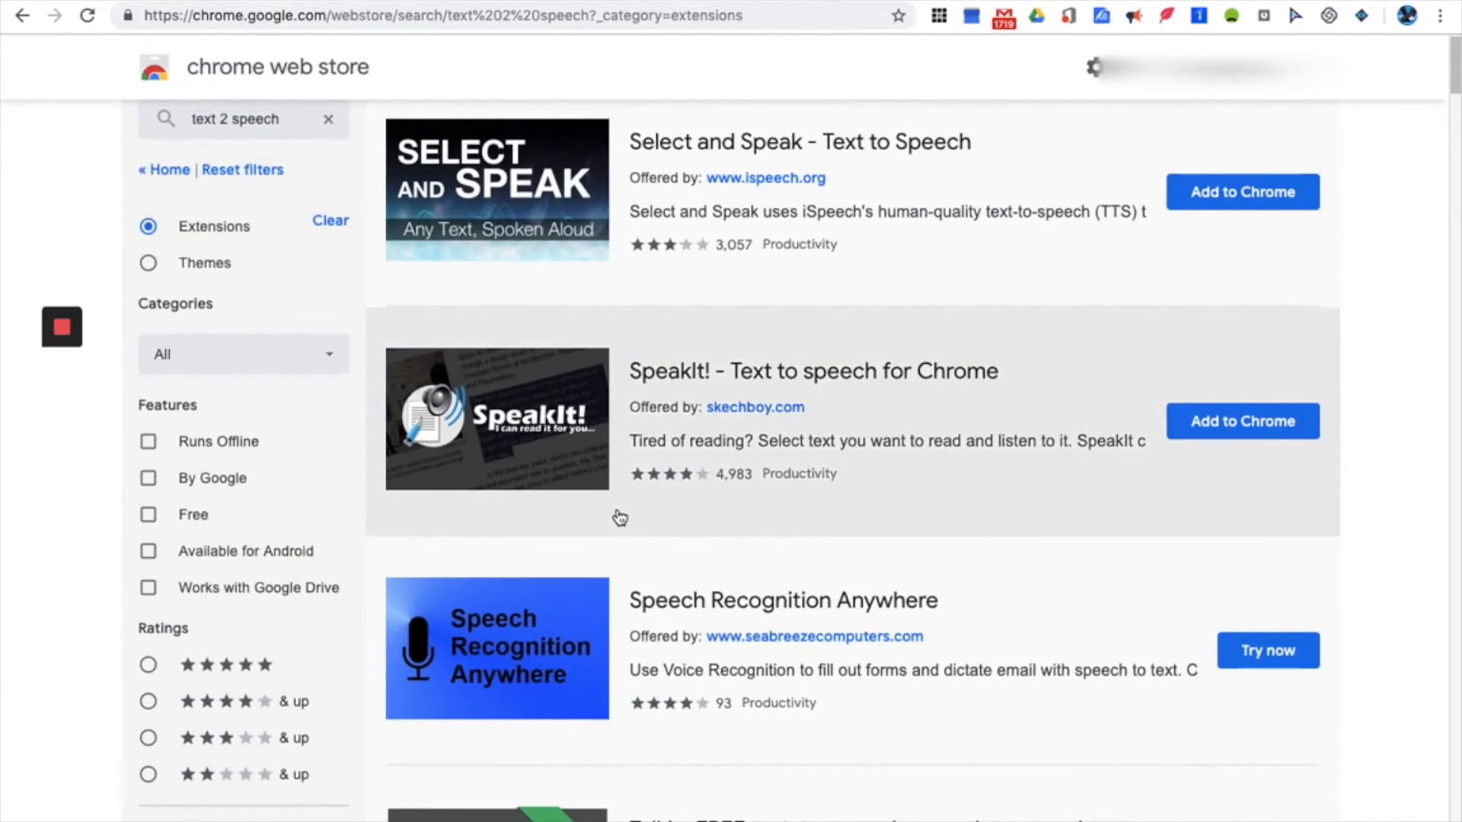
scroll(down, 3)
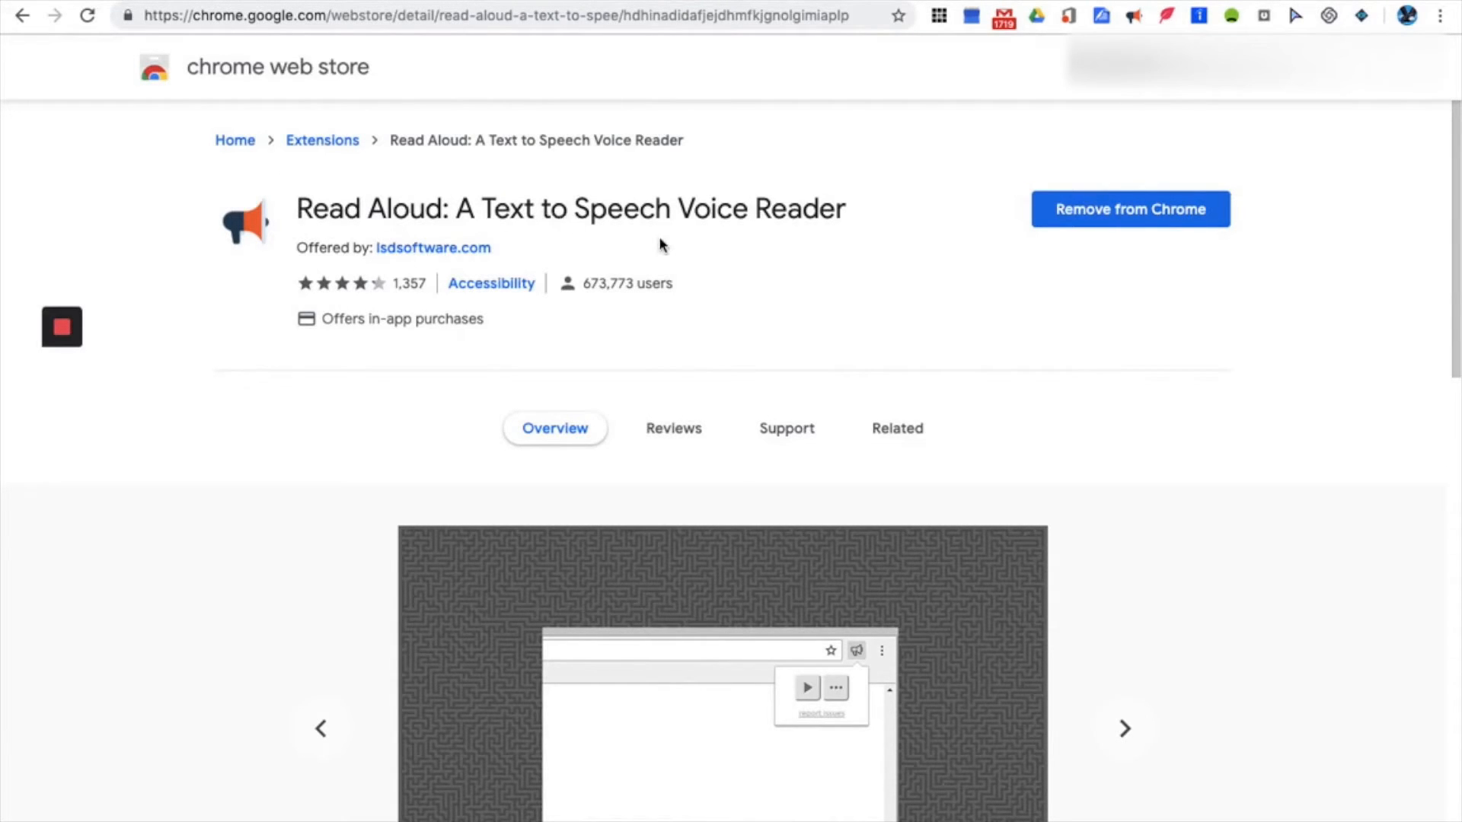
Step: Scroll down the Read Aloud: A Text to Speech Voice Reader detail page
scroll(down, 3)
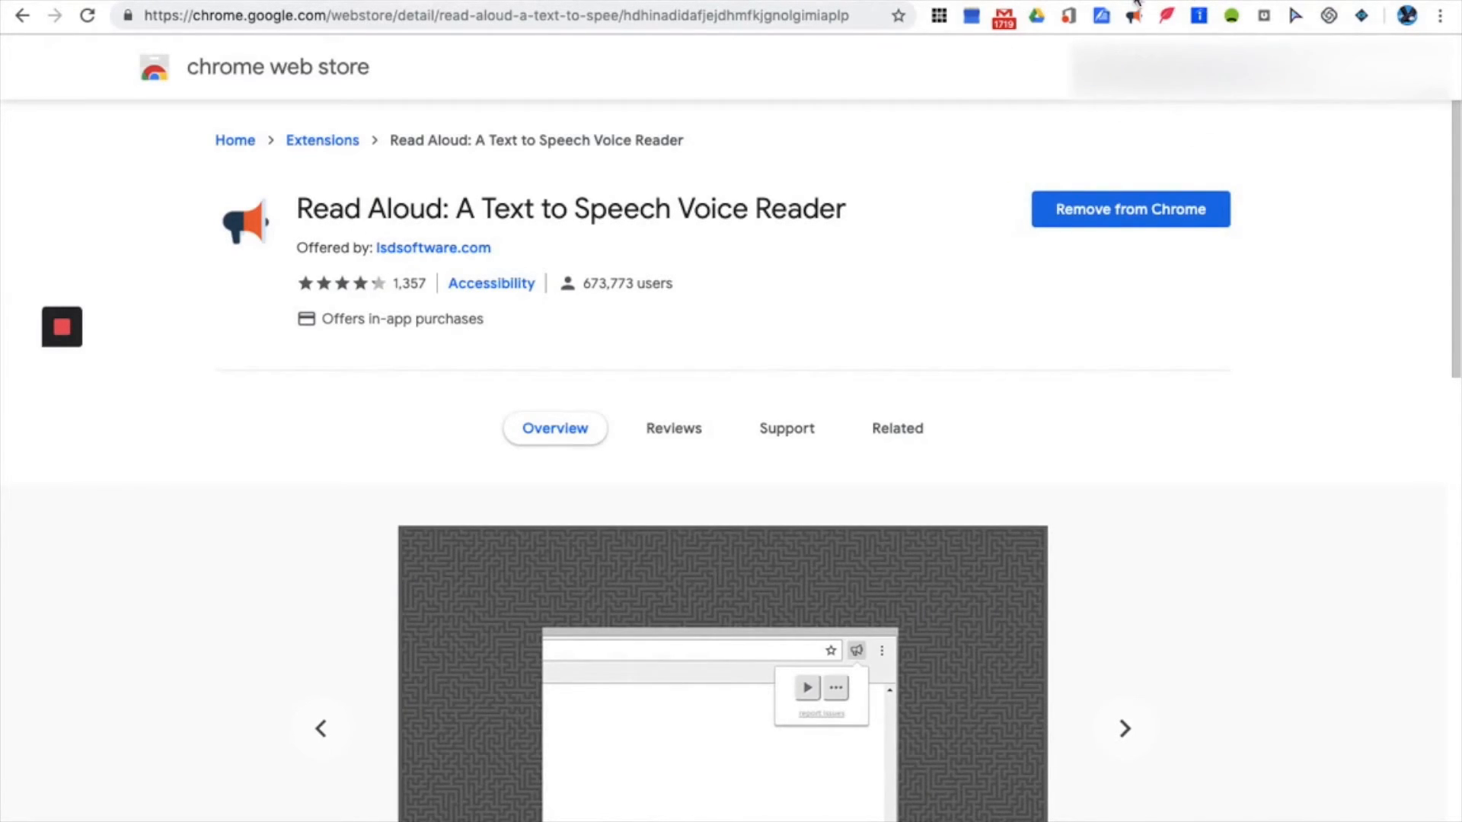
mouse_move(1346, 145)
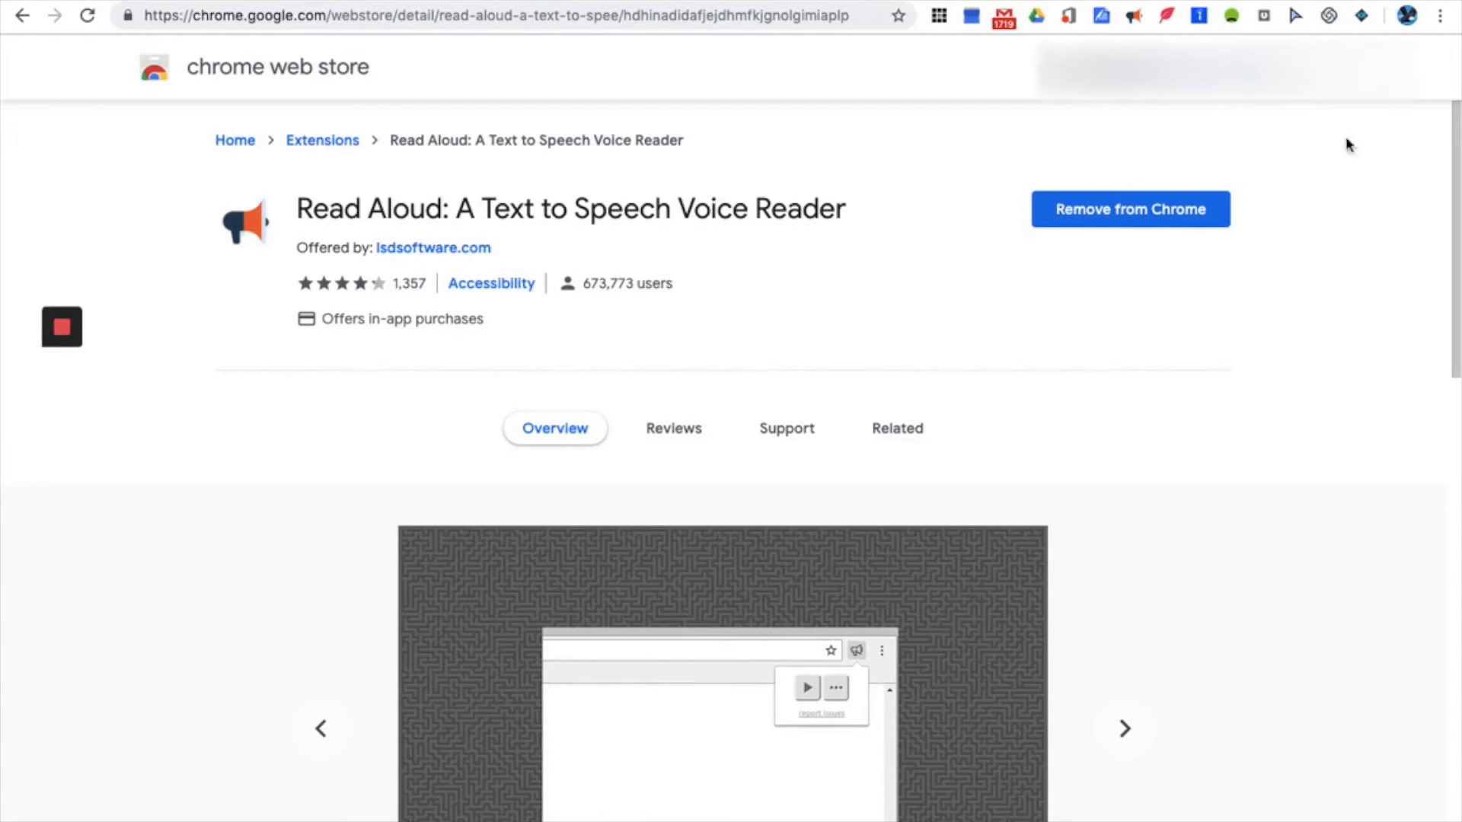